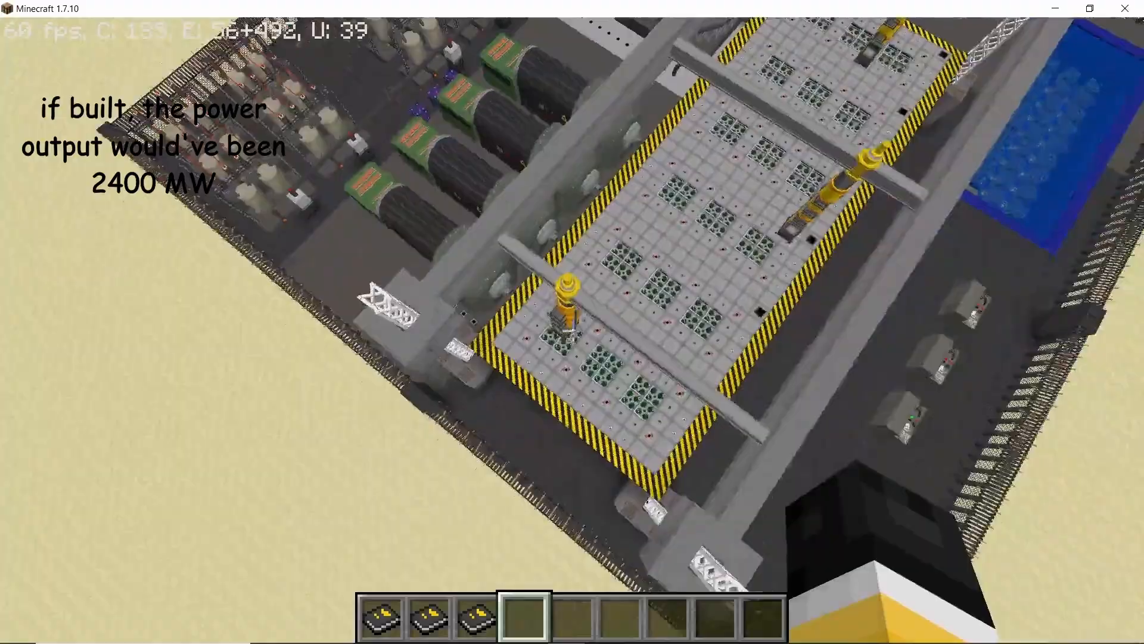
mouse_move(572, 322)
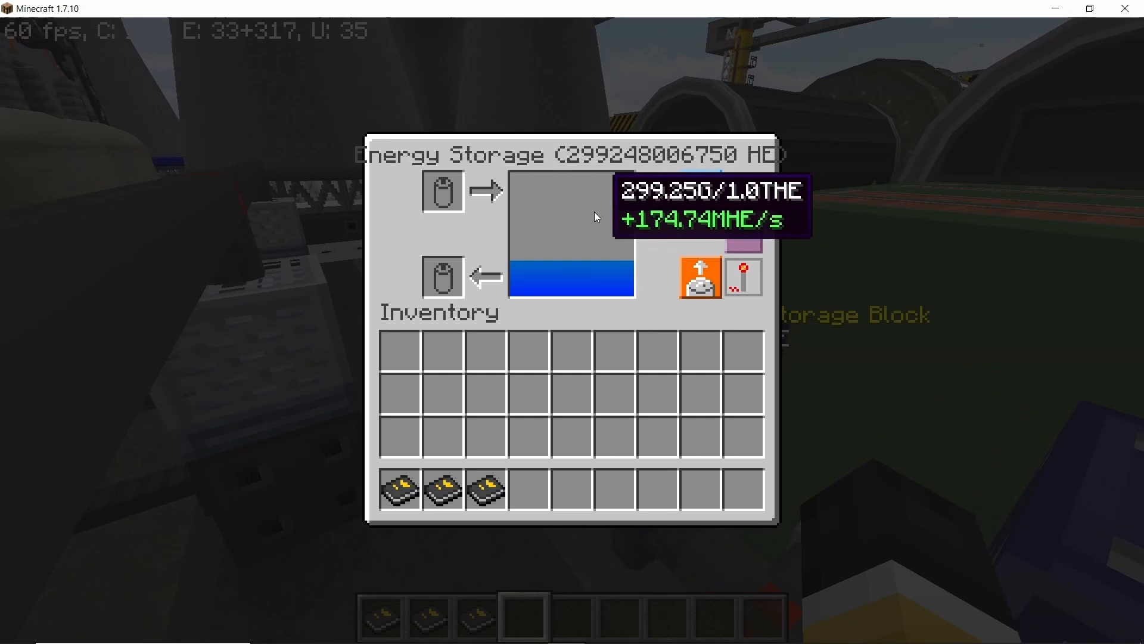
Step: Close the finished plant's Energy Storage readout
key(Escape)
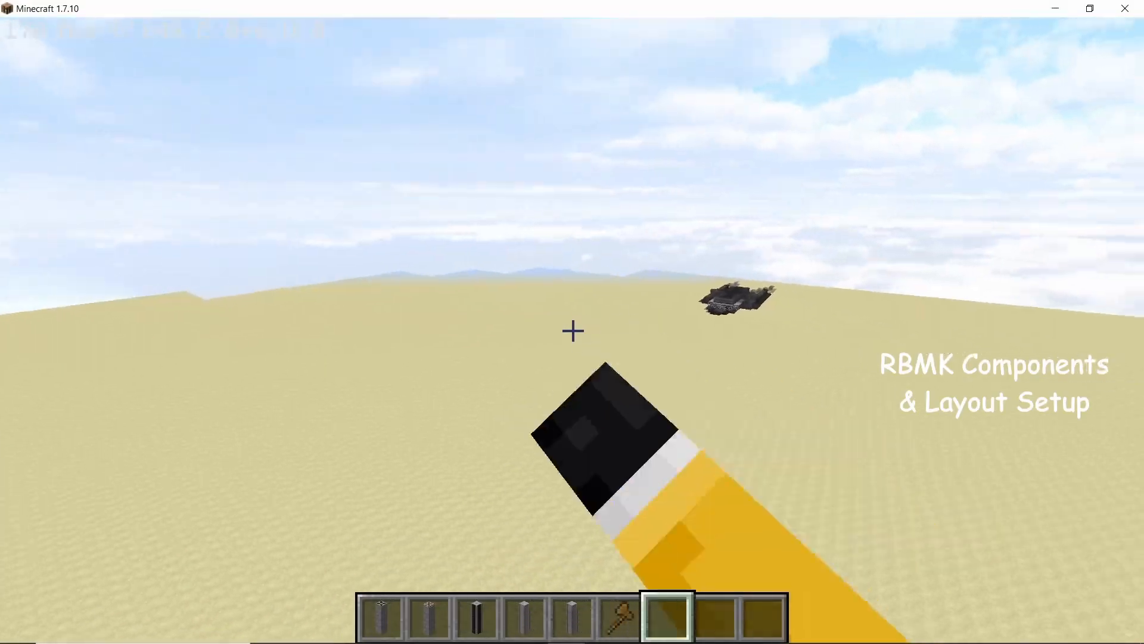
Step: Browse the RBMK column items in the creative inventory, then close it
key(e)
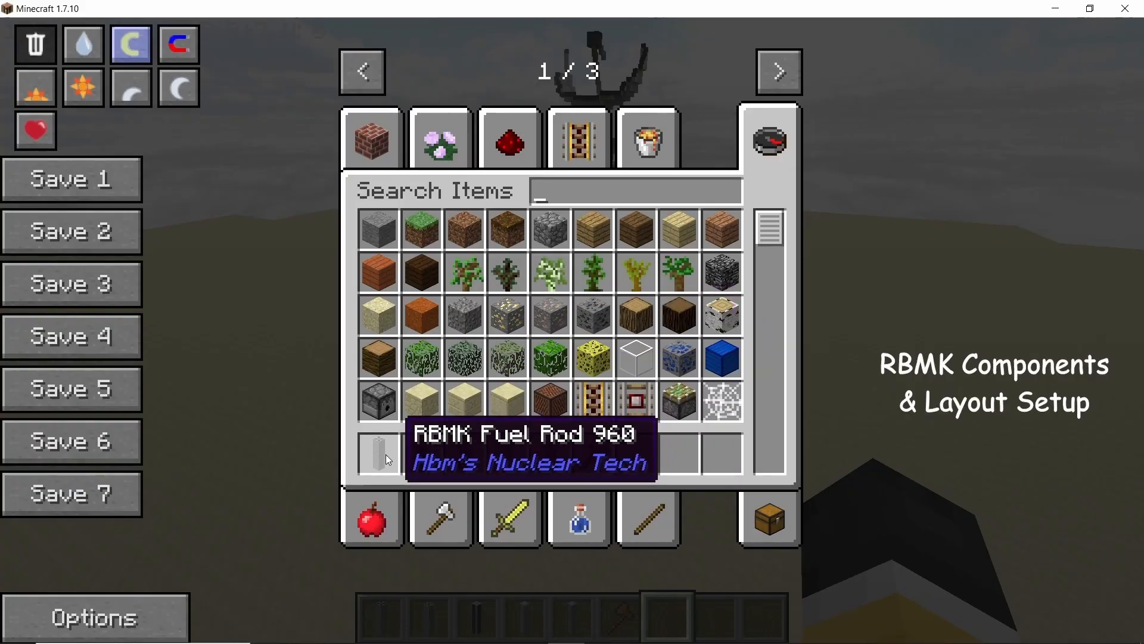
mouse_move(420, 451)
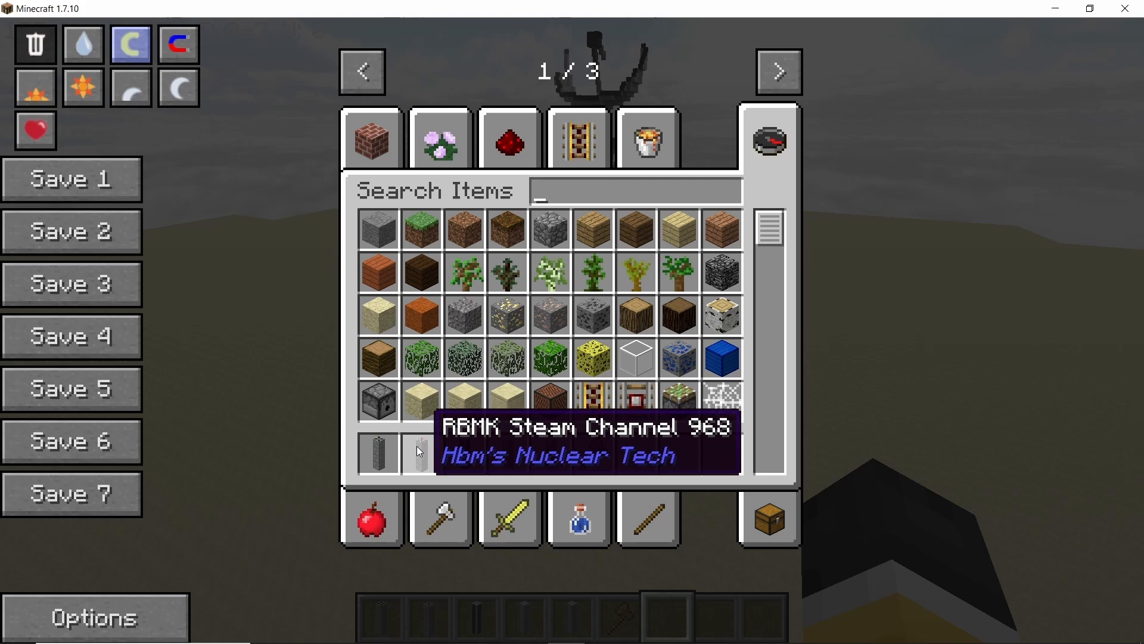
mouse_move(520, 450)
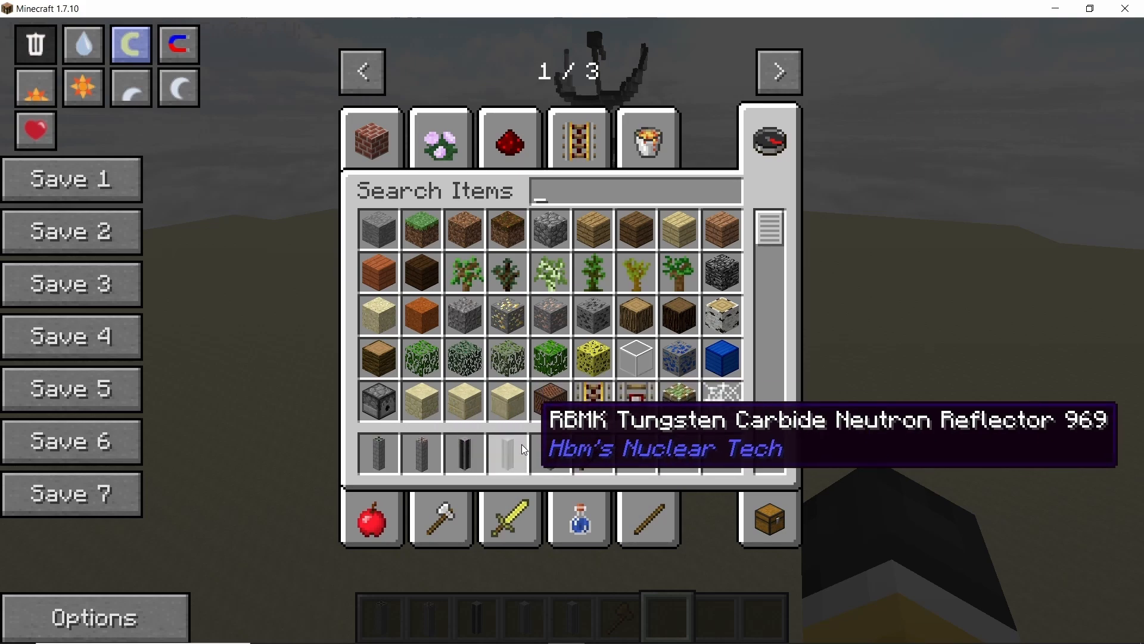
mouse_move(422, 457)
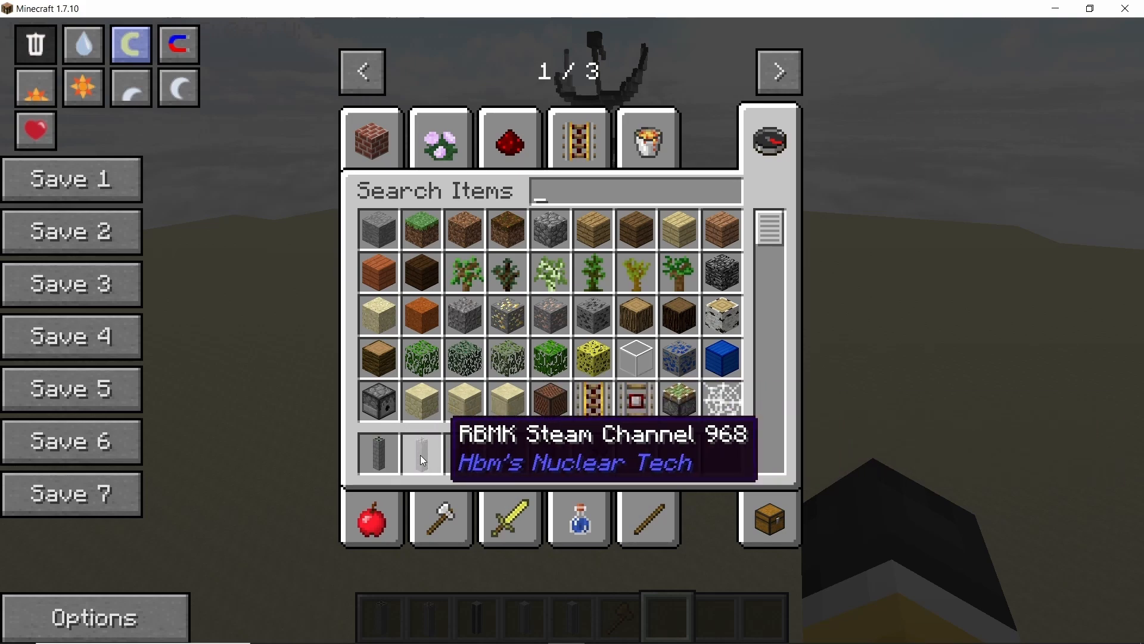
mouse_move(580, 446)
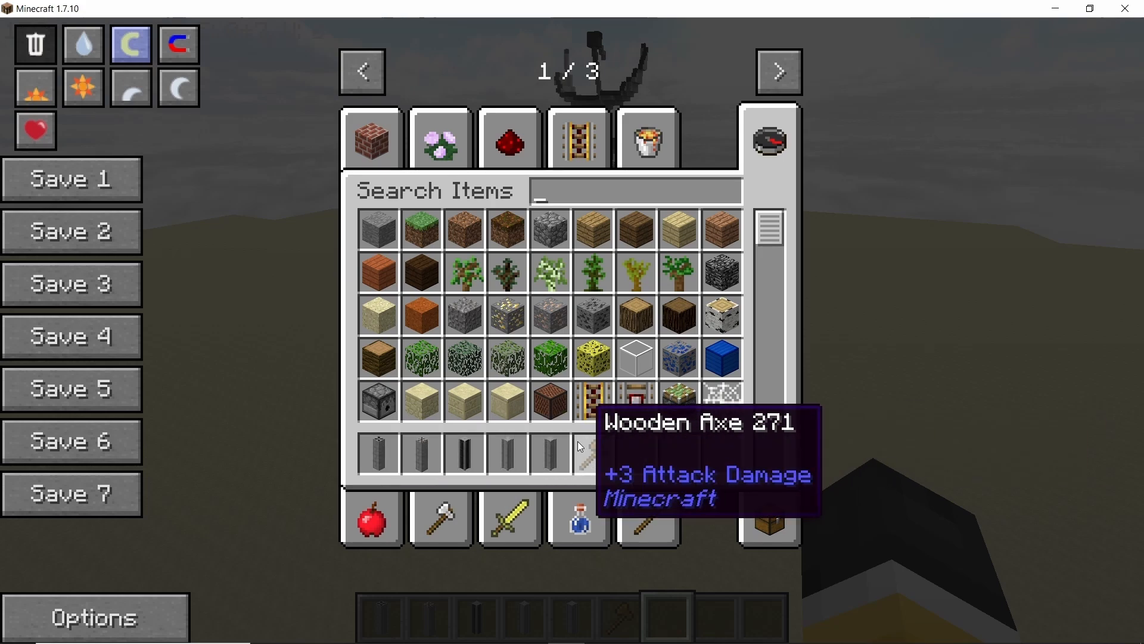
mouse_move(595, 458)
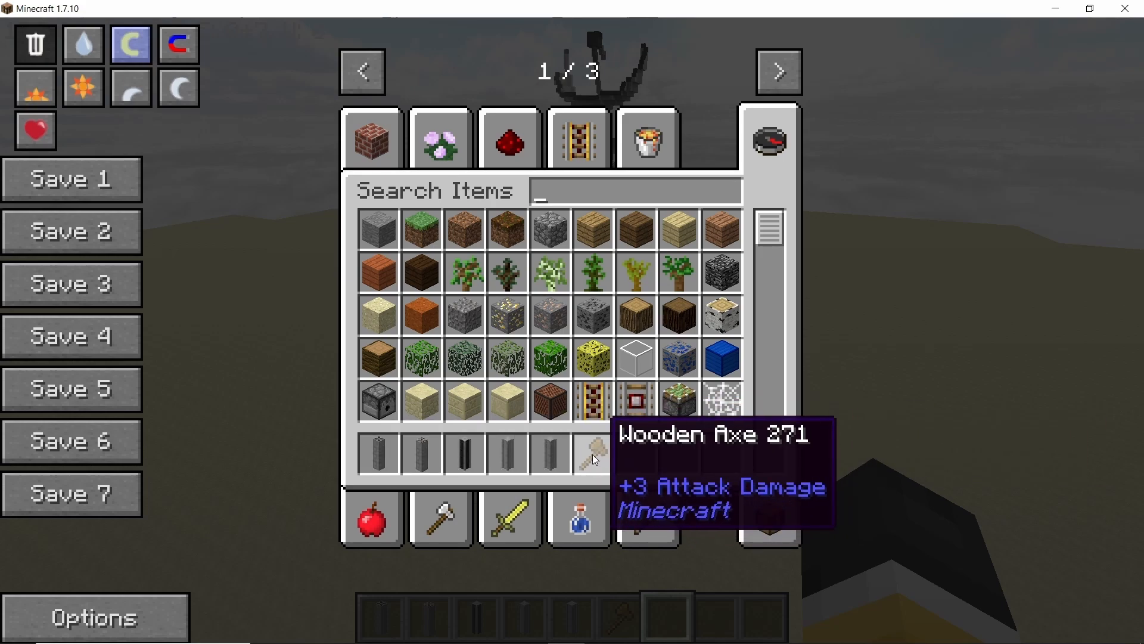
key(Escape)
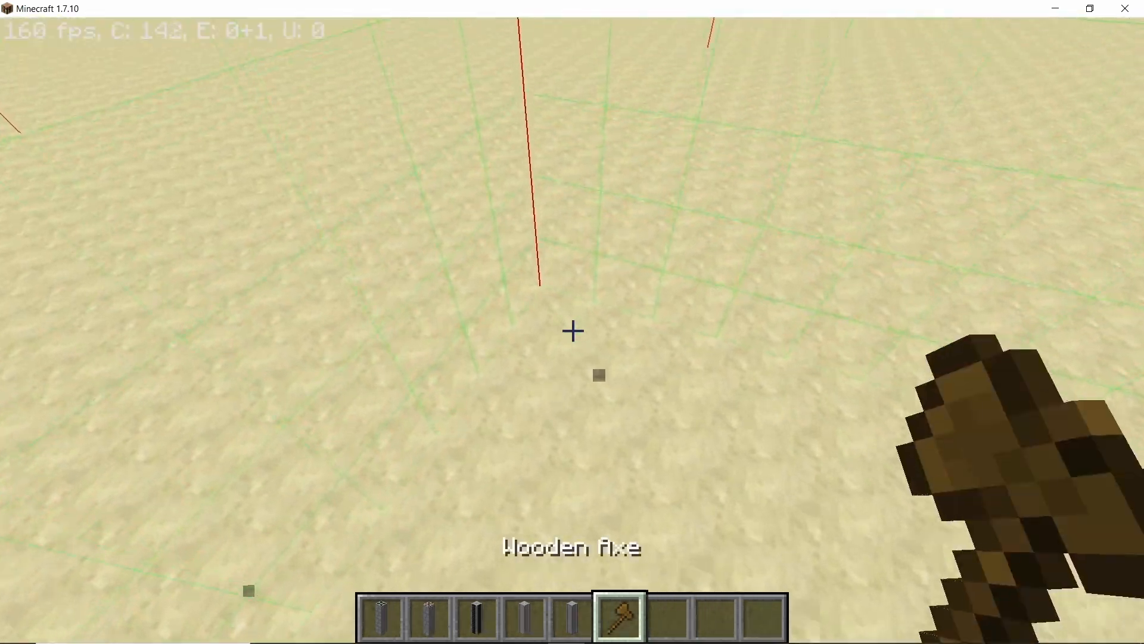
Step: Mark the first corner of the reactor floor area with the WorldEdit wand
click(573, 330)
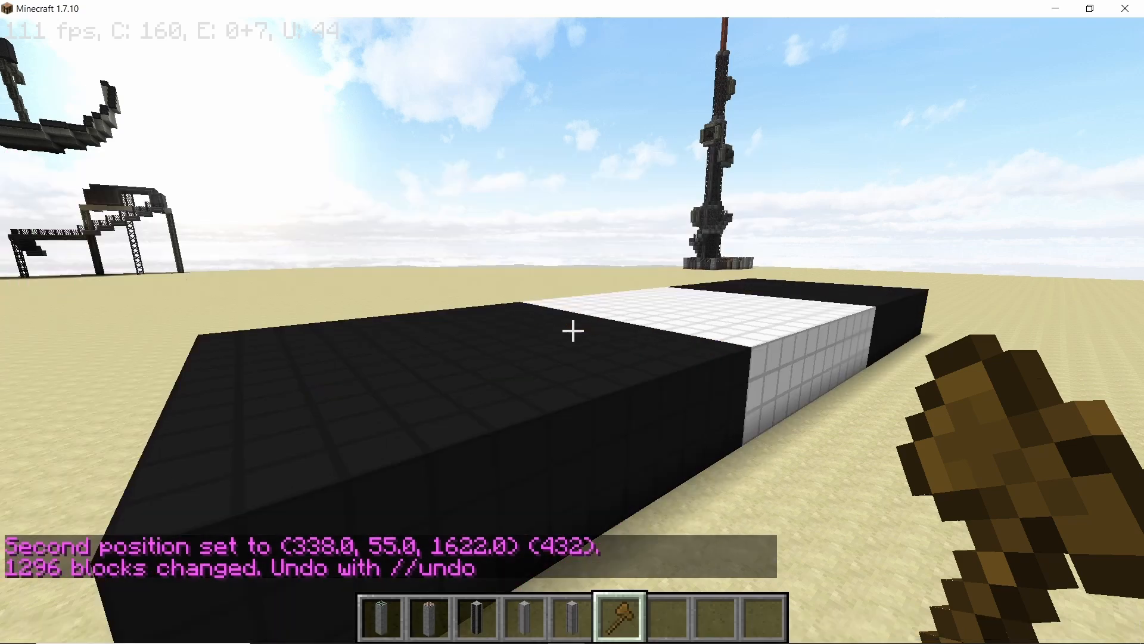
mouse_move(572, 331)
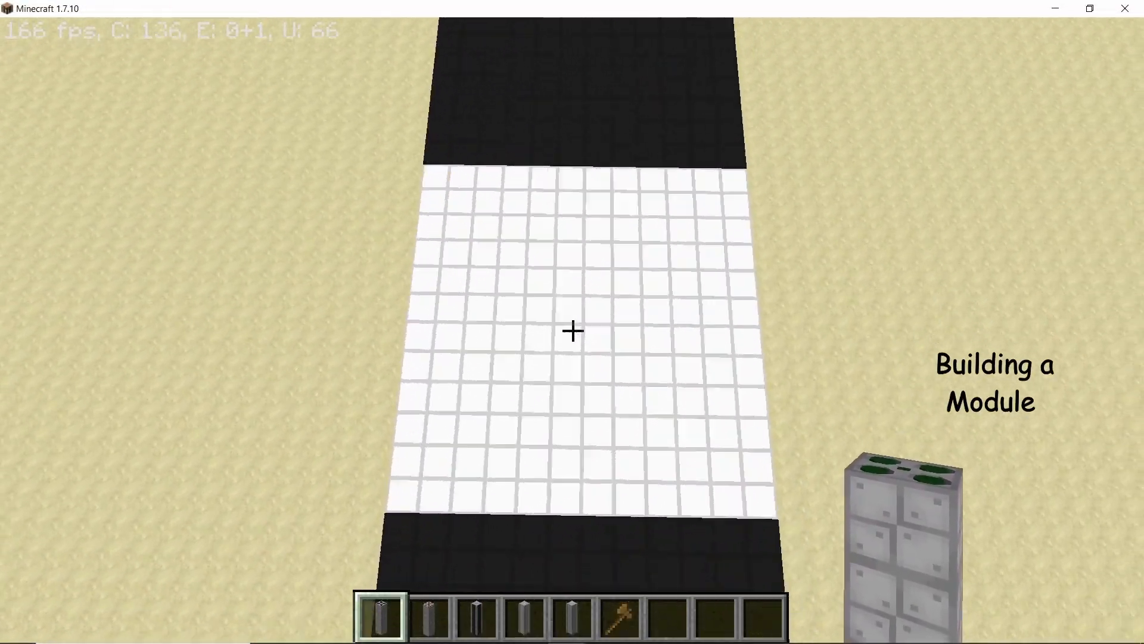
mouse_move(572, 330)
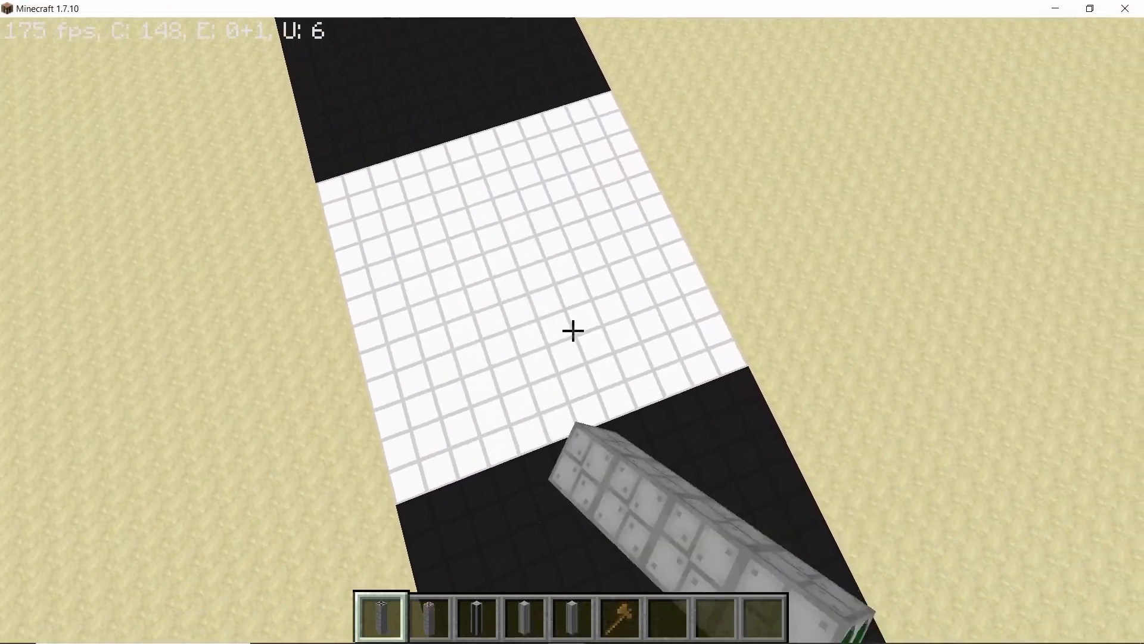
mouse_move(572, 331)
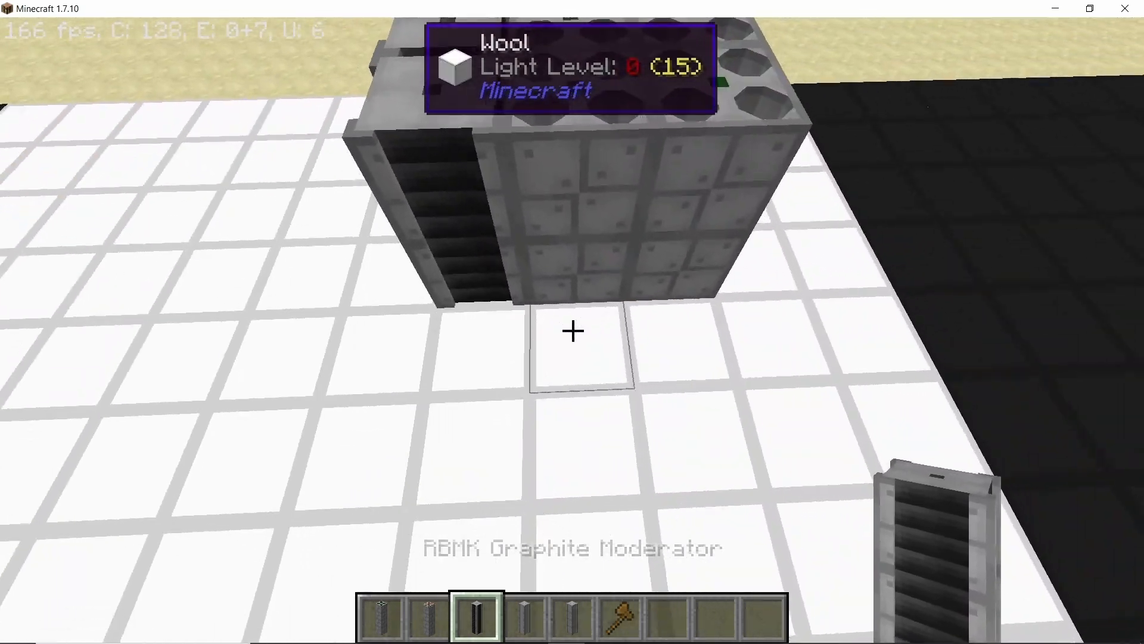
mouse_move(572, 331)
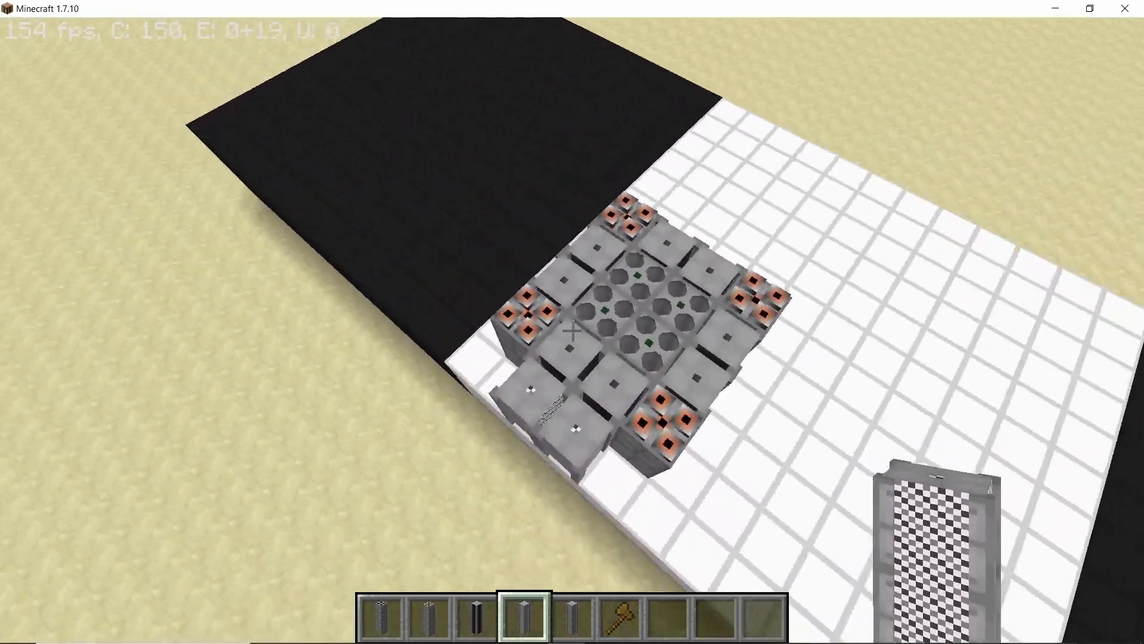
mouse_move(572, 330)
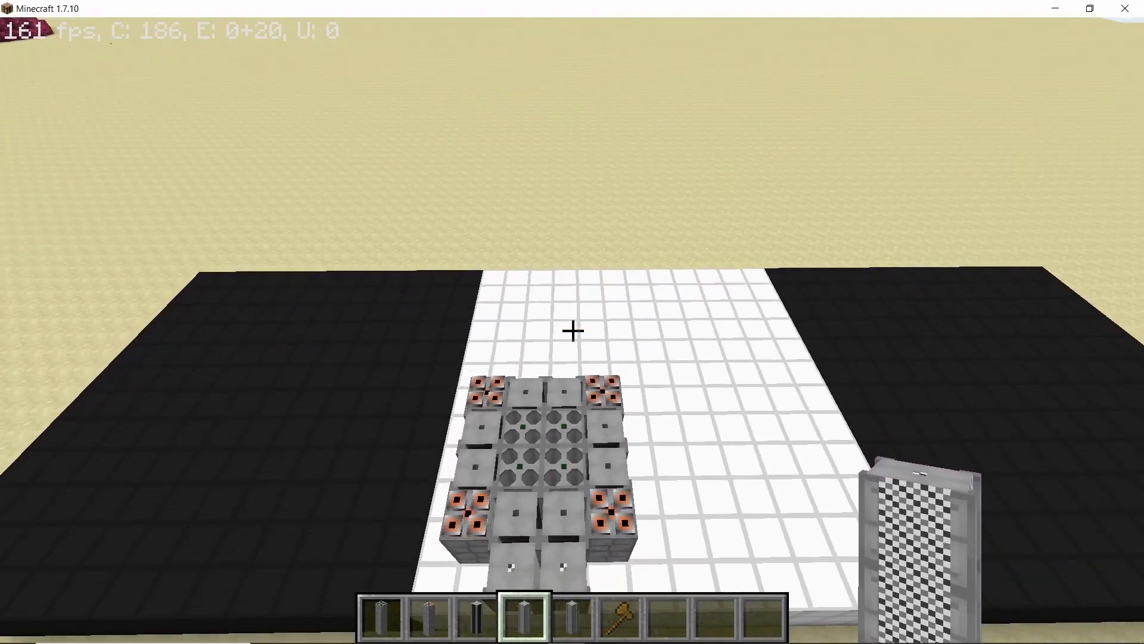
mouse_move(572, 330)
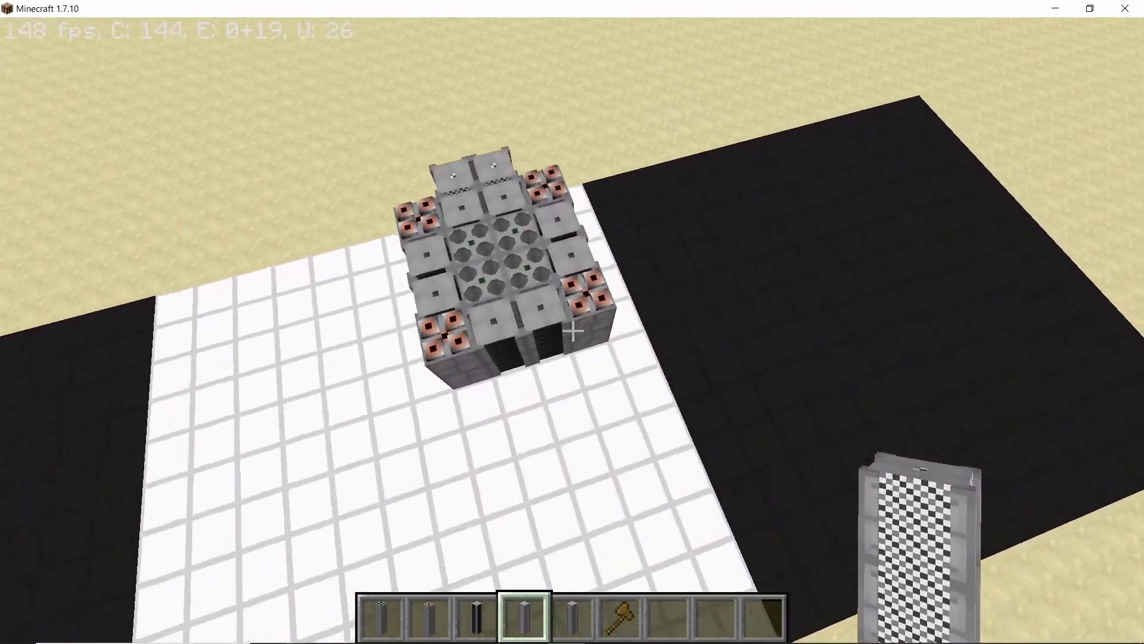
mouse_move(572, 329)
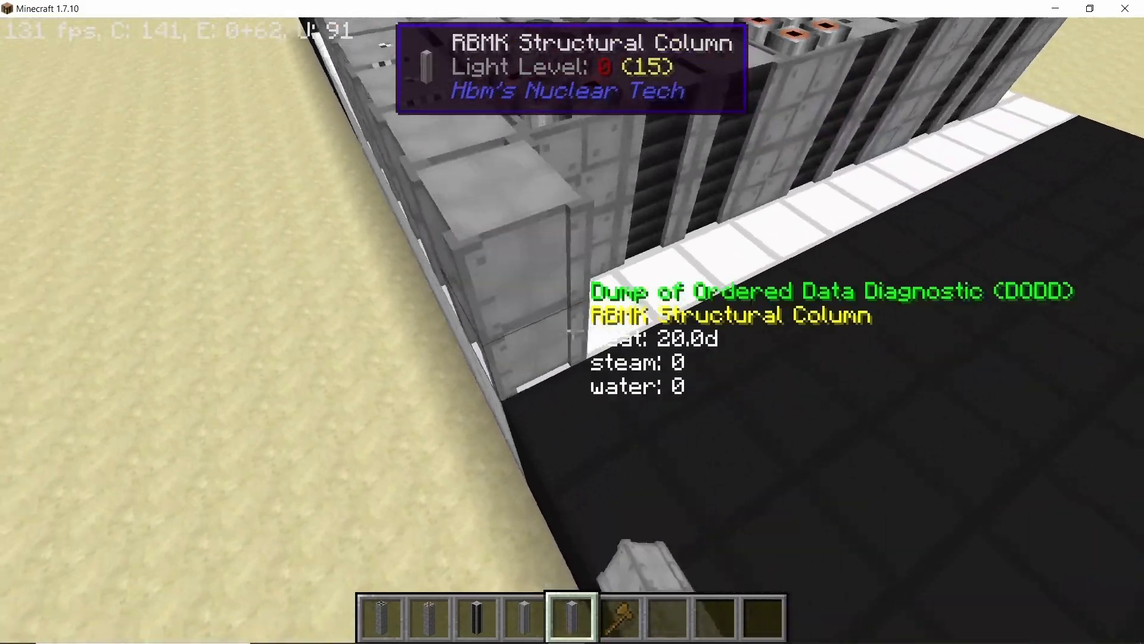
mouse_move(572, 331)
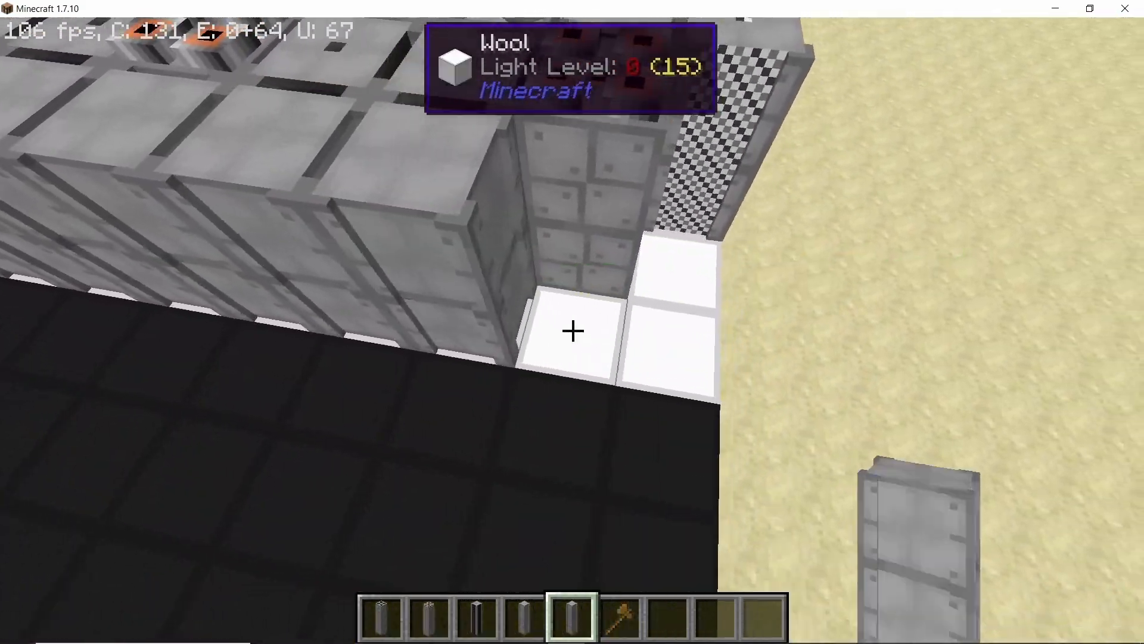
mouse_move(572, 331)
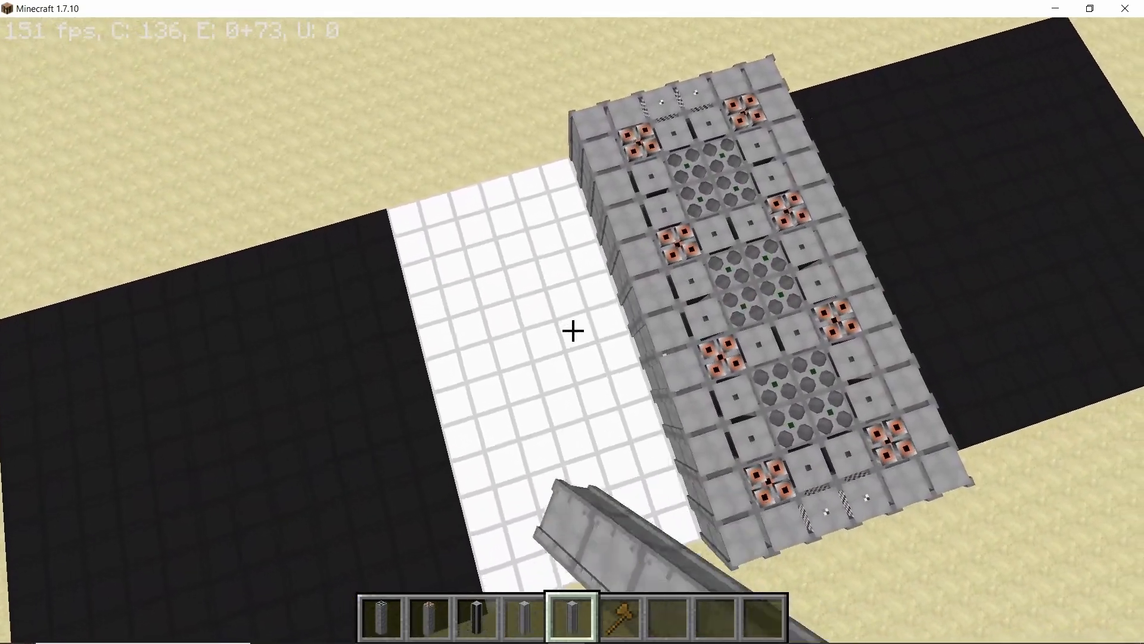
mouse_move(572, 331)
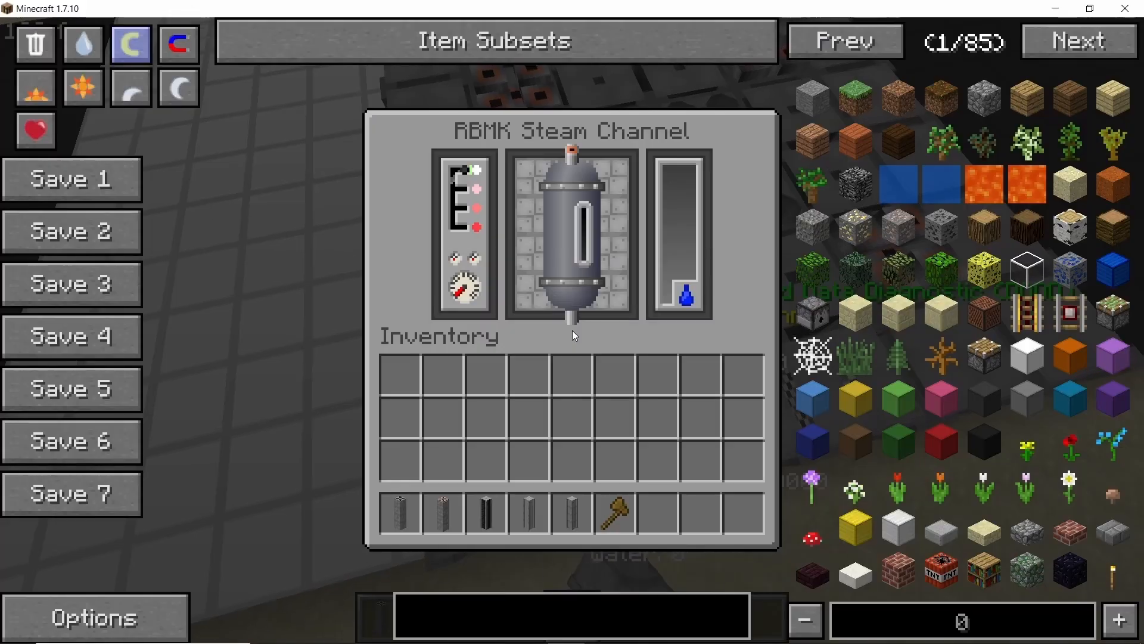
Step: Close the steam channel settings twice after seeing zero steam and water
key(Escape)
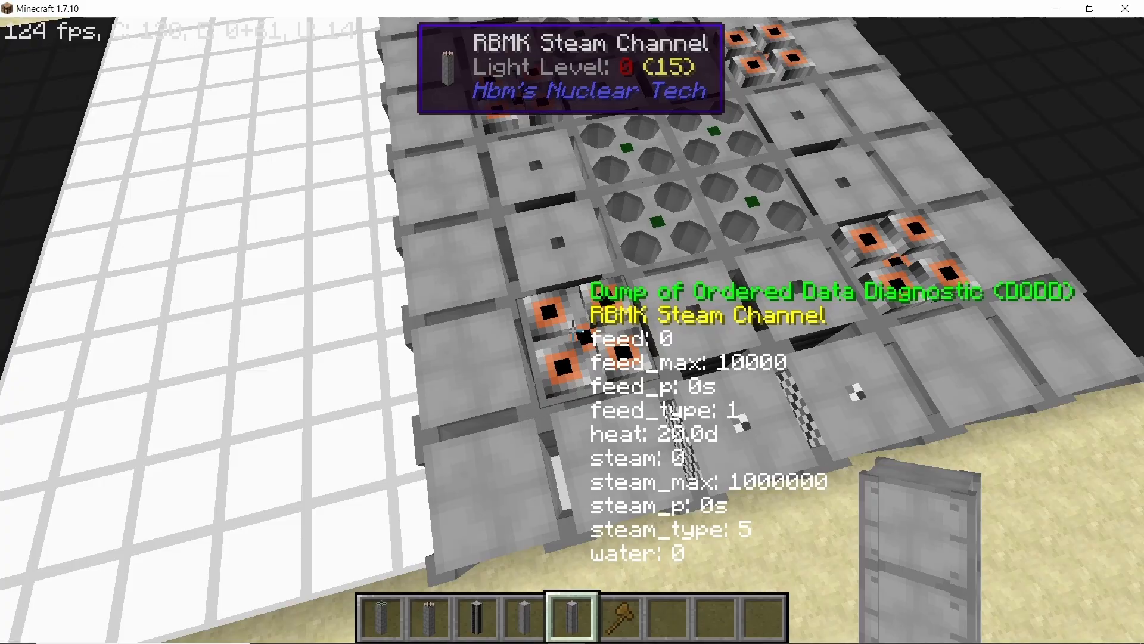
mouse_move(572, 322)
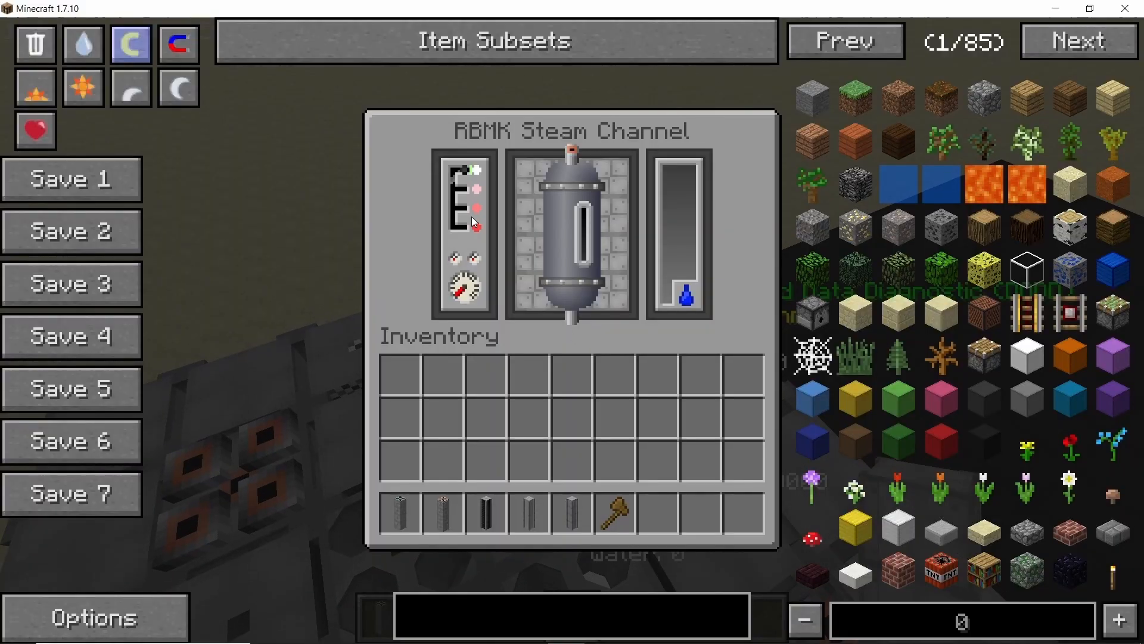
key(Escape)
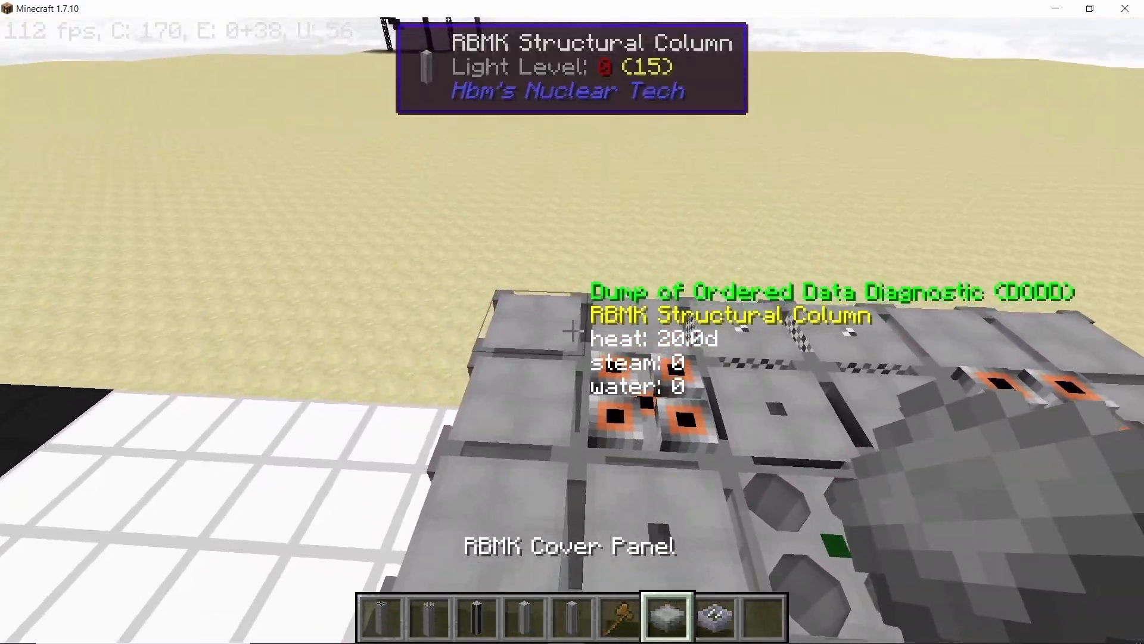
mouse_move(572, 321)
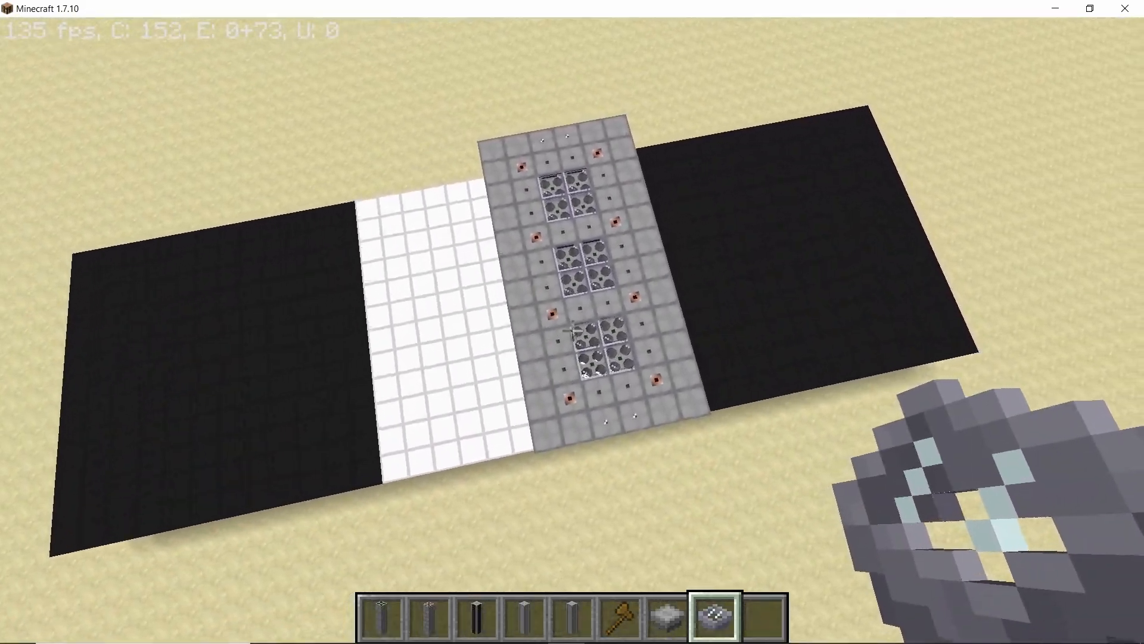
Step: Open the inventory to bring a fuel item to the fuel rod's slot
key(e)
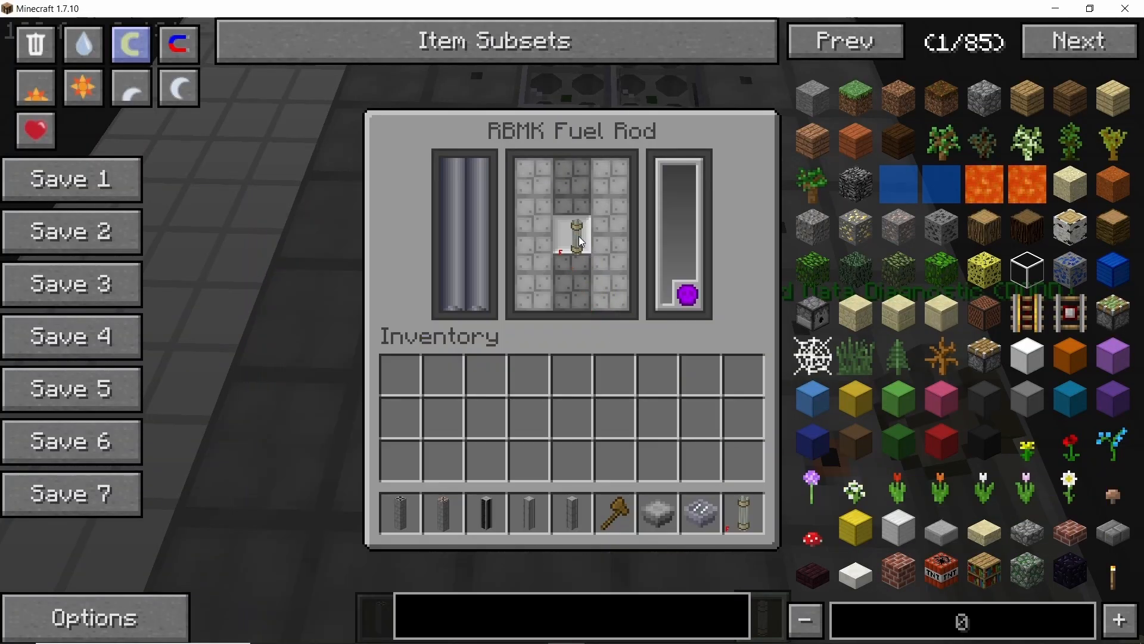
mouse_move(743, 513)
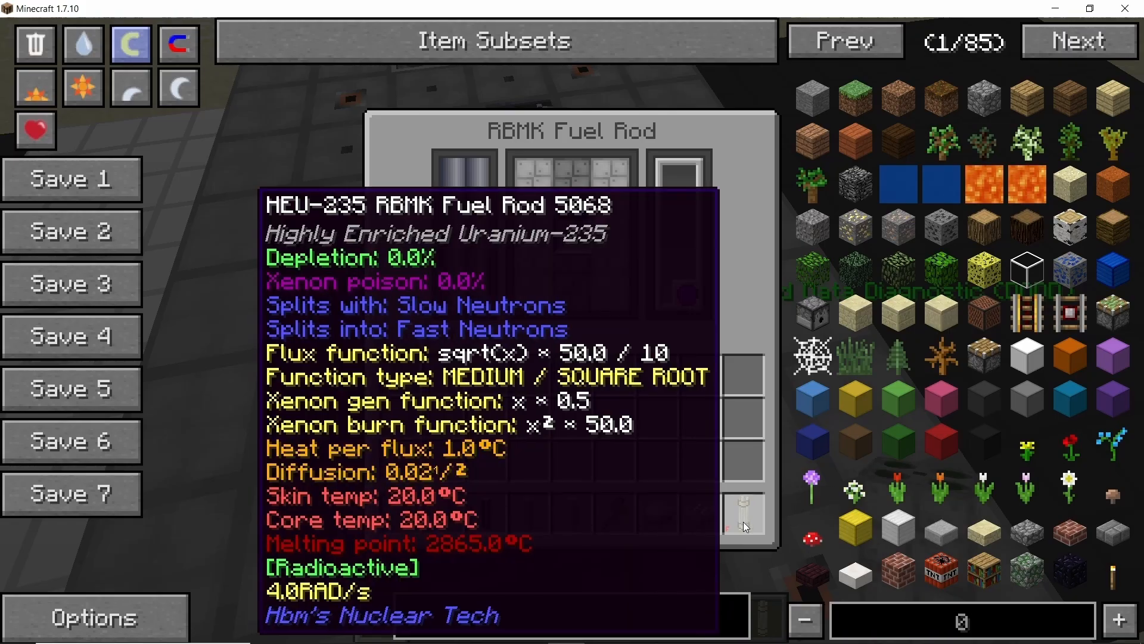
mouse_move(577, 239)
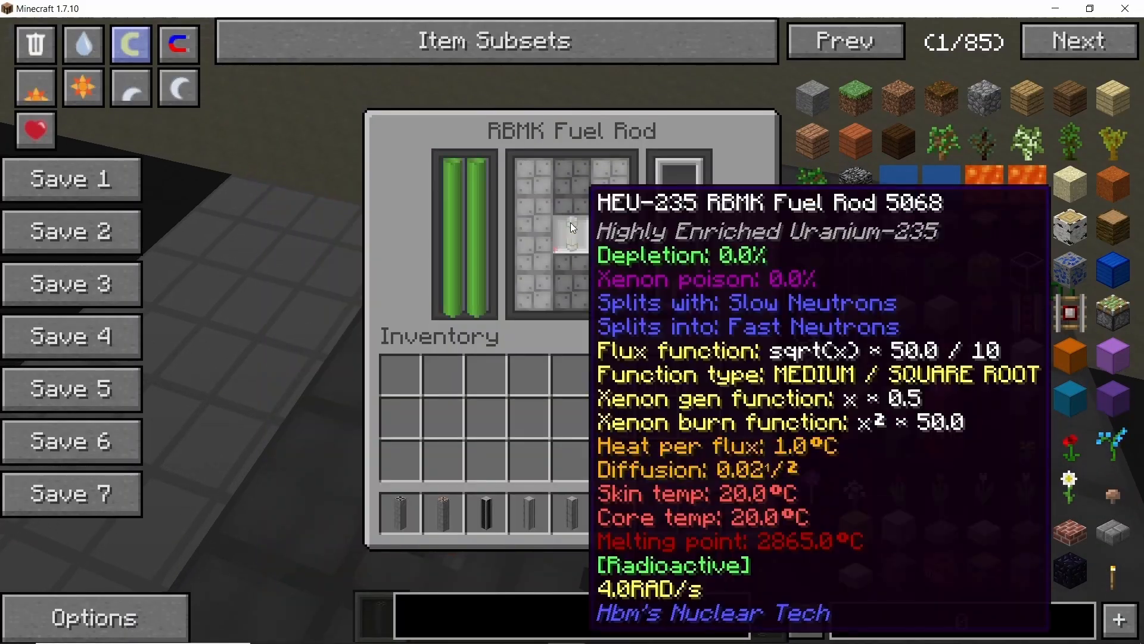
Step: Close the fuel rod column interface with HEU-235 loaded
key(Escape)
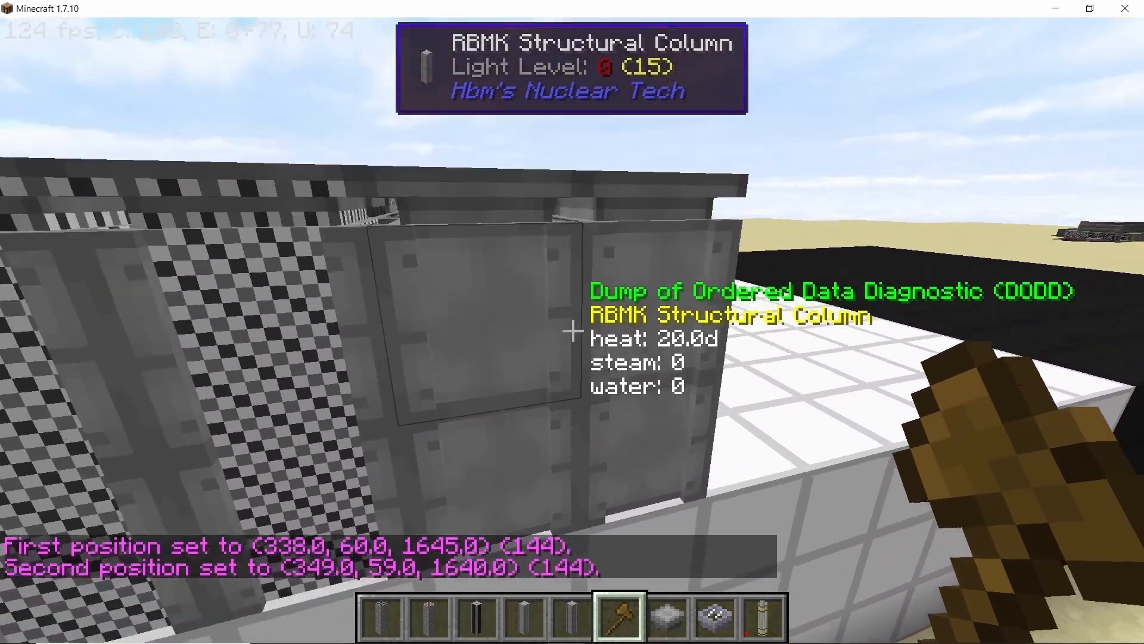
mouse_move(572, 331)
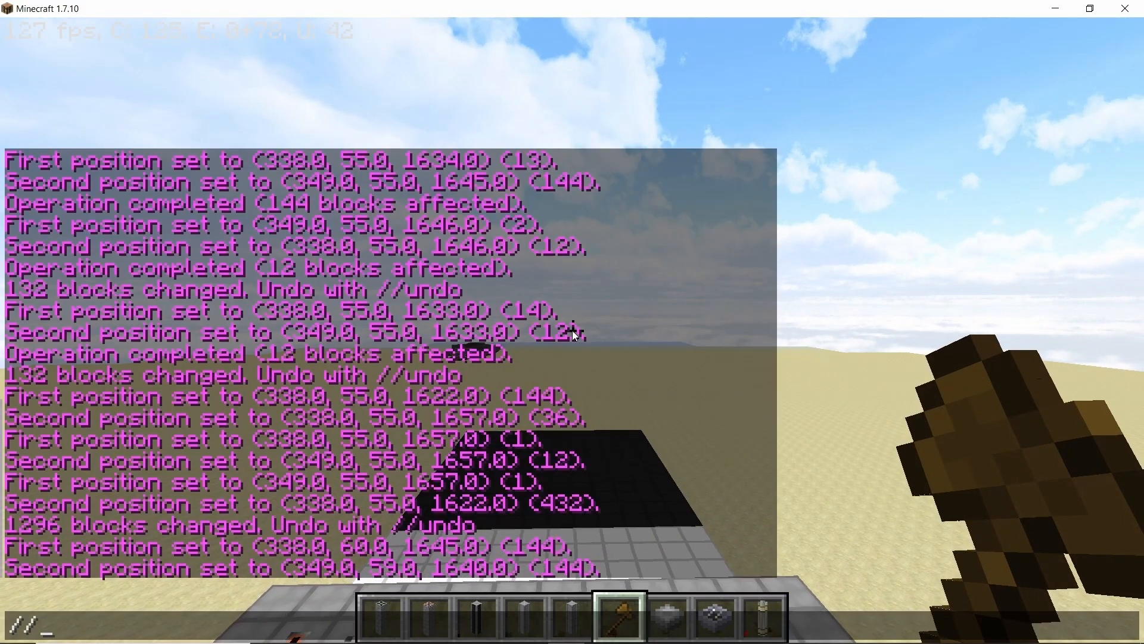
Step: Run //stack 3 twice, changing 432 then 288 blocks of the reactor
text(//stack 3)
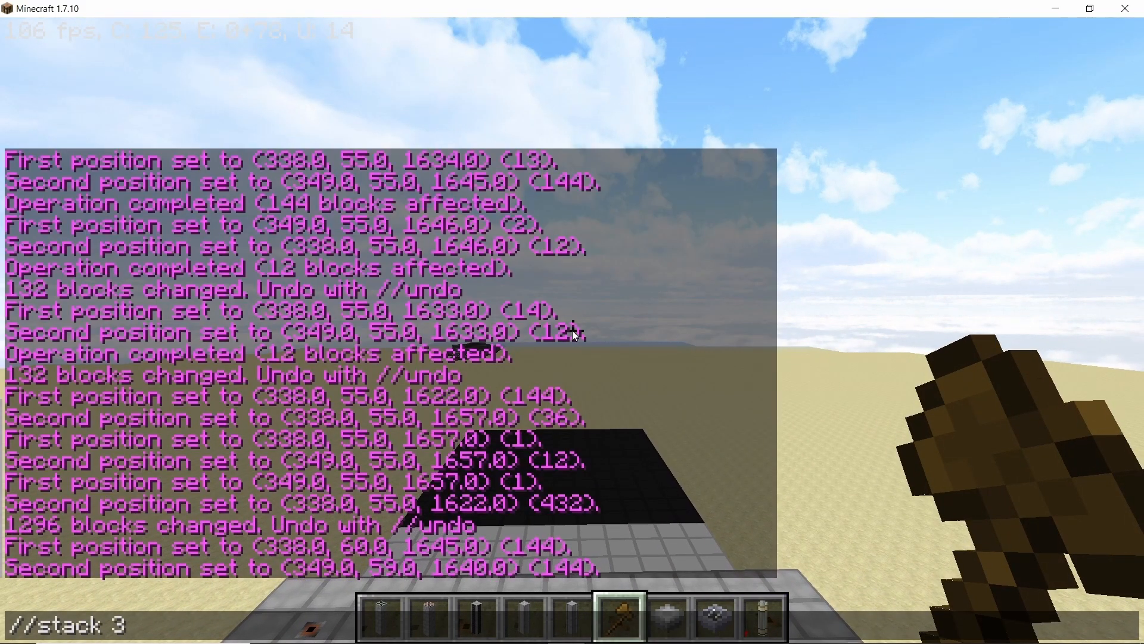
key(Return)
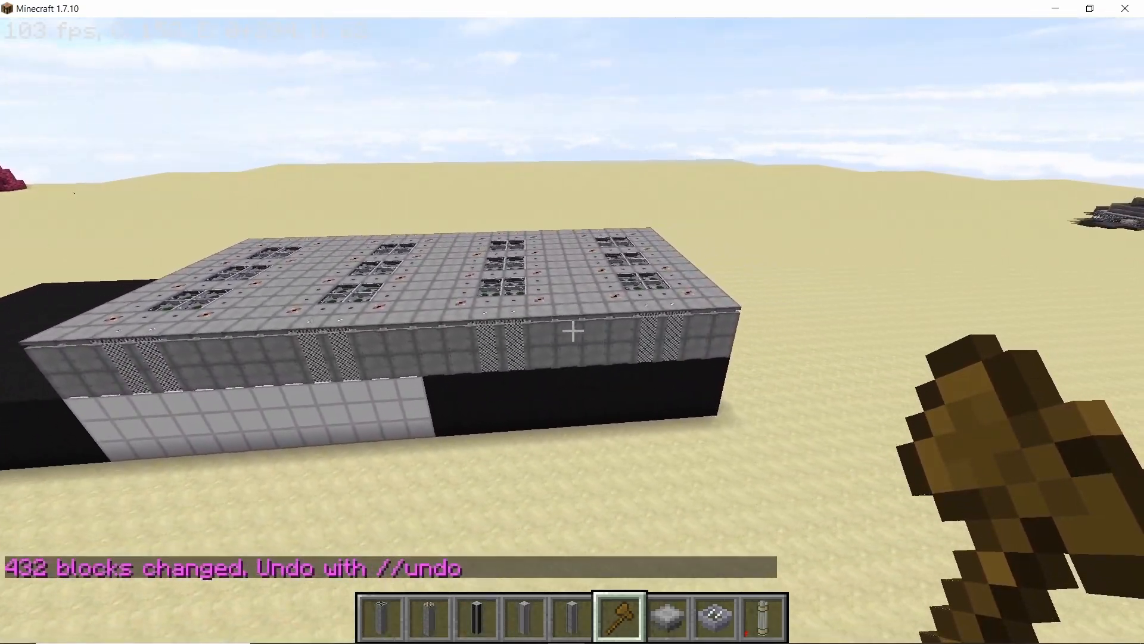
mouse_move(572, 328)
text(//stack 3)
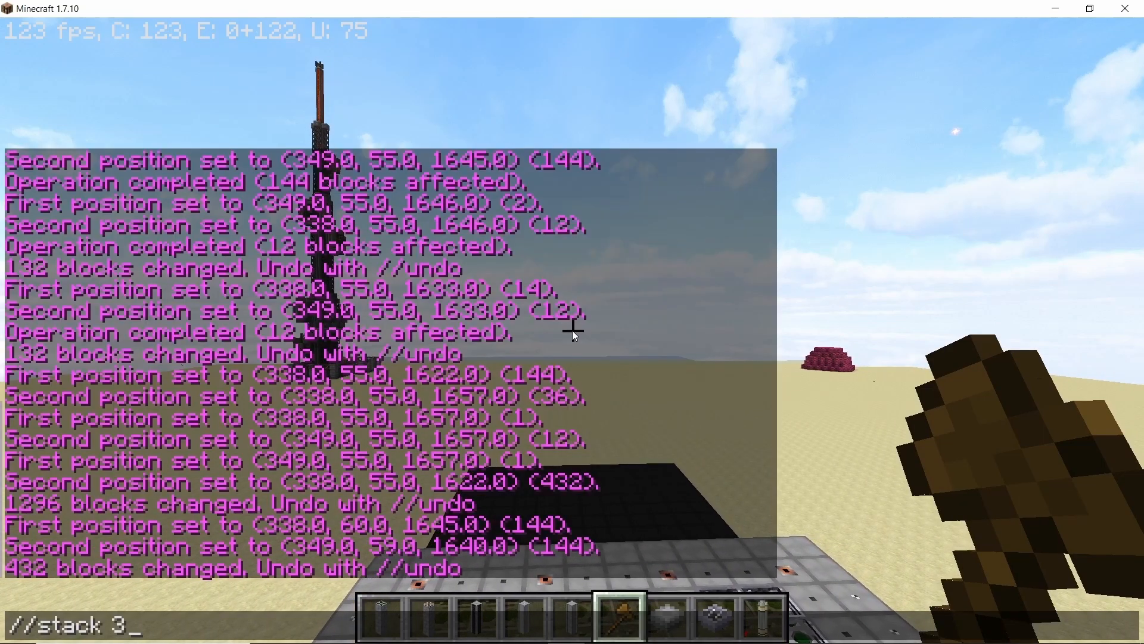
key(Return)
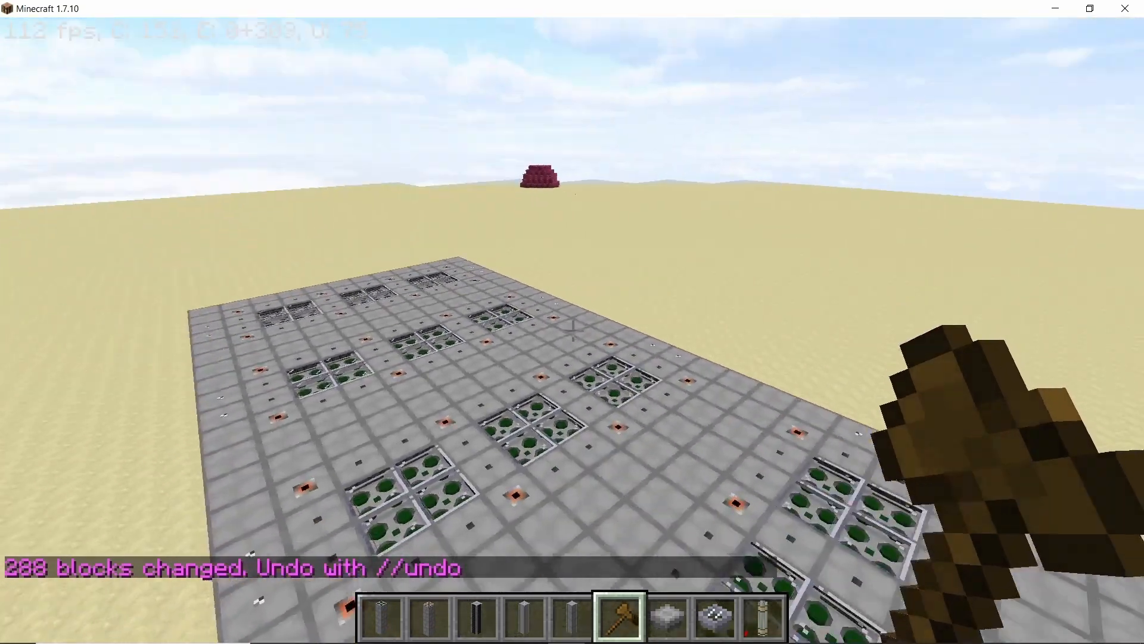
mouse_move(572, 322)
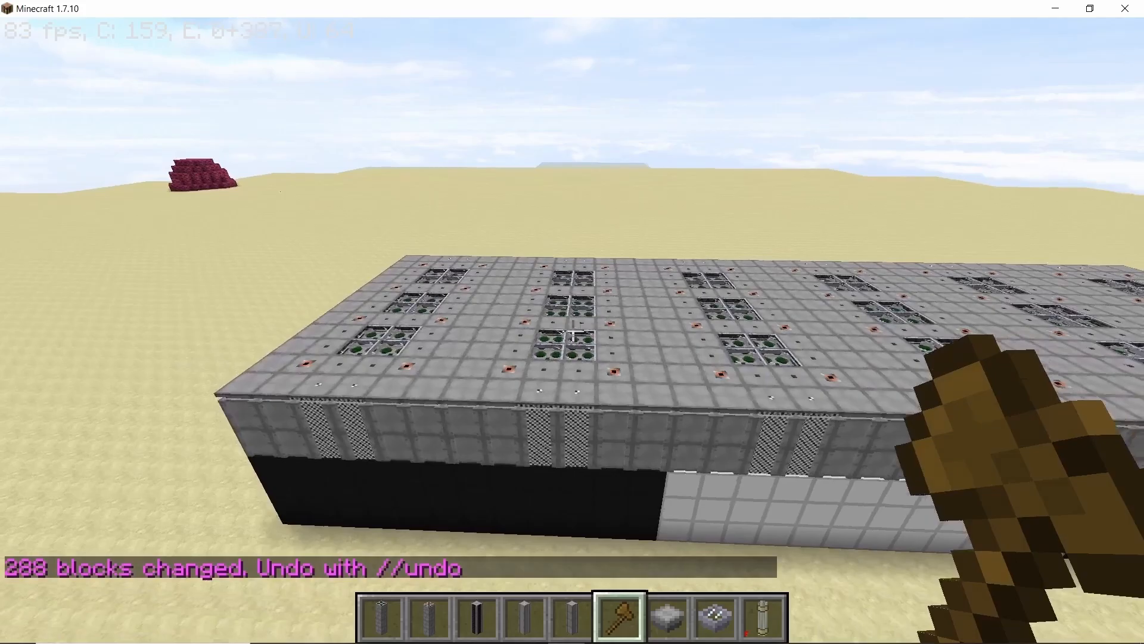
mouse_move(572, 322)
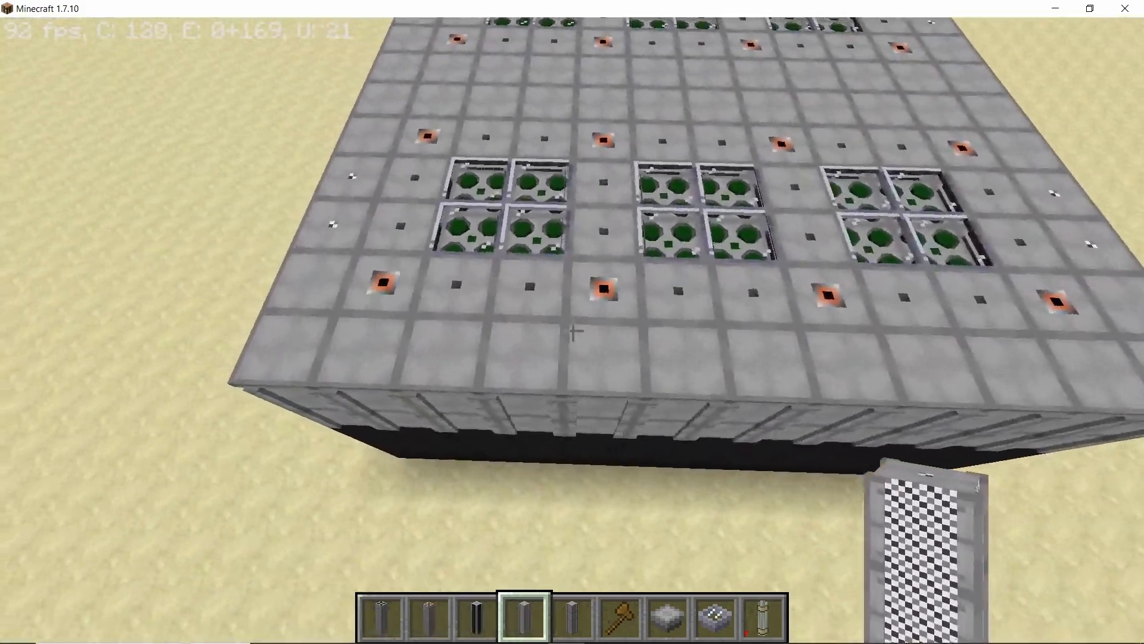
mouse_move(572, 321)
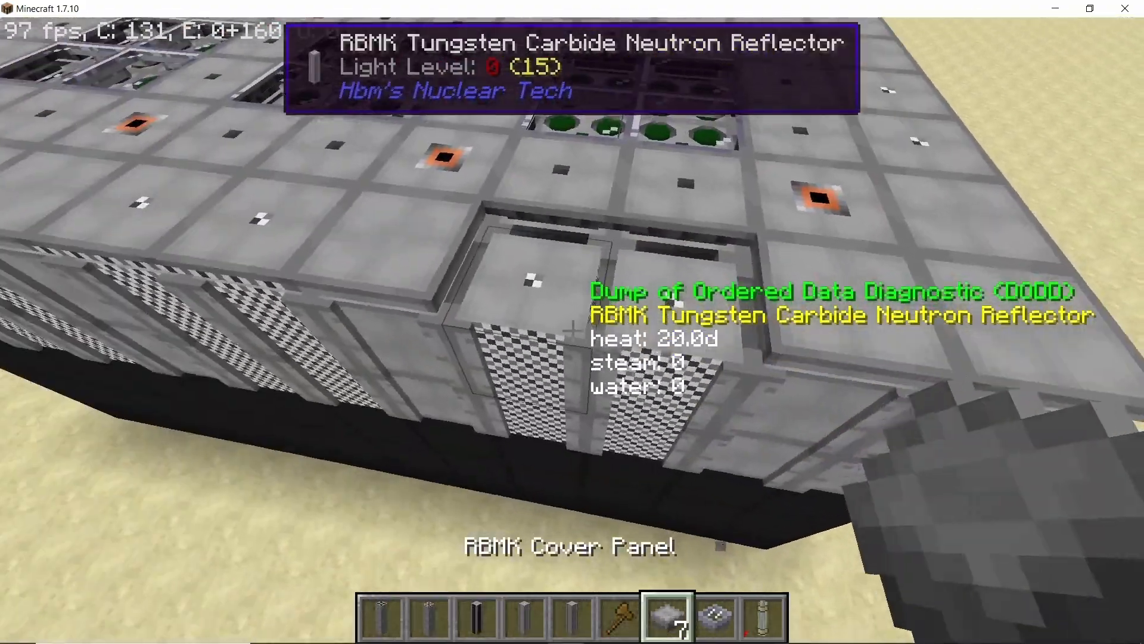
mouse_move(572, 325)
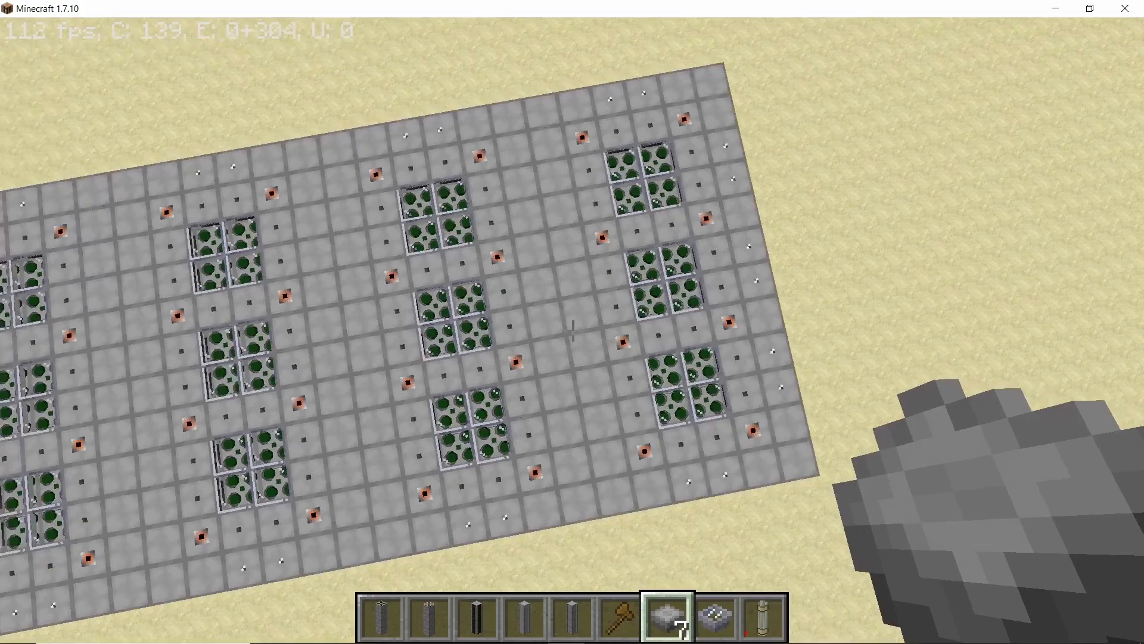
mouse_move(572, 322)
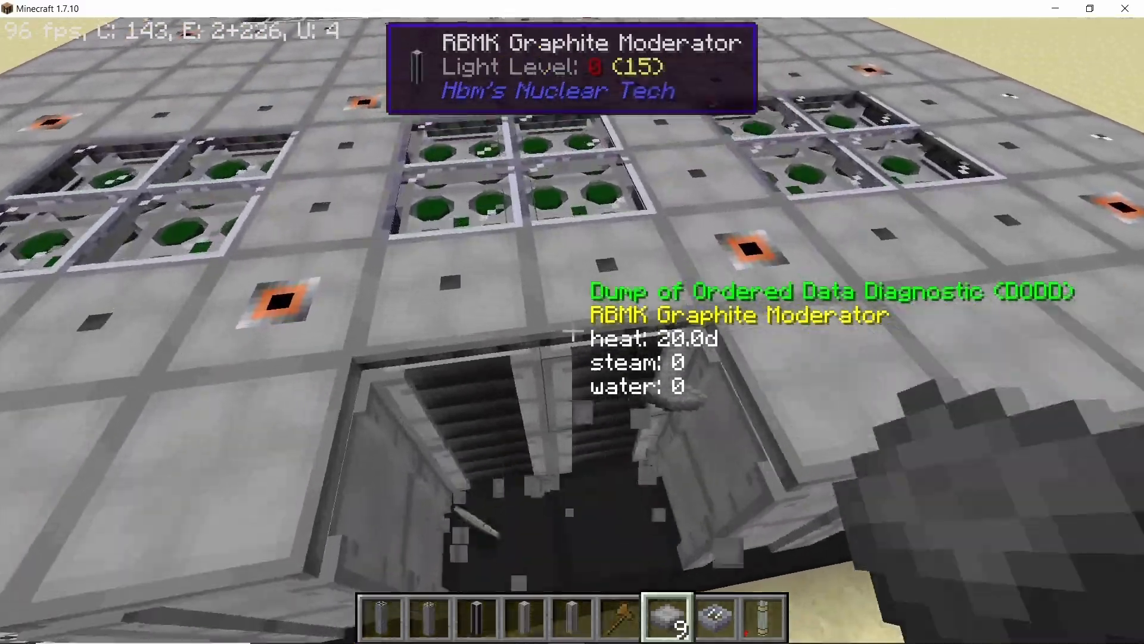
mouse_move(573, 322)
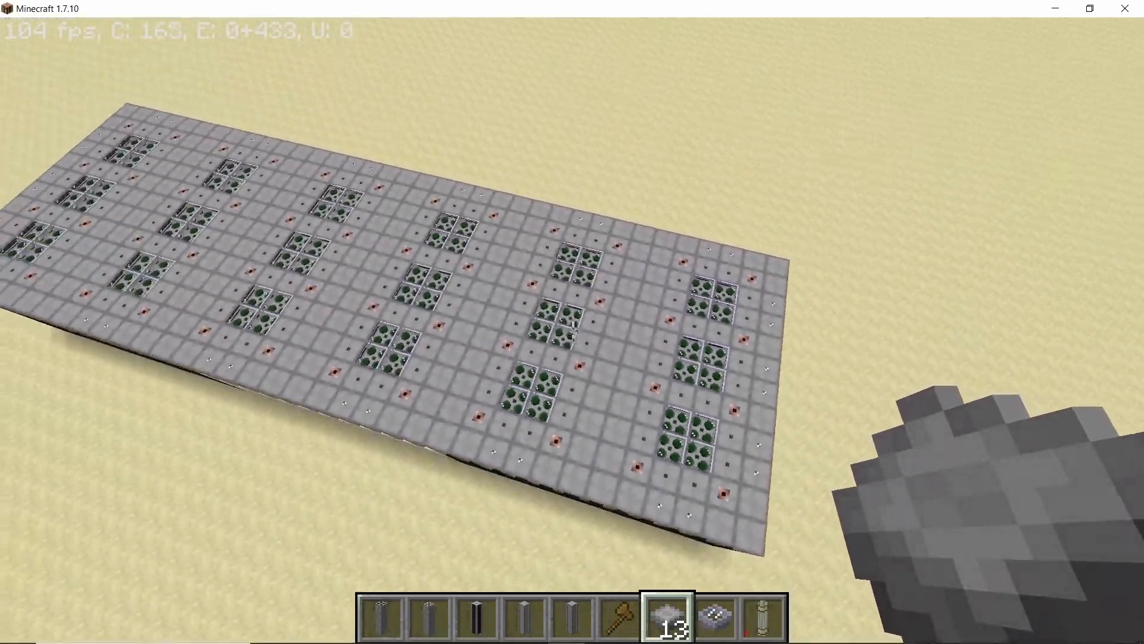
mouse_move(573, 322)
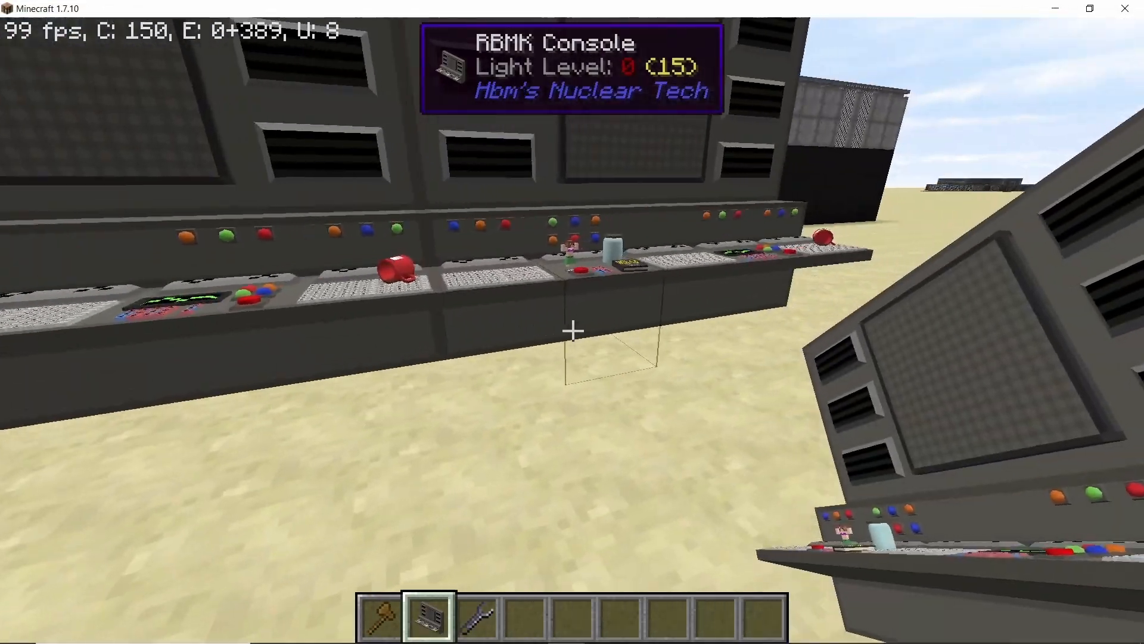
mouse_move(572, 330)
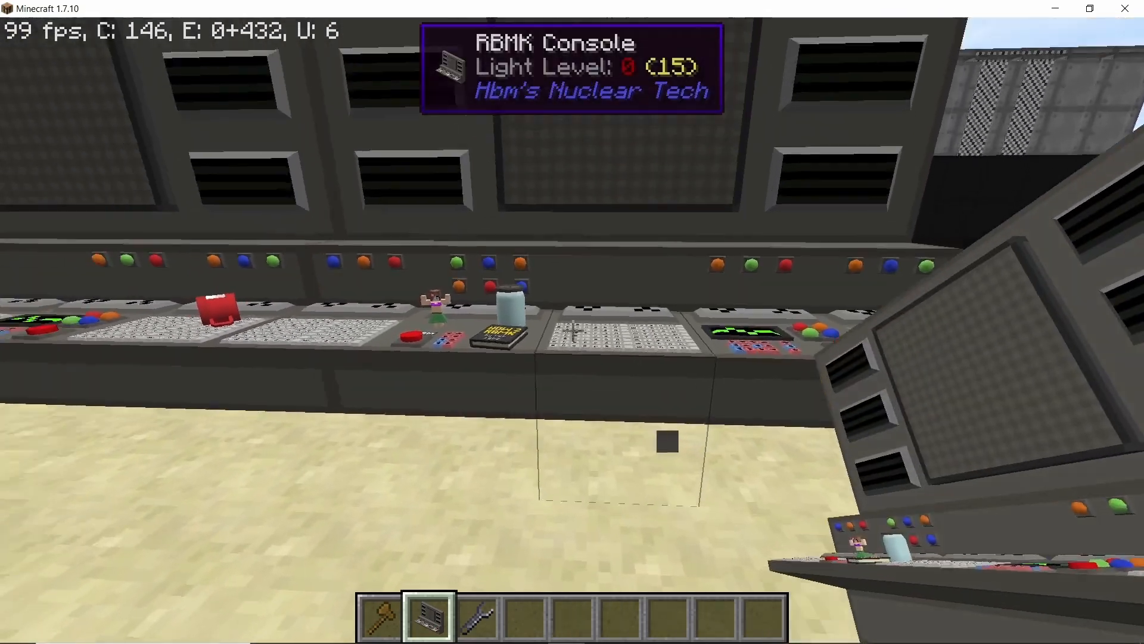
Step: Toggle the F3 debug overlay while extending the RBMK console desk
key(F3)
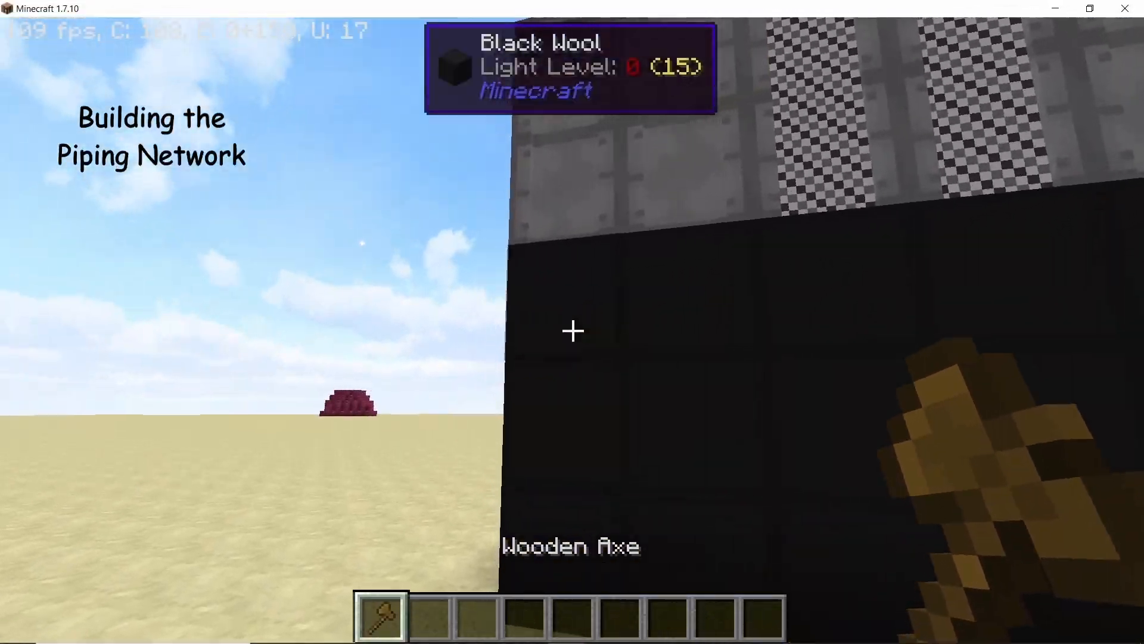
Step: Clear the black wool filler under the reactor and stack the fluid duct line with //stack
click(572, 331)
text(//set 0)
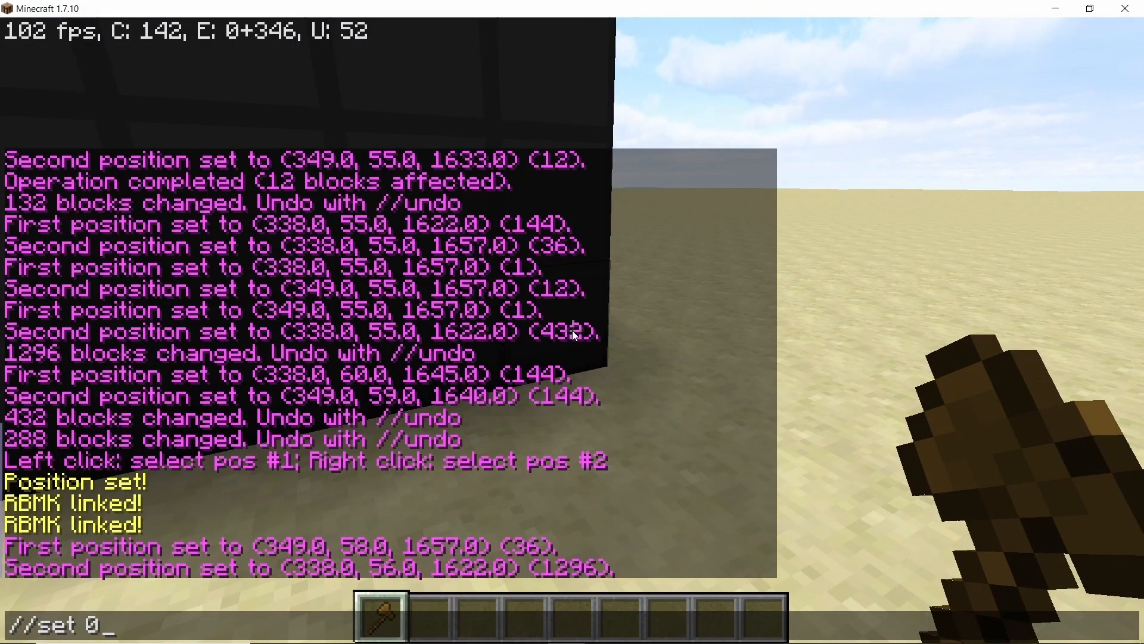
key(Return)
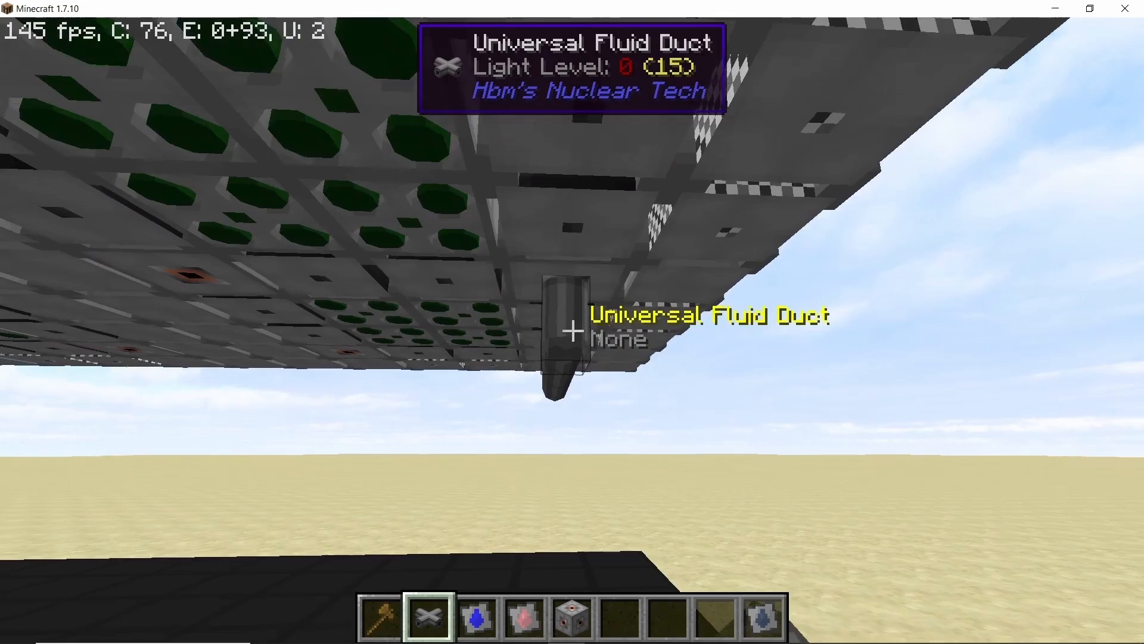
mouse_move(572, 333)
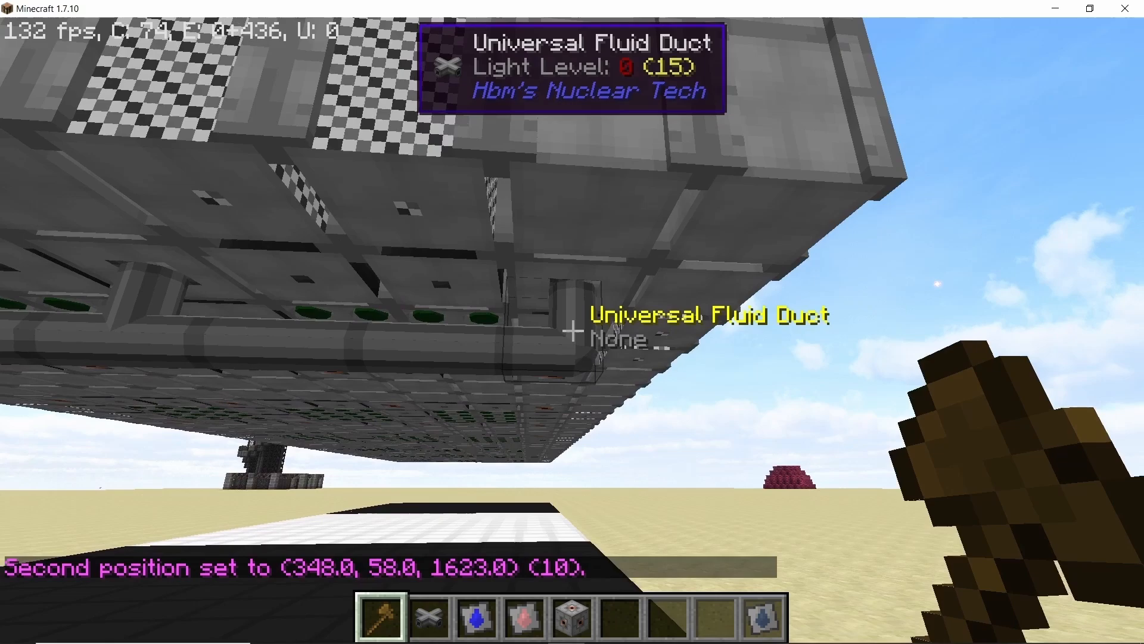
key(/)
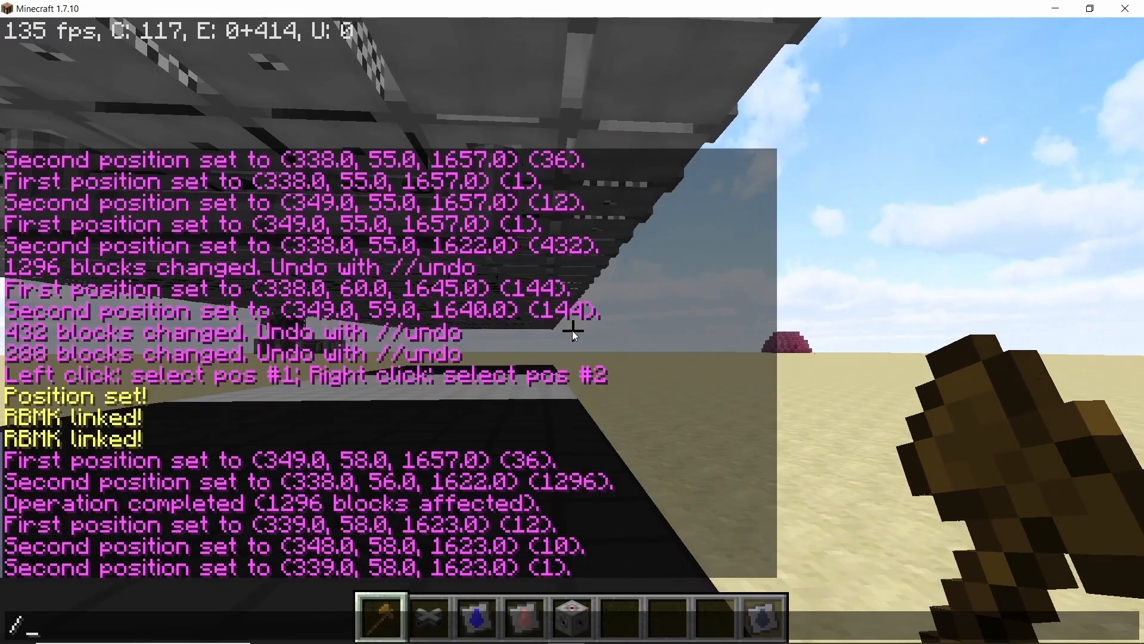
text(//stack)
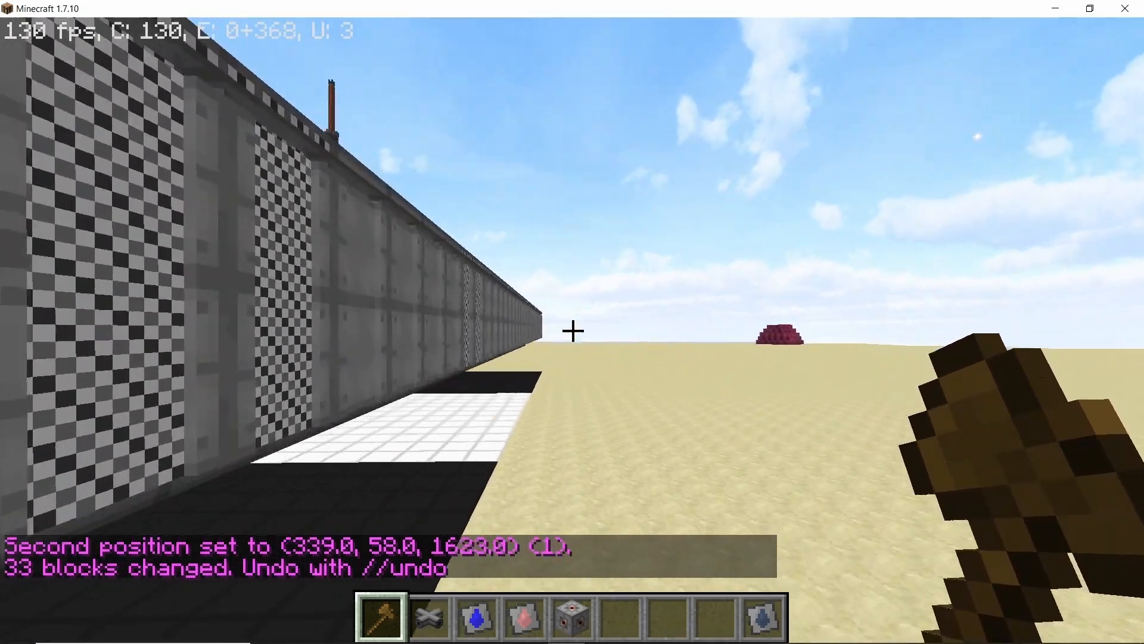
mouse_move(572, 331)
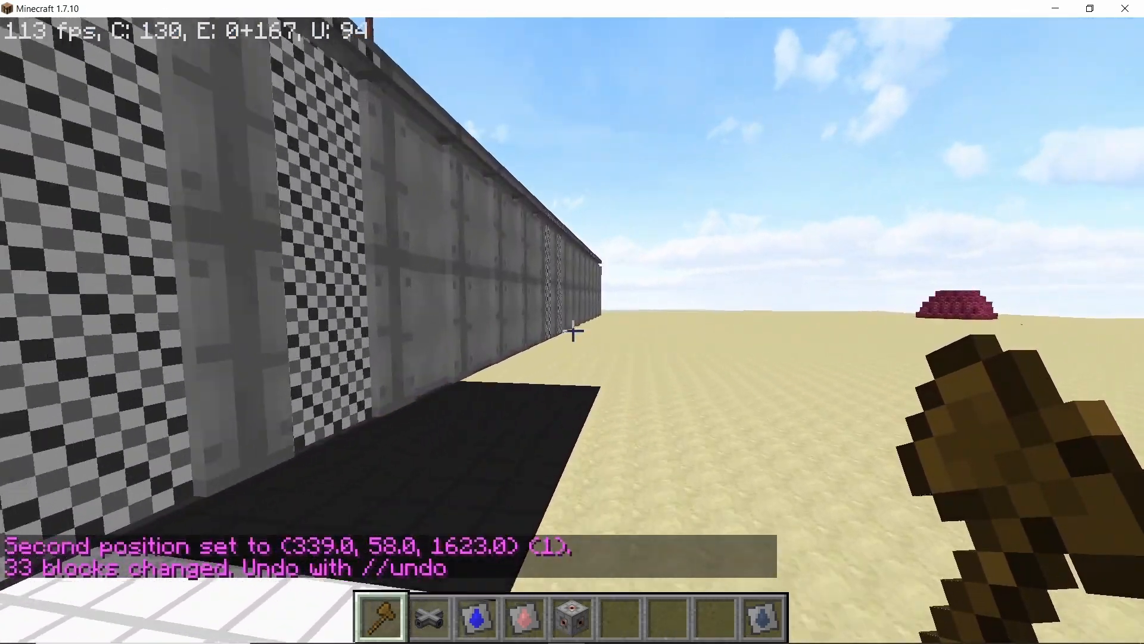
mouse_move(572, 322)
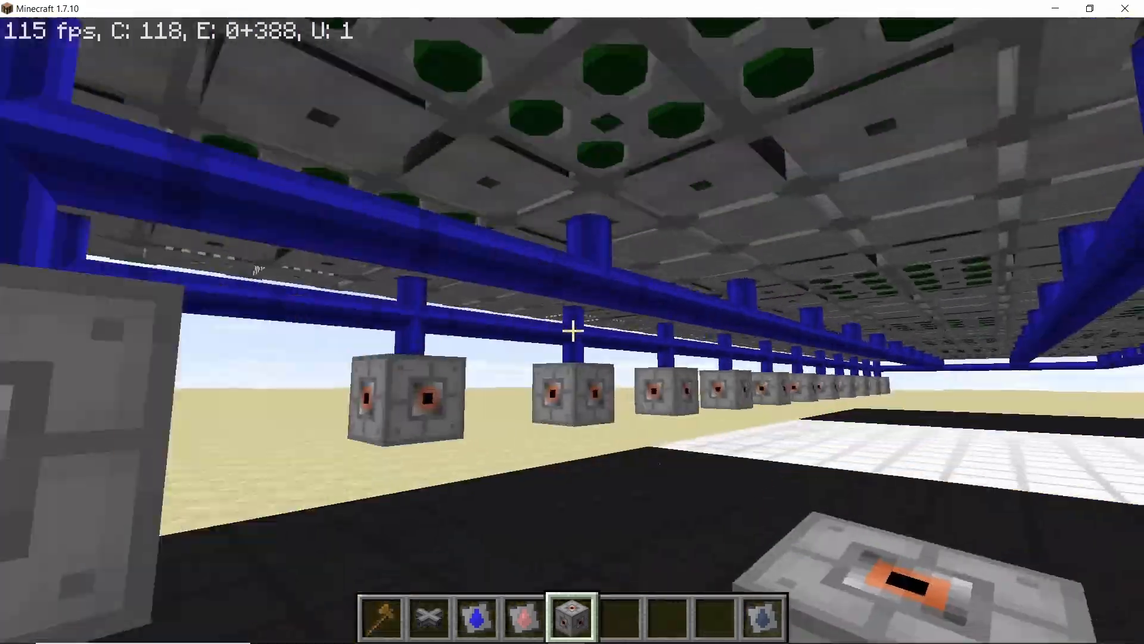
mouse_move(573, 329)
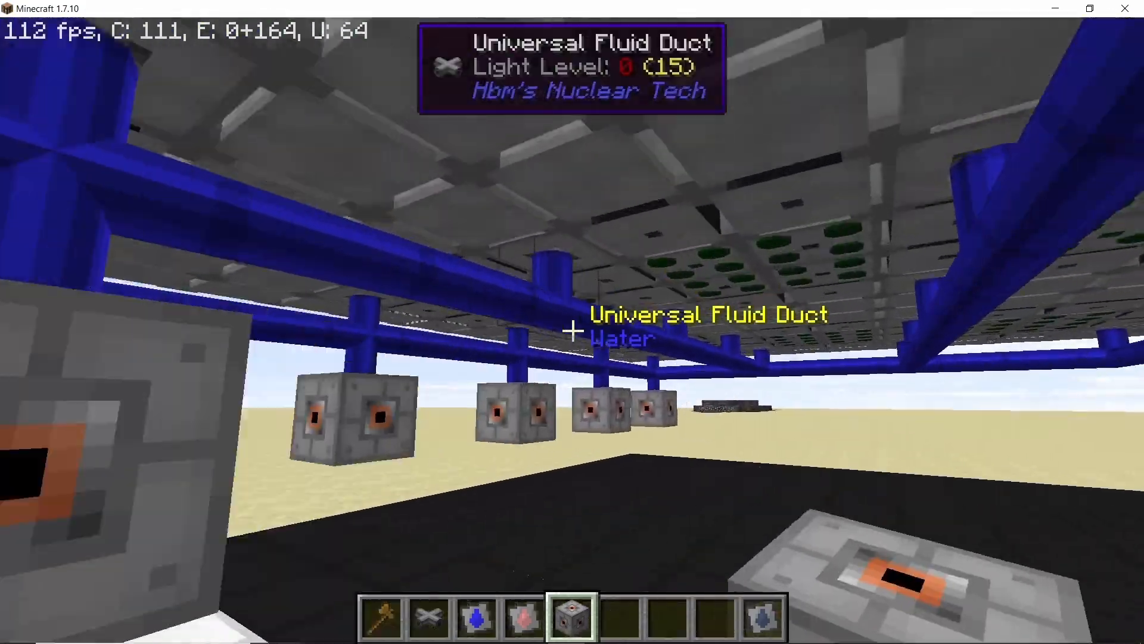
mouse_move(572, 322)
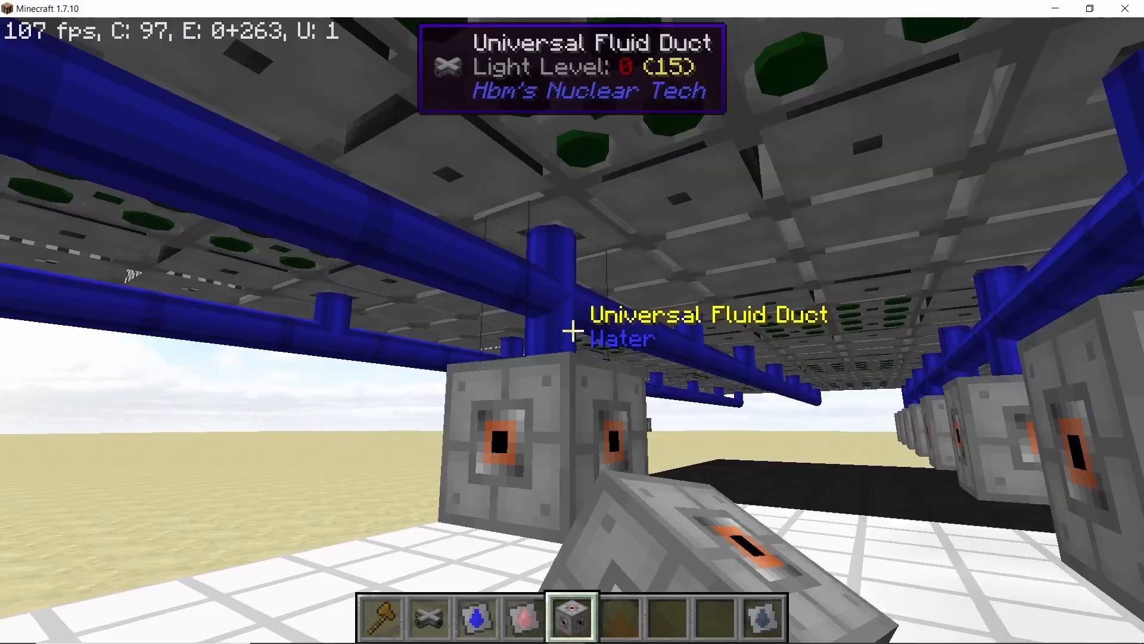
mouse_move(572, 330)
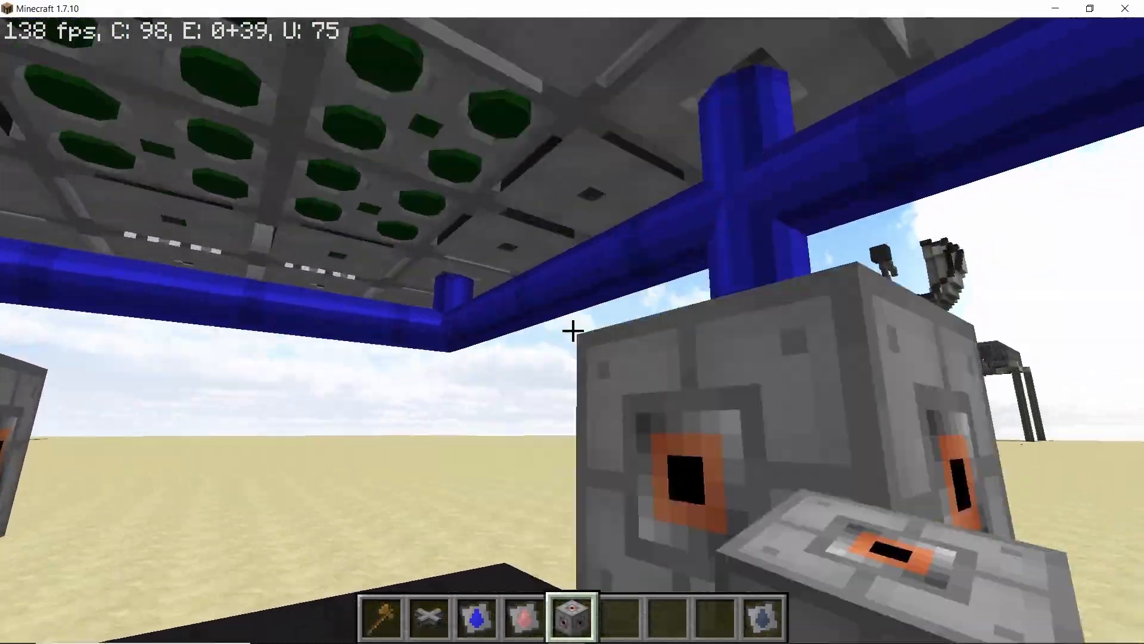
mouse_move(572, 332)
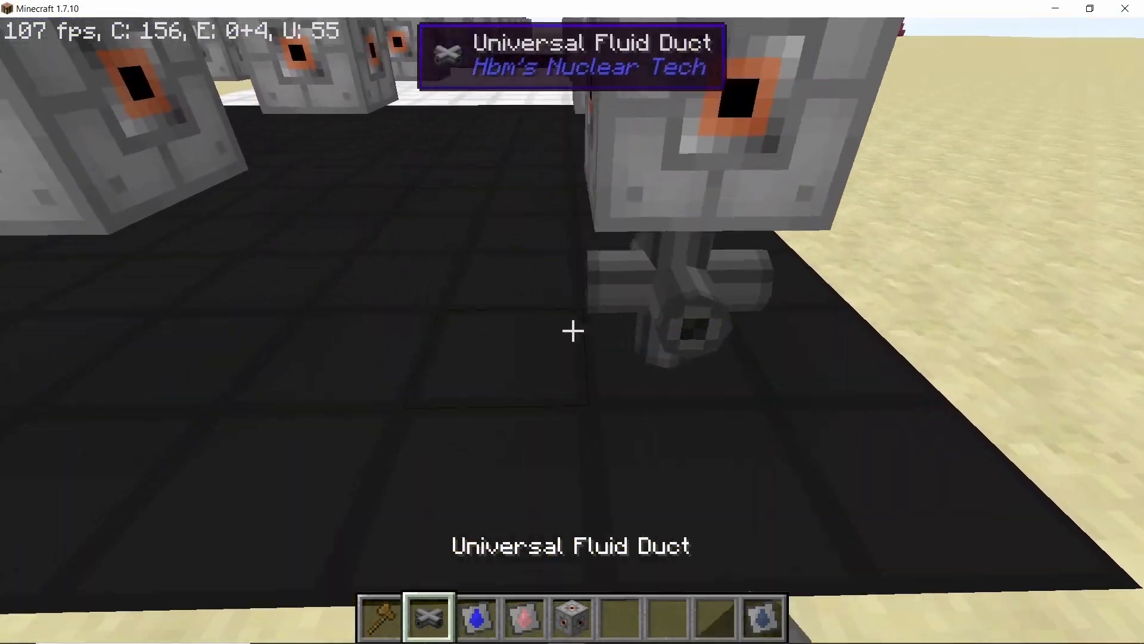
mouse_move(573, 331)
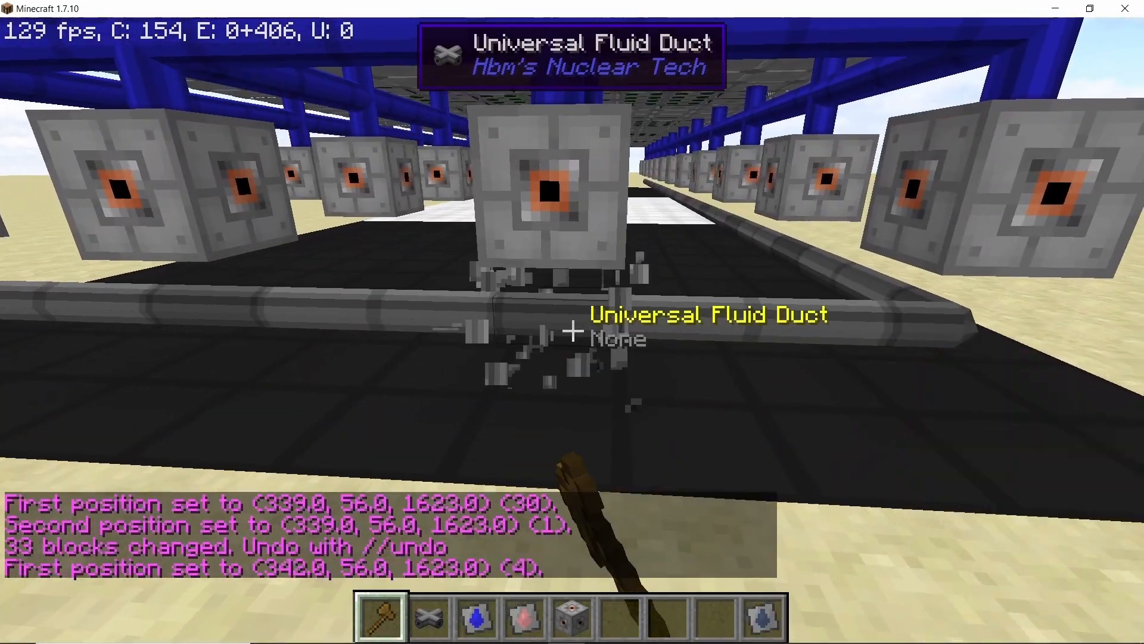
mouse_move(573, 322)
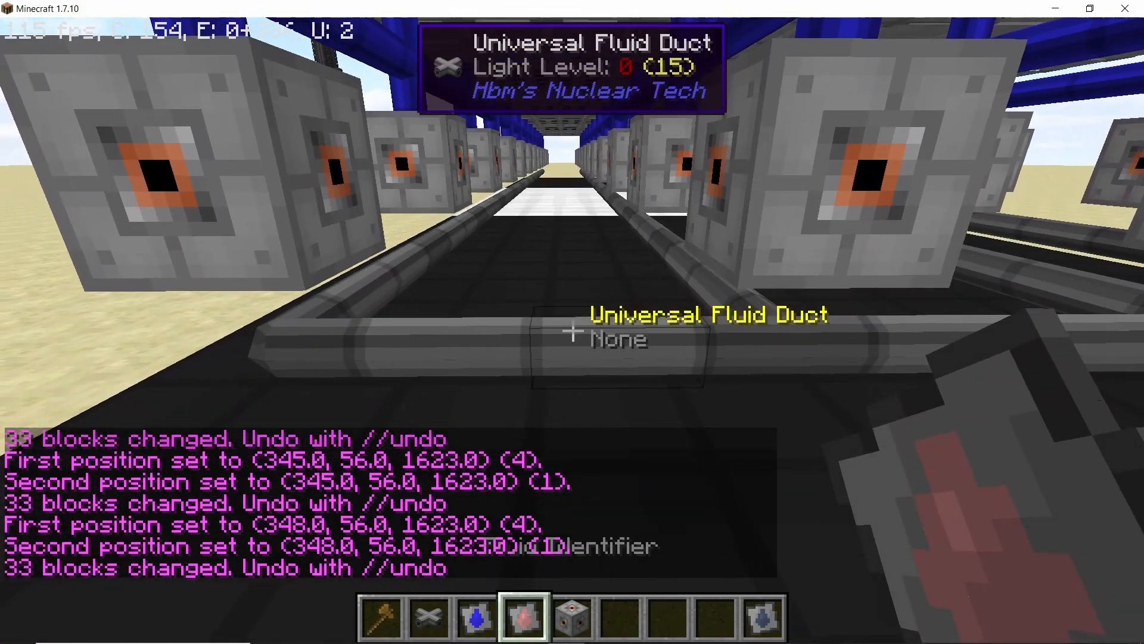
mouse_move(572, 329)
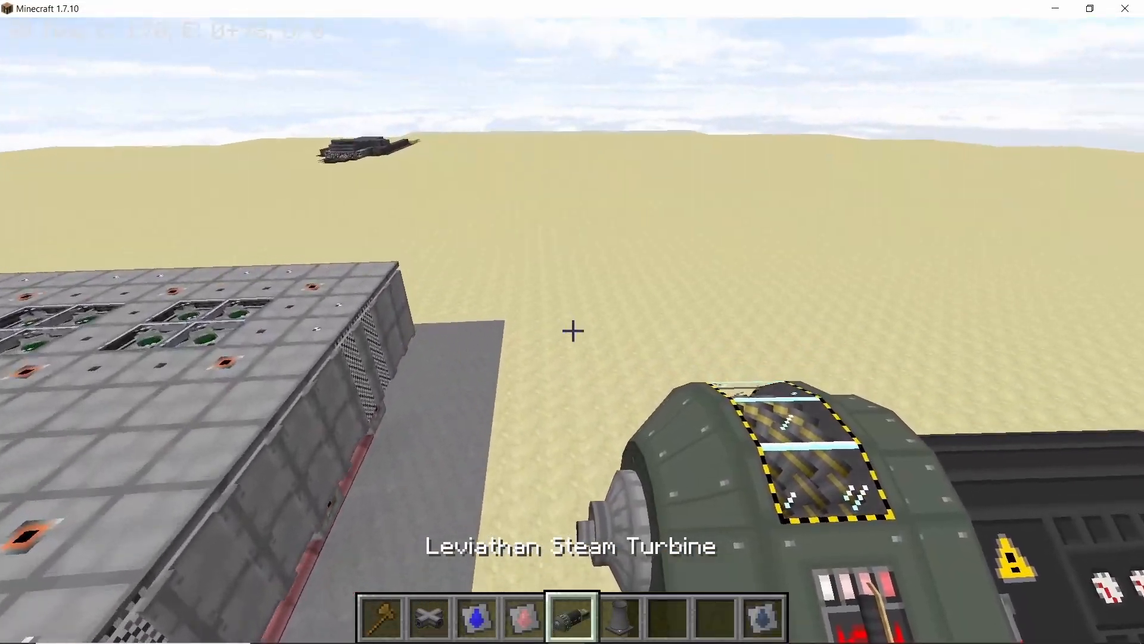
mouse_move(572, 330)
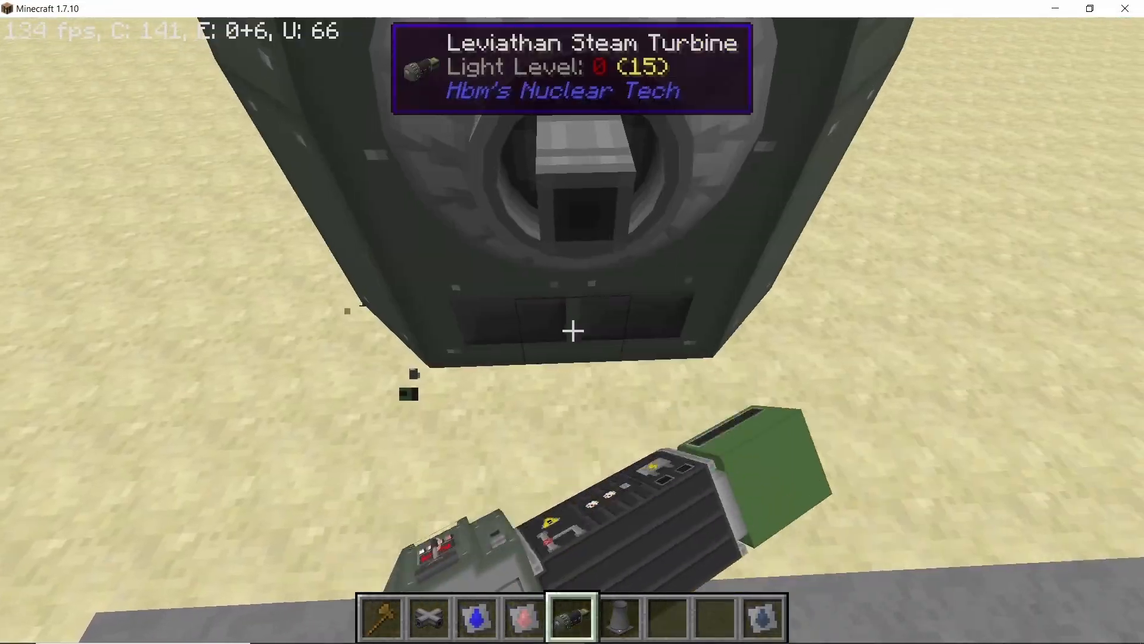
mouse_move(572, 329)
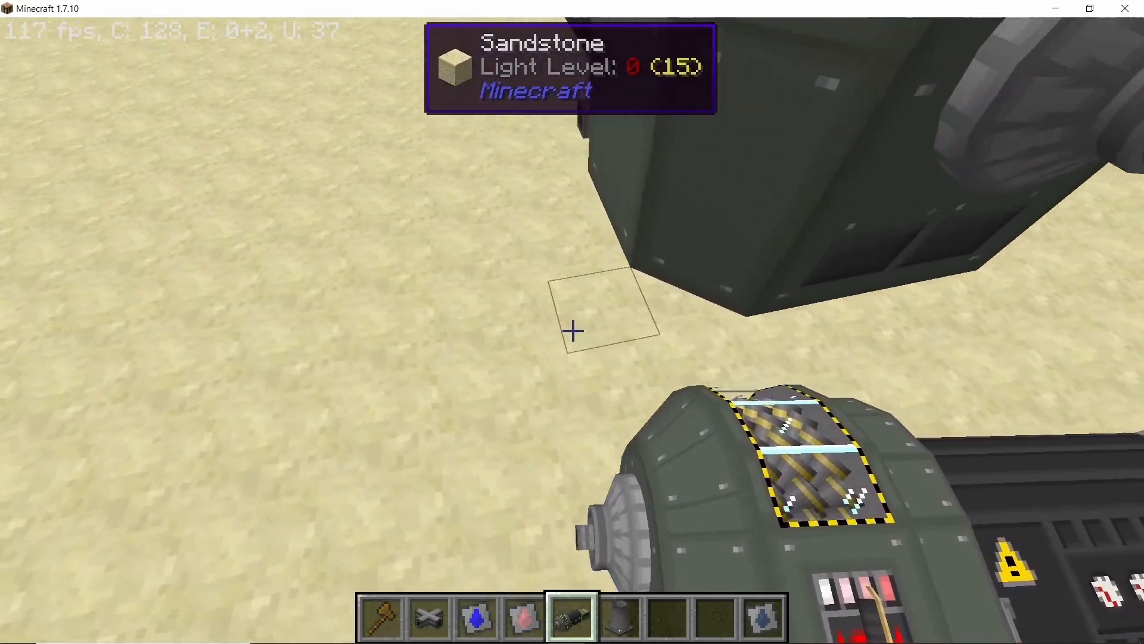
mouse_move(572, 330)
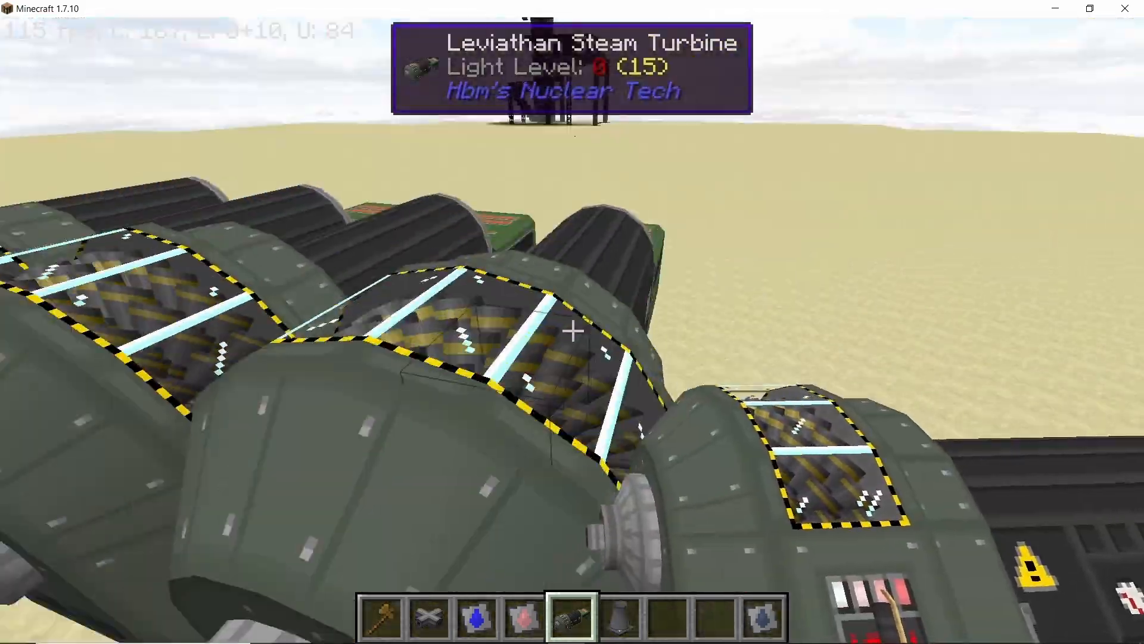
mouse_move(572, 322)
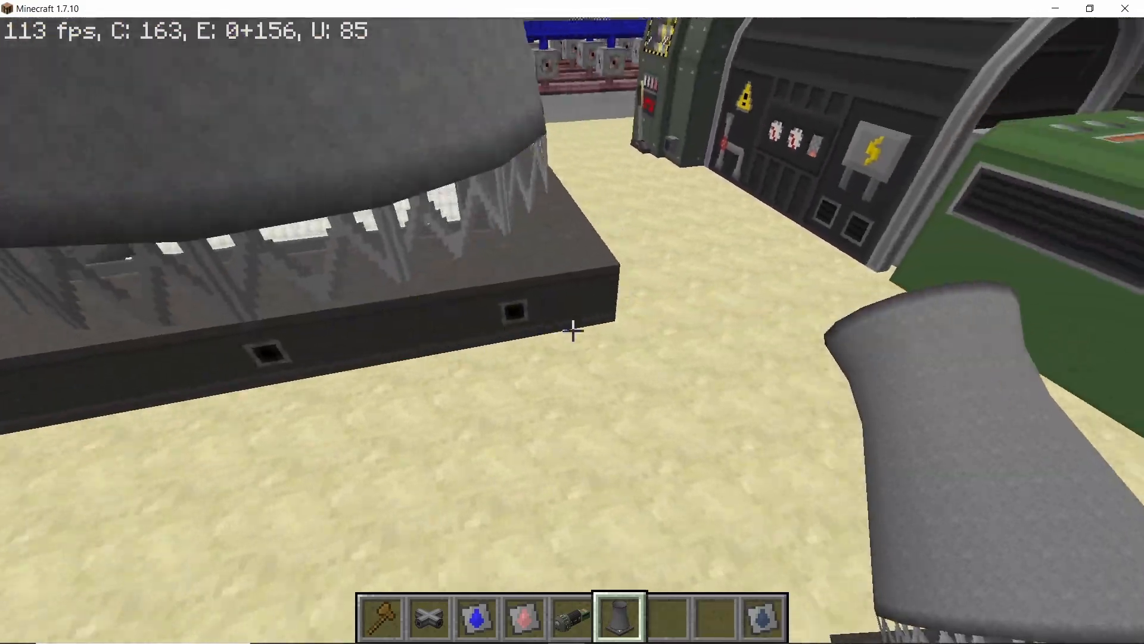
mouse_move(572, 329)
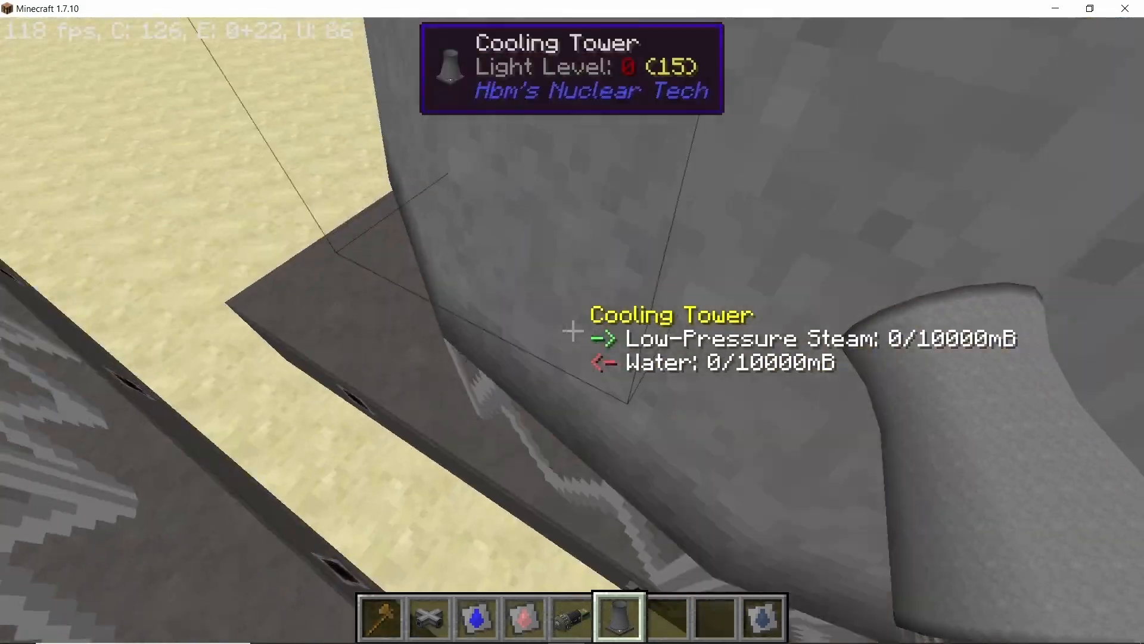
mouse_move(572, 329)
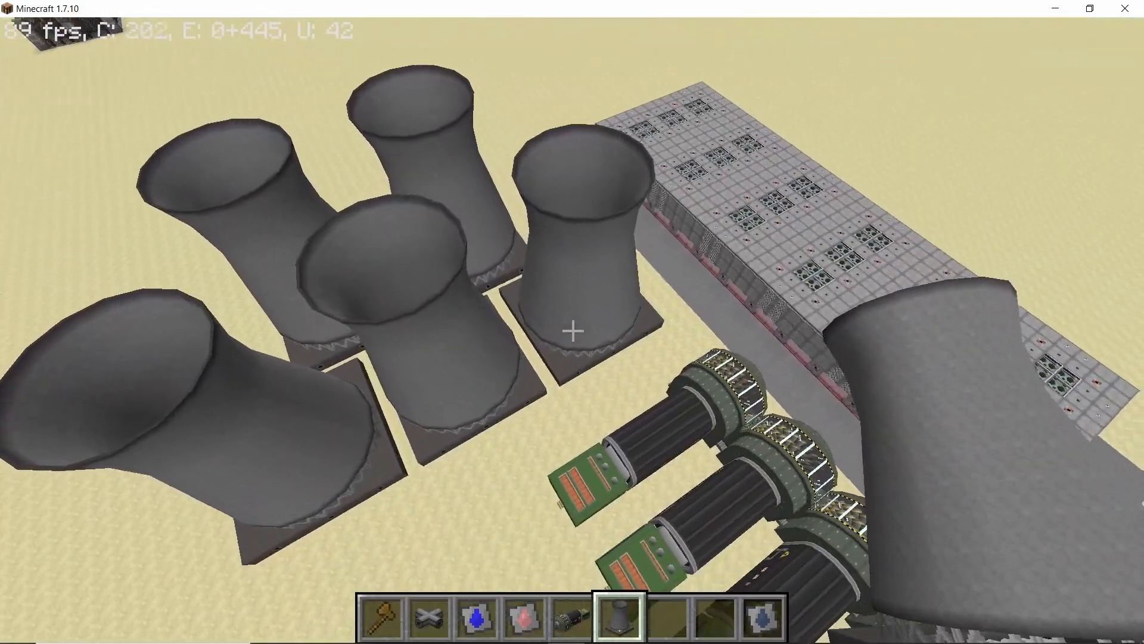
mouse_move(572, 331)
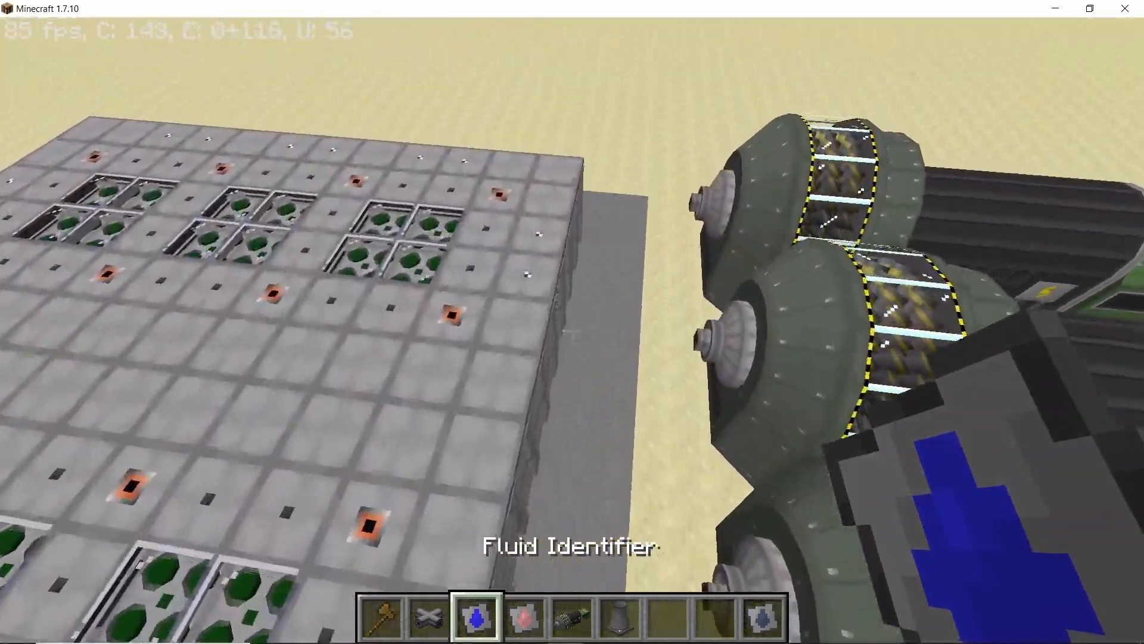
mouse_move(572, 329)
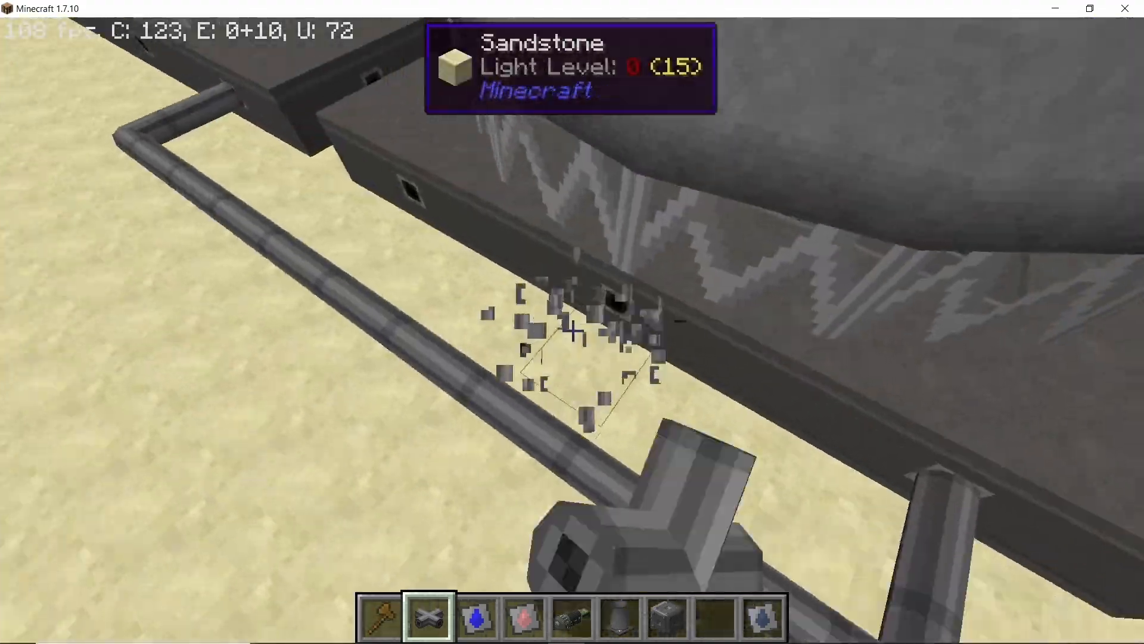
mouse_move(572, 331)
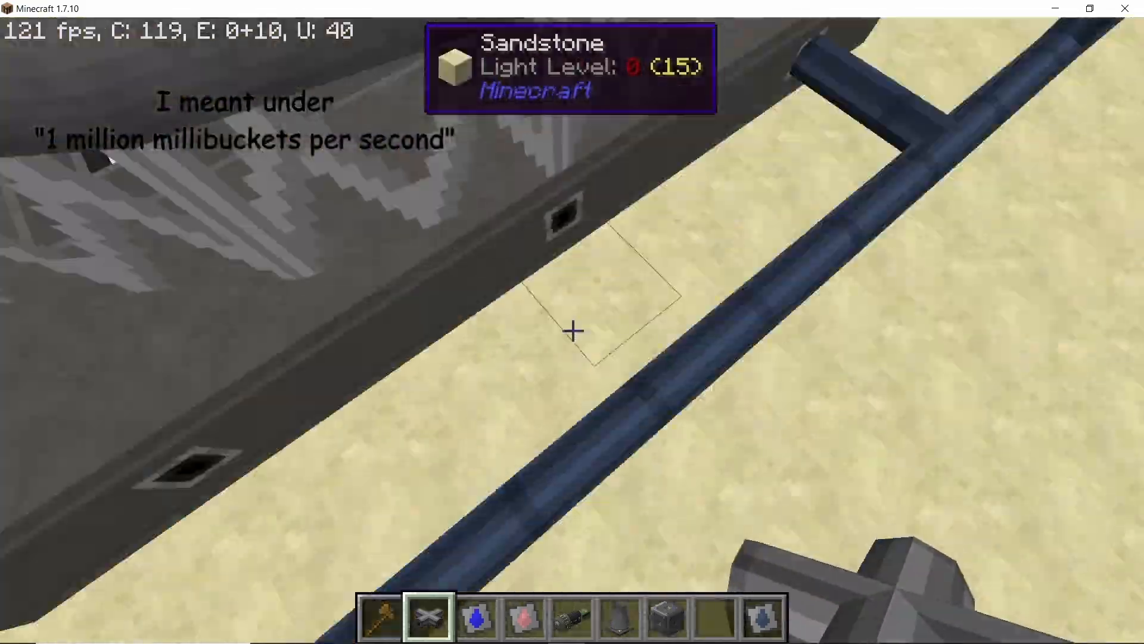
mouse_move(572, 330)
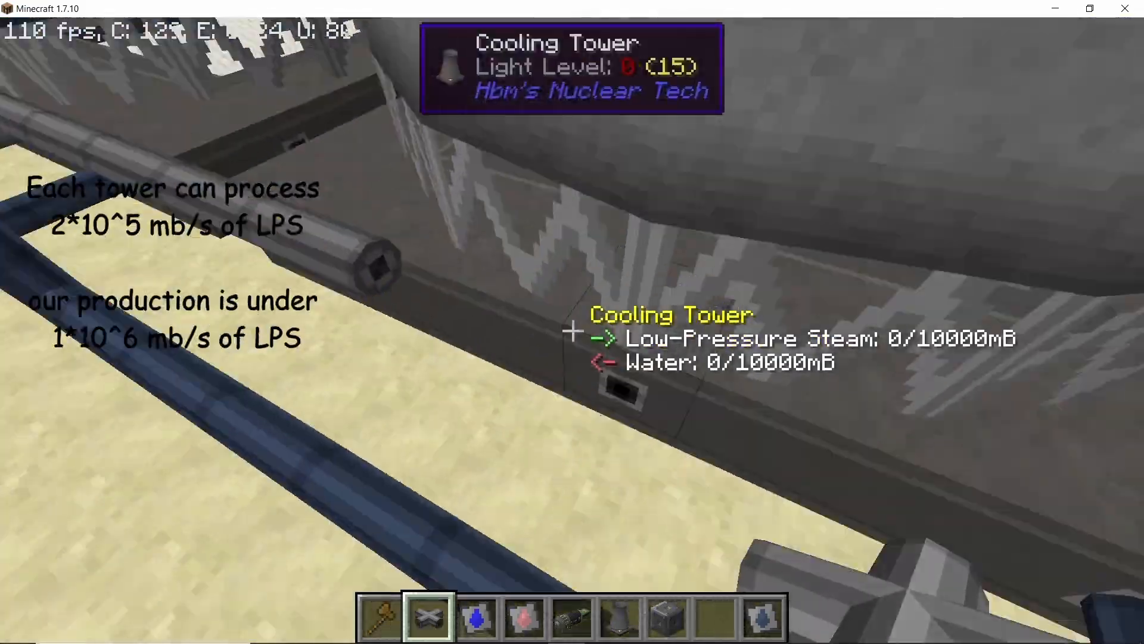
mouse_move(573, 332)
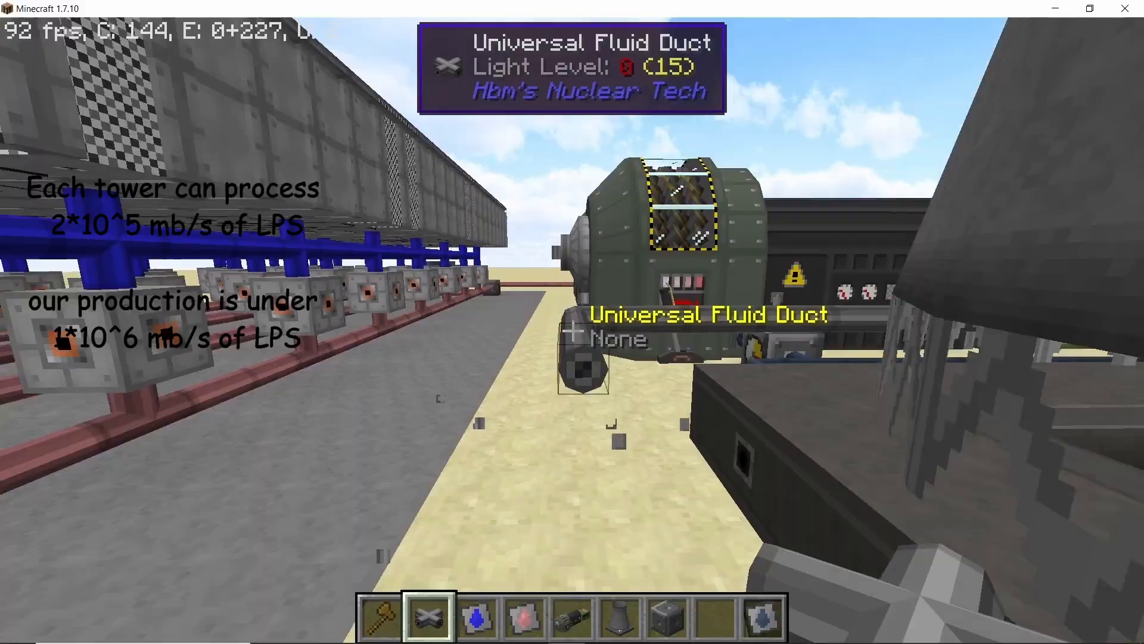
mouse_move(572, 331)
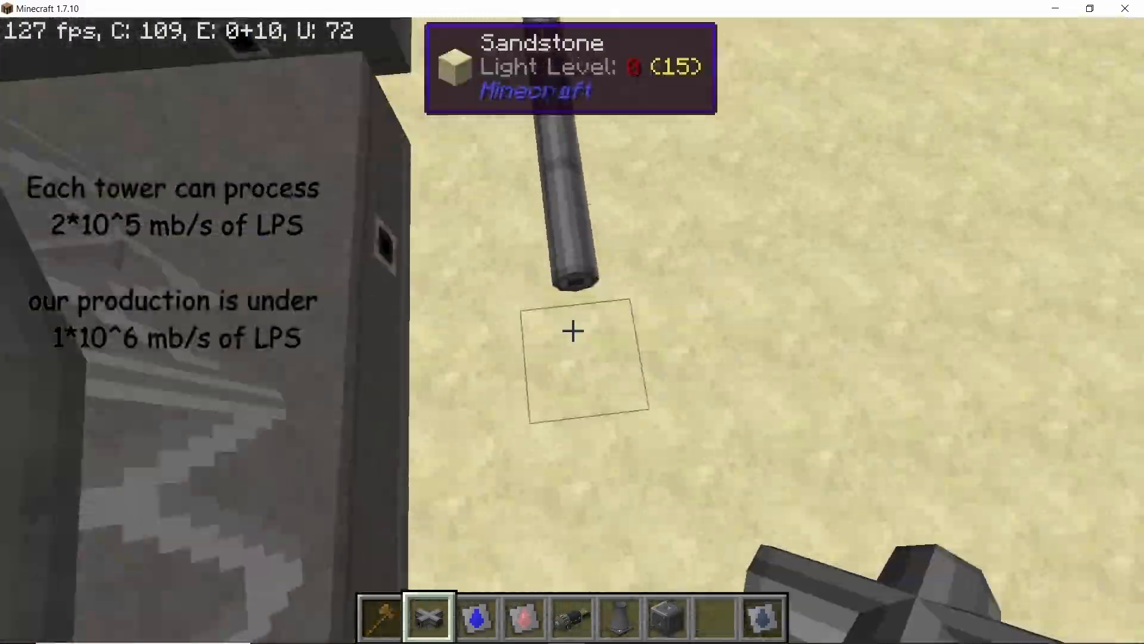
mouse_move(572, 331)
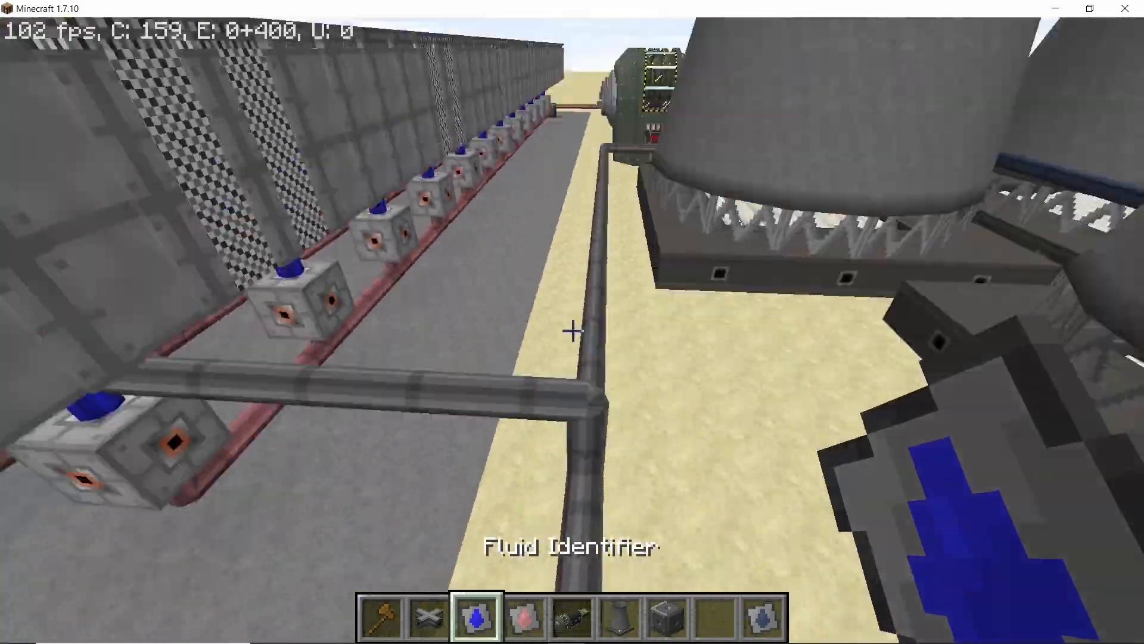
mouse_move(572, 332)
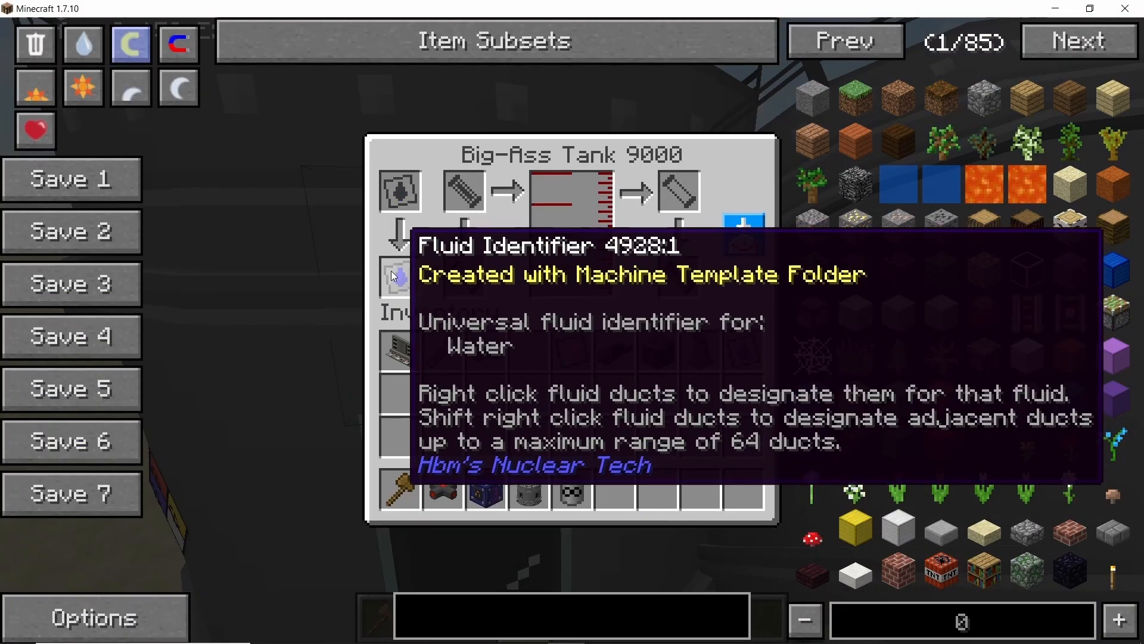
mouse_move(540, 348)
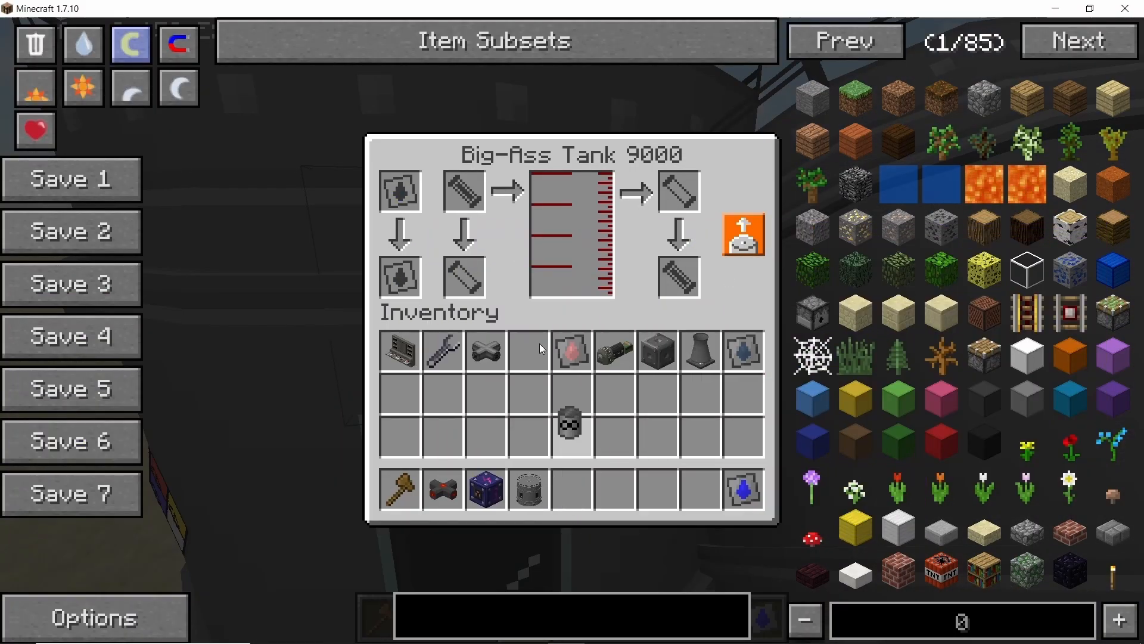
Step: Close the Big-Ass Tank 9000 interface once it holds water
key(Escape)
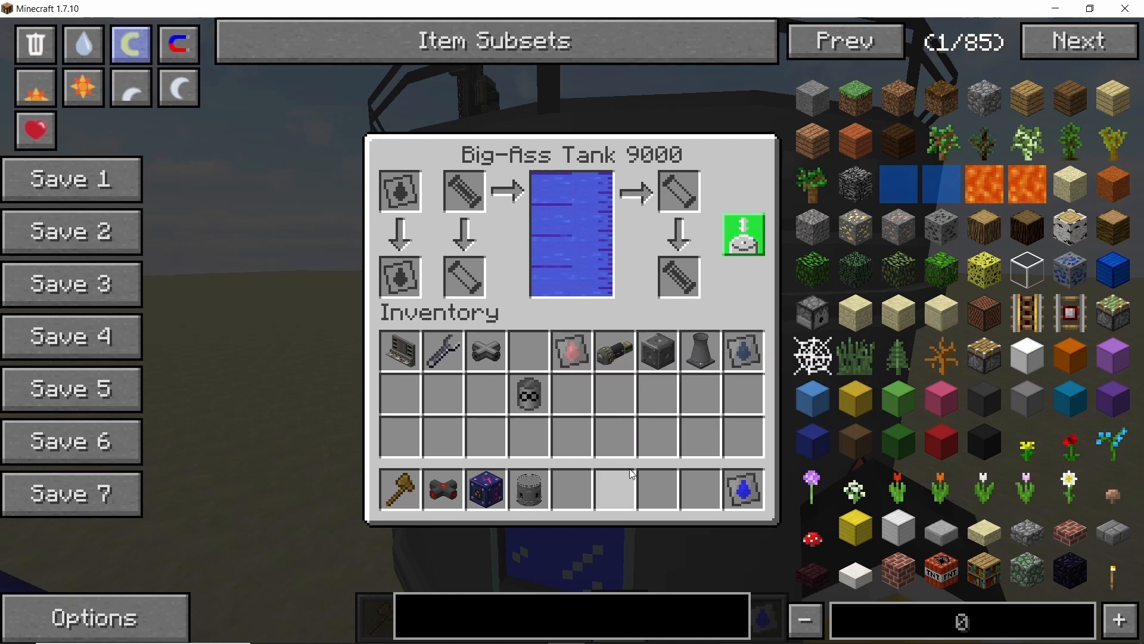
key(Escape)
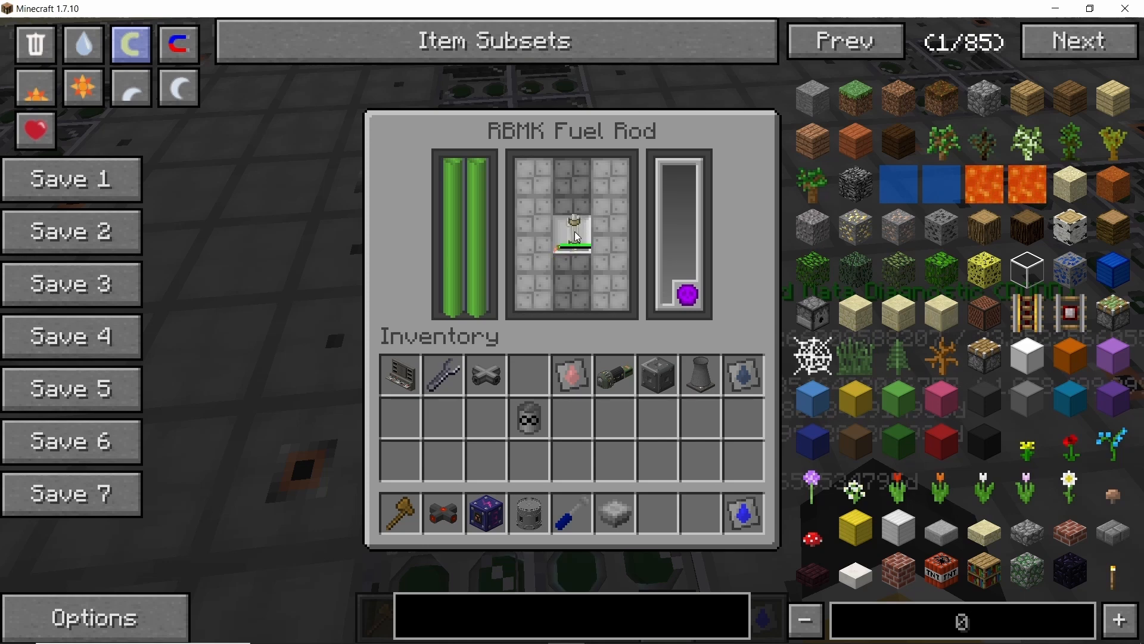
Step: Fuel the RBMK and confirm storage gains about 210 MHE/s at 5.38 billion HE
key(Escape)
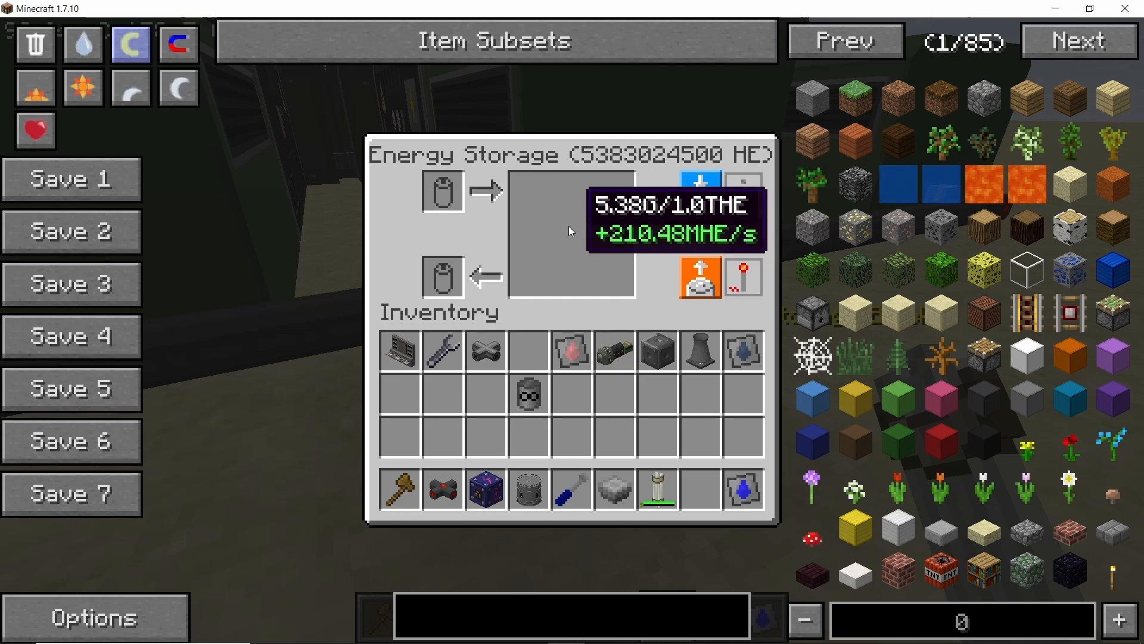
key(Escape)
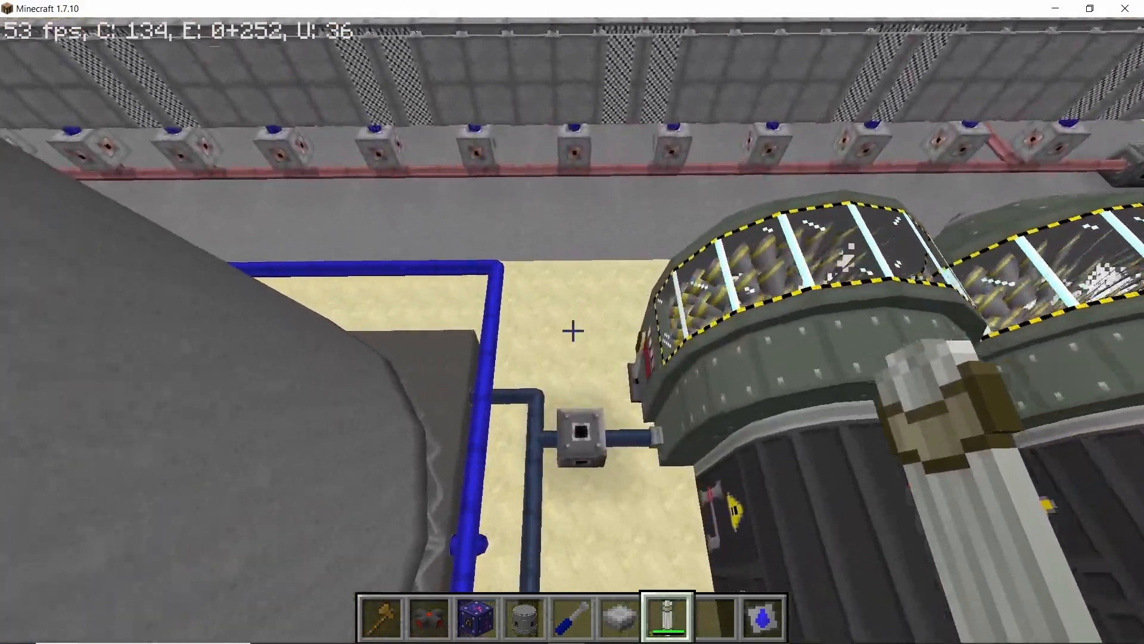
mouse_move(572, 329)
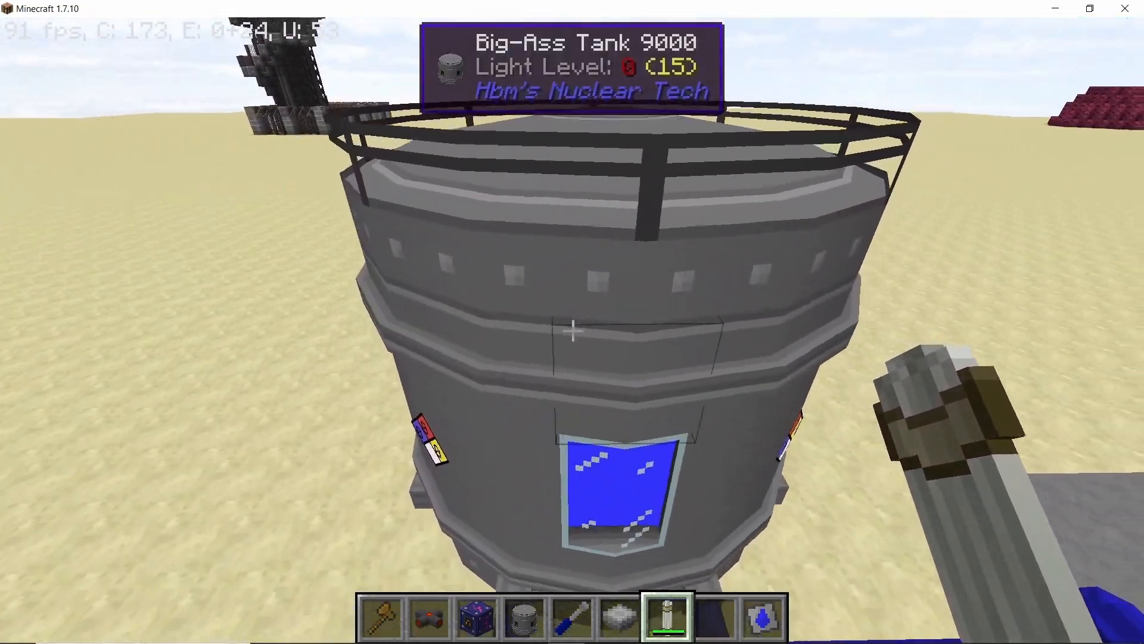
right_click(572, 330)
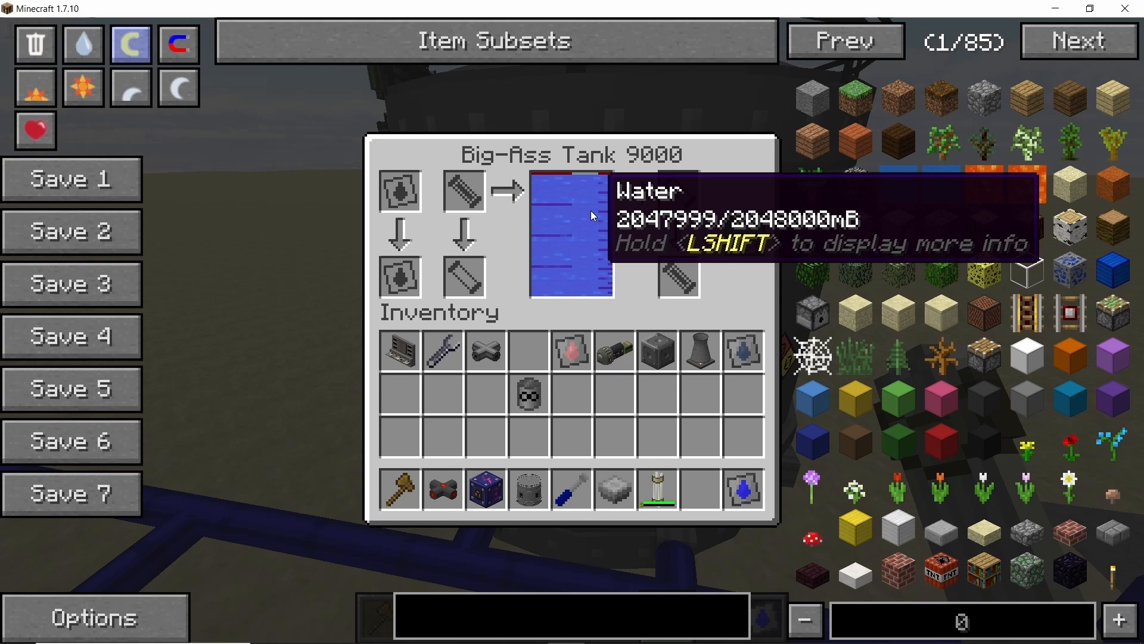
mouse_move(589, 225)
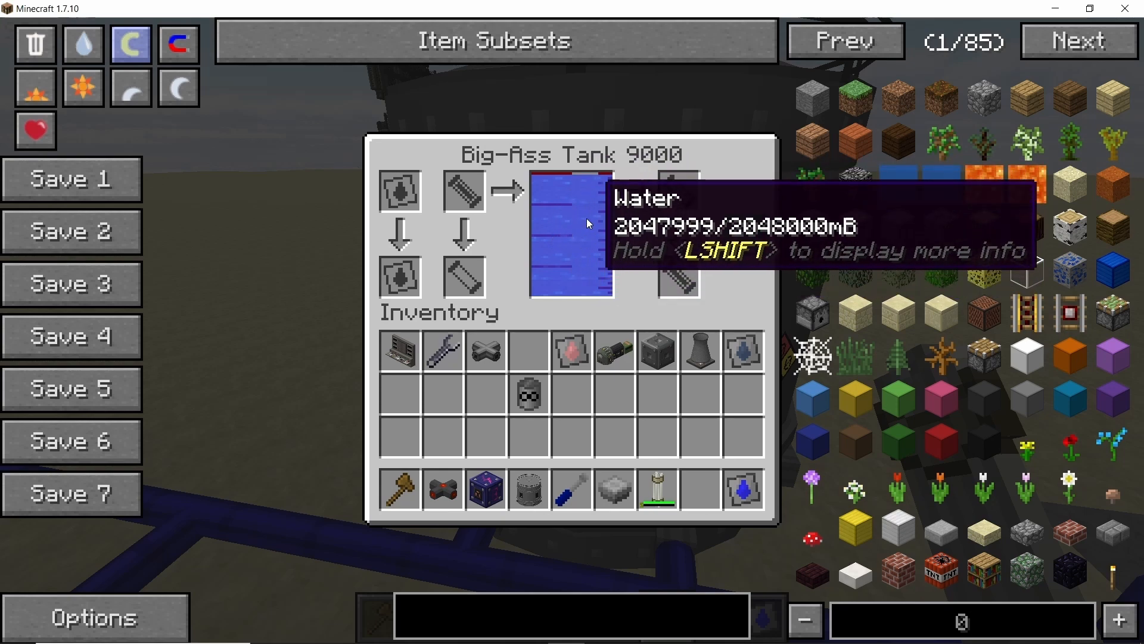
key(Escape)
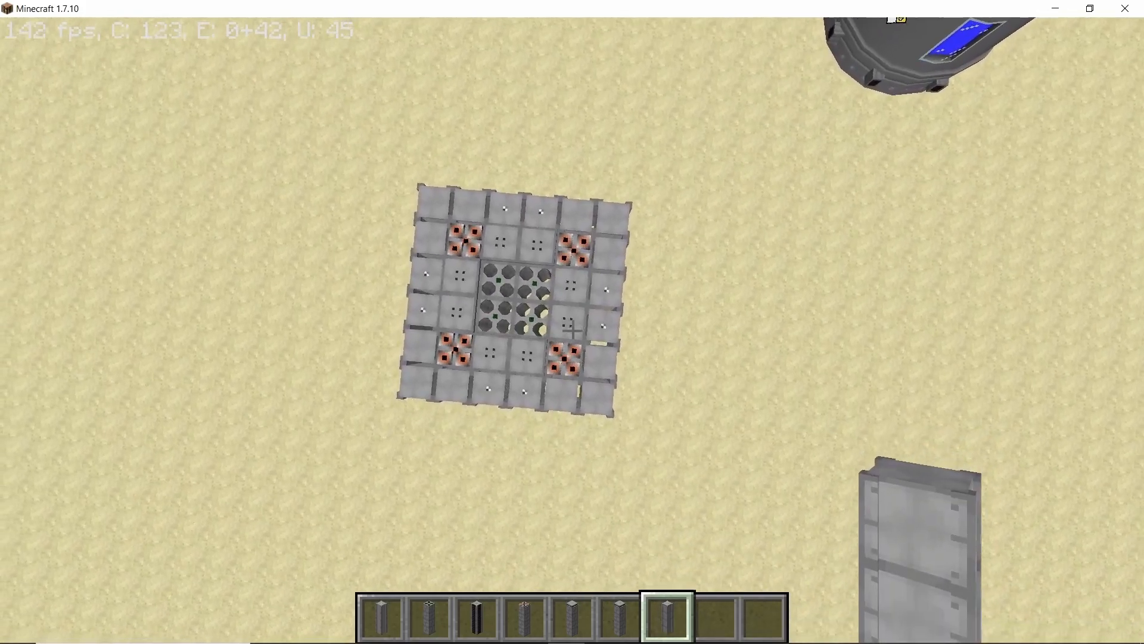
mouse_move(572, 322)
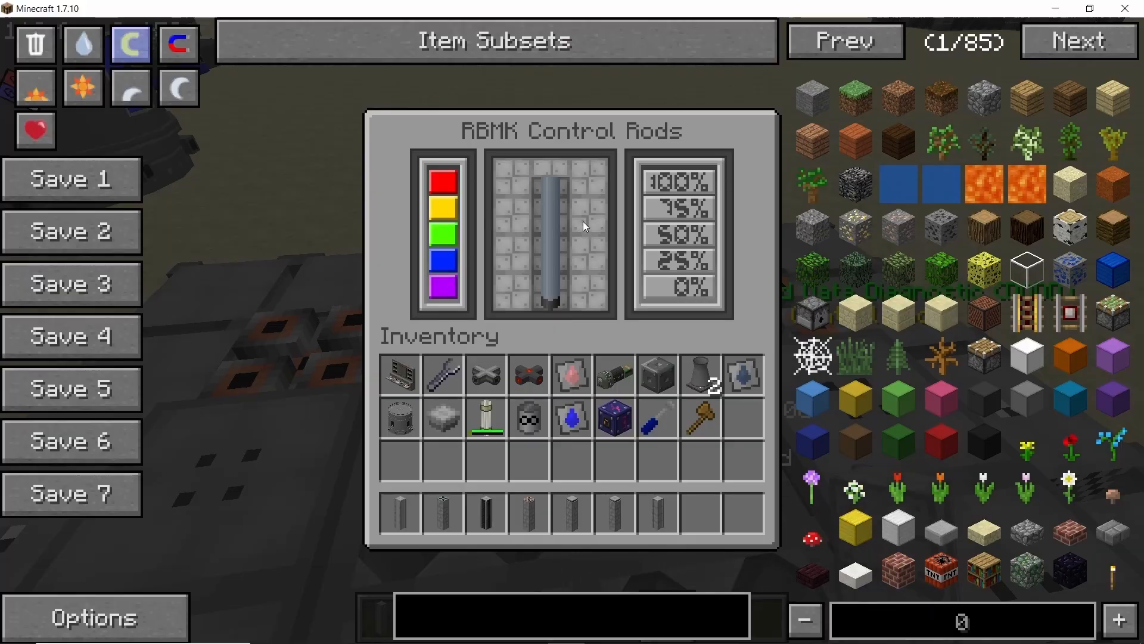
Step: Inspect the new reactor grid's control rod panel, then close it
key(Escape)
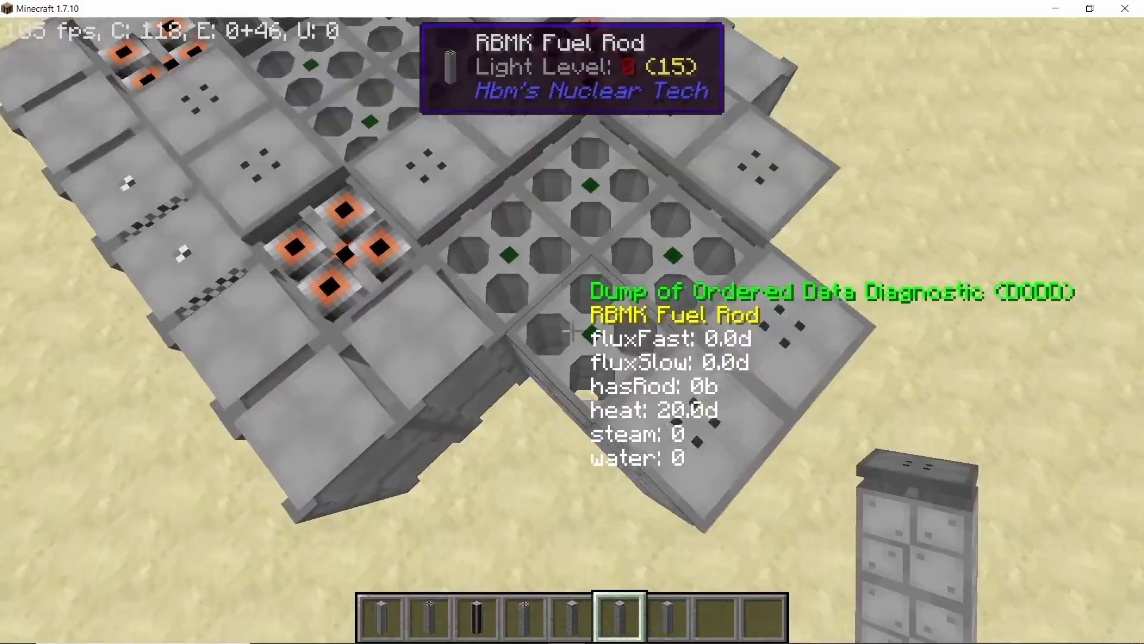
mouse_move(572, 322)
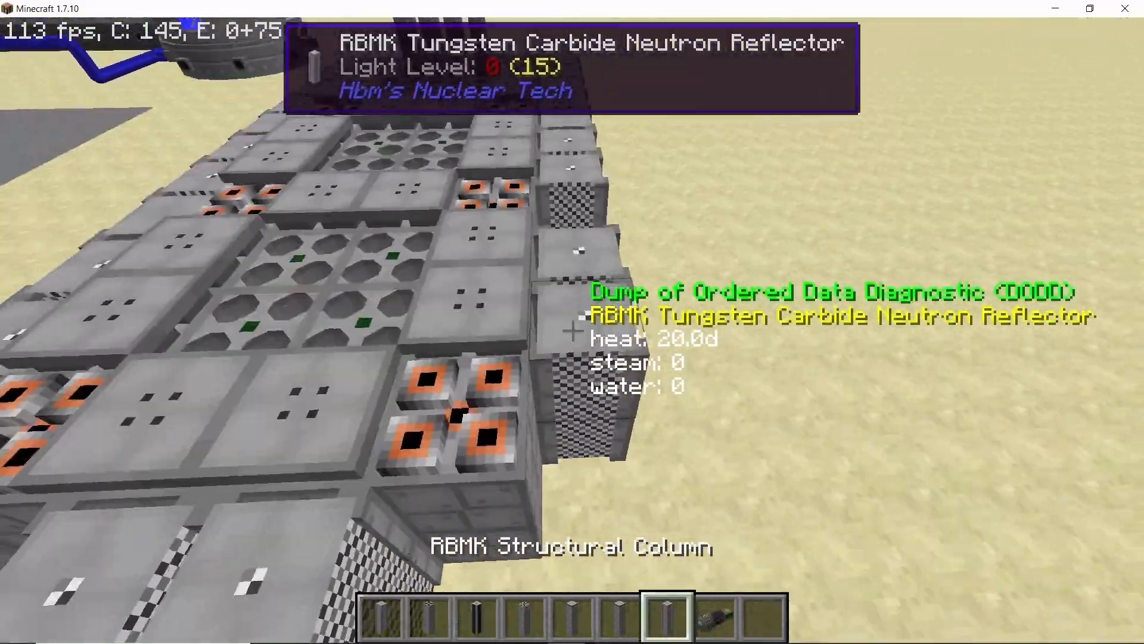
mouse_move(572, 322)
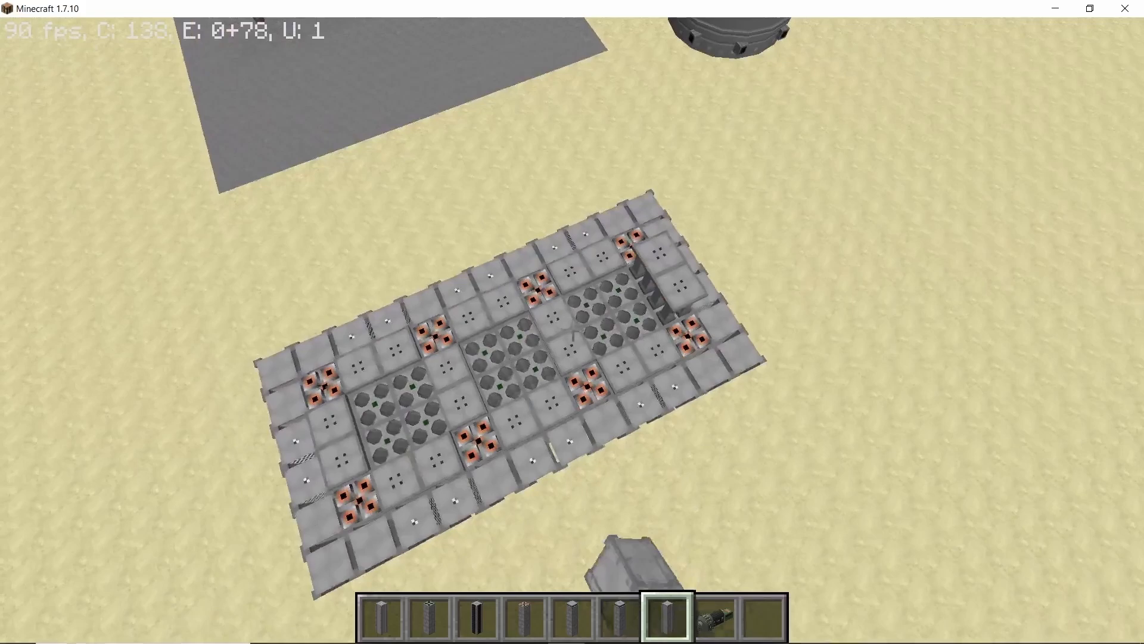
mouse_move(572, 306)
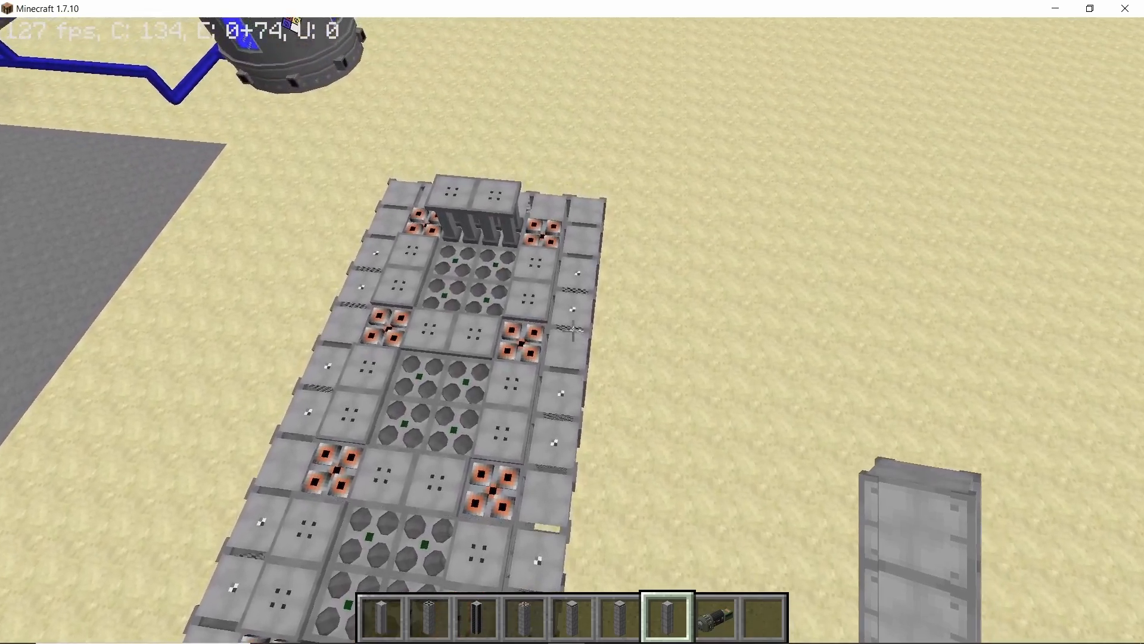
mouse_move(573, 321)
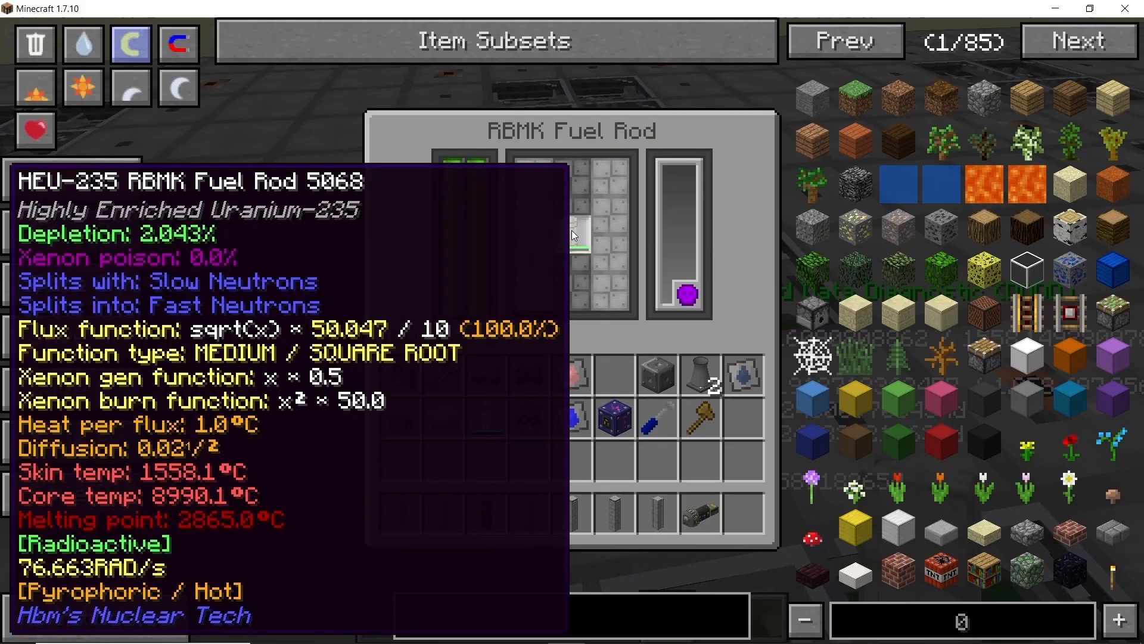
key(Escape)
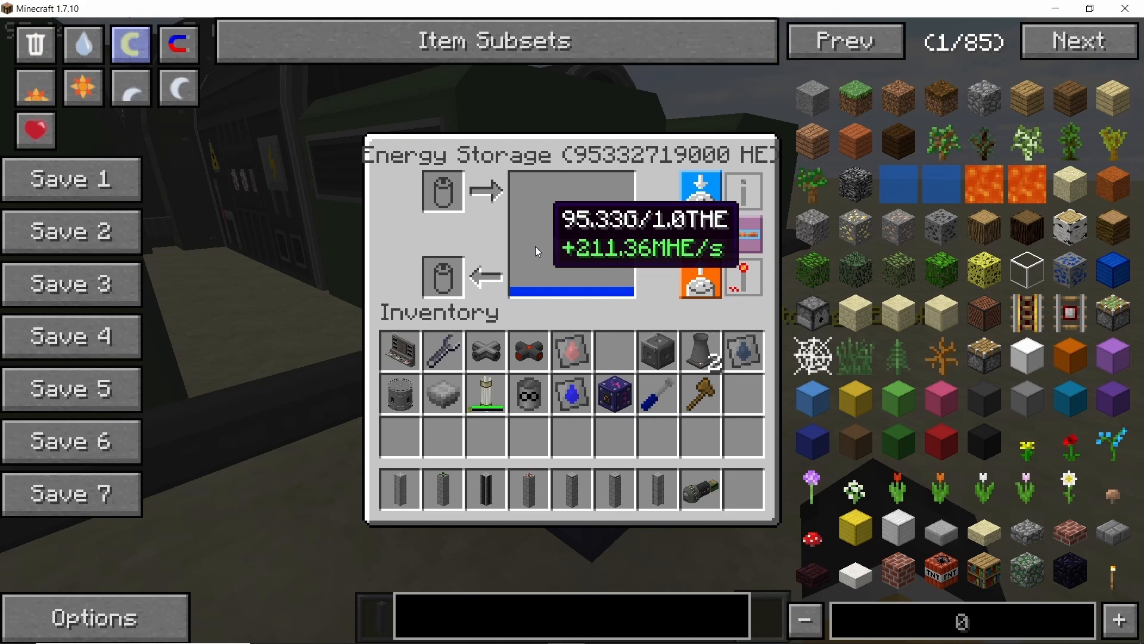
mouse_move(562, 215)
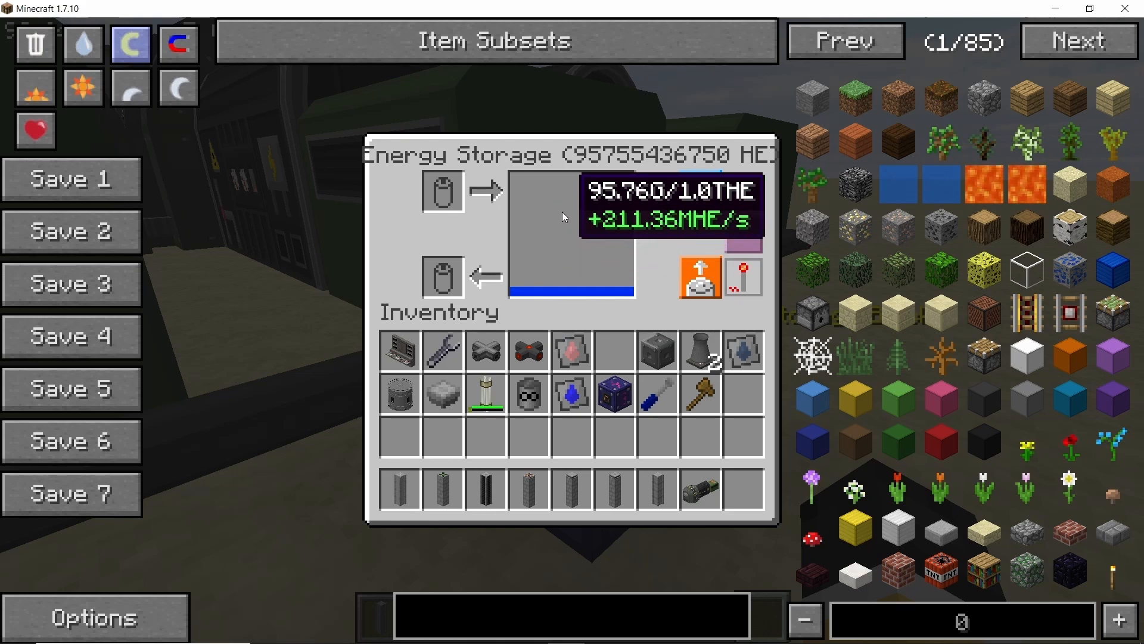
key(Escape)
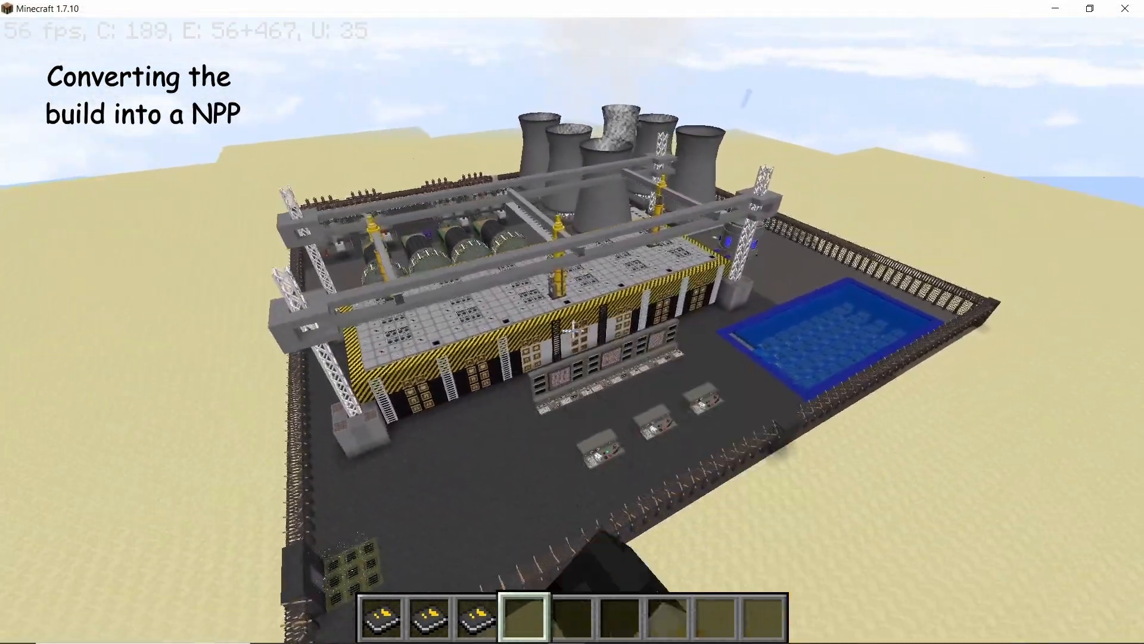
mouse_move(572, 322)
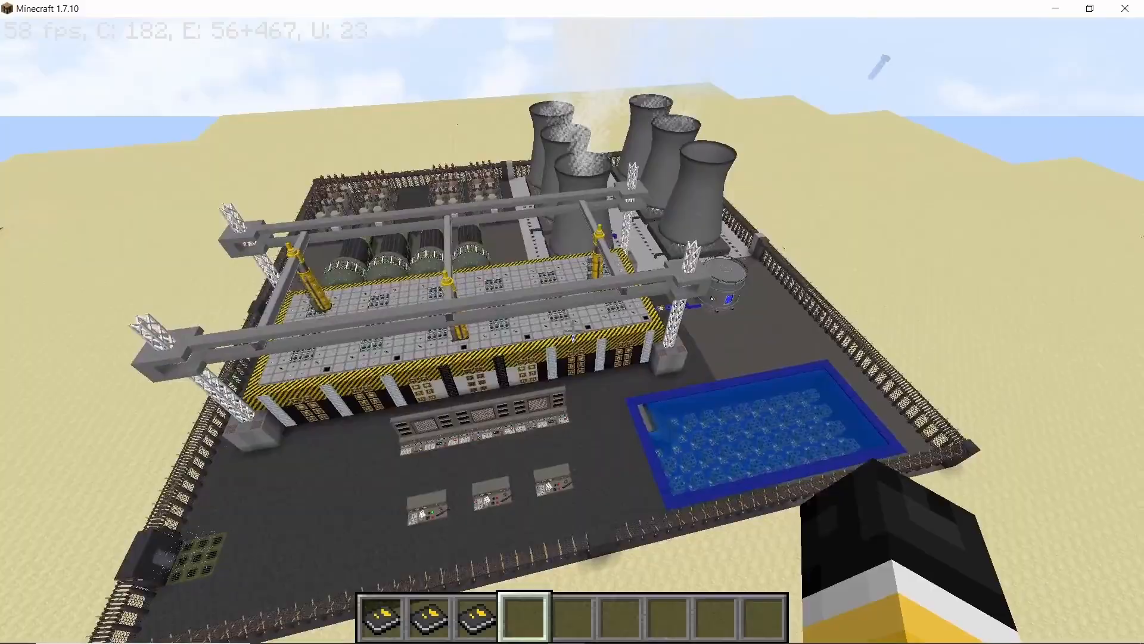
mouse_move(573, 322)
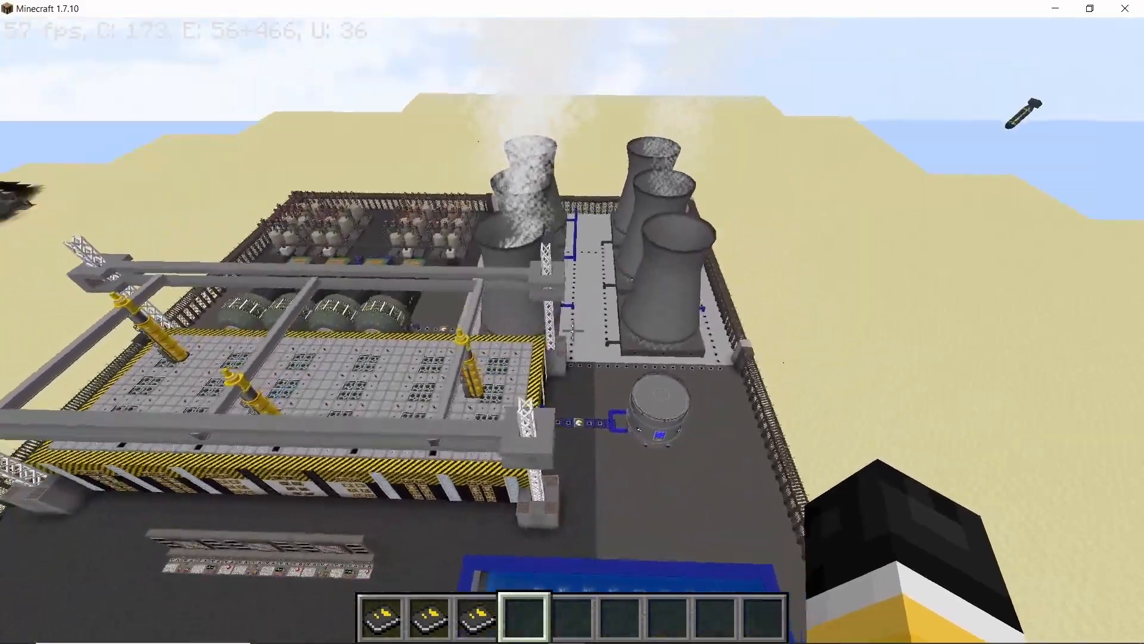
mouse_move(572, 322)
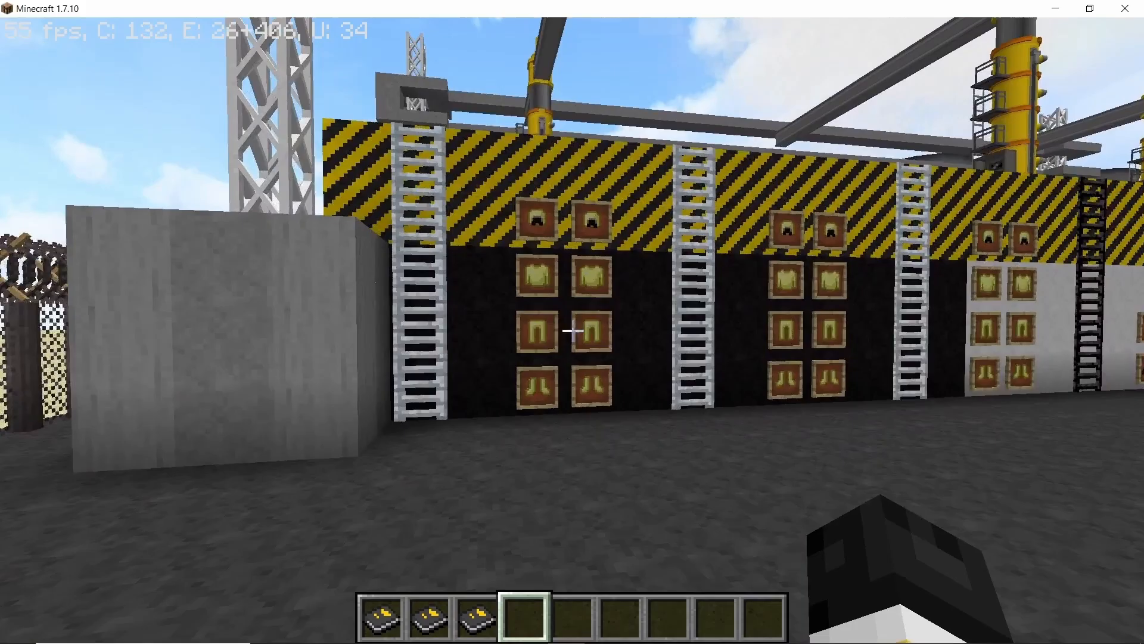
mouse_move(572, 331)
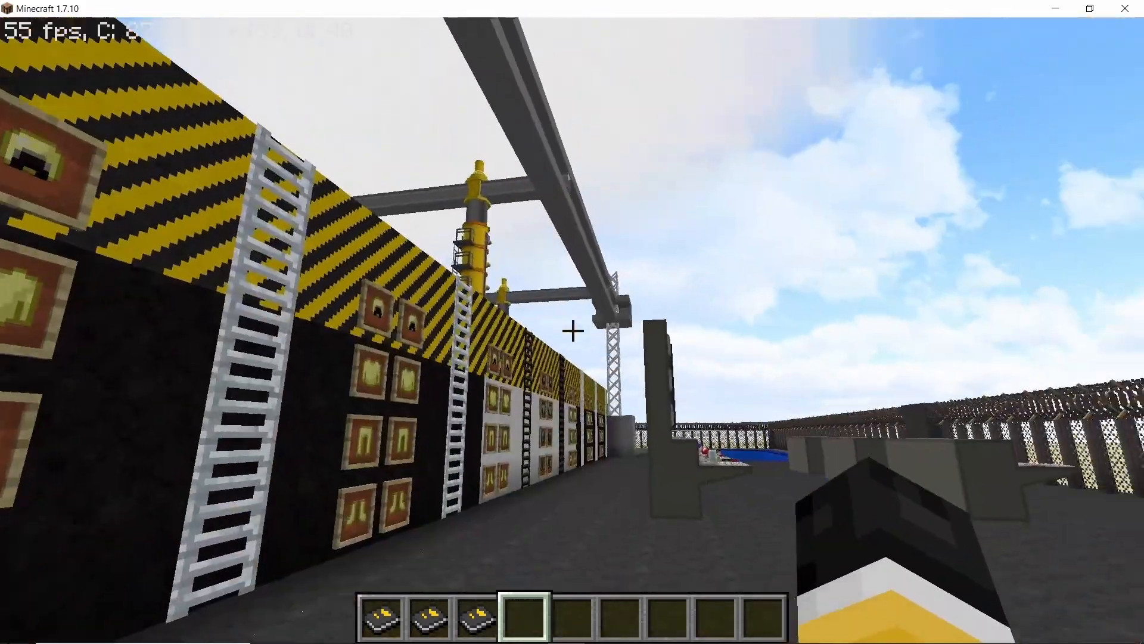
mouse_move(572, 331)
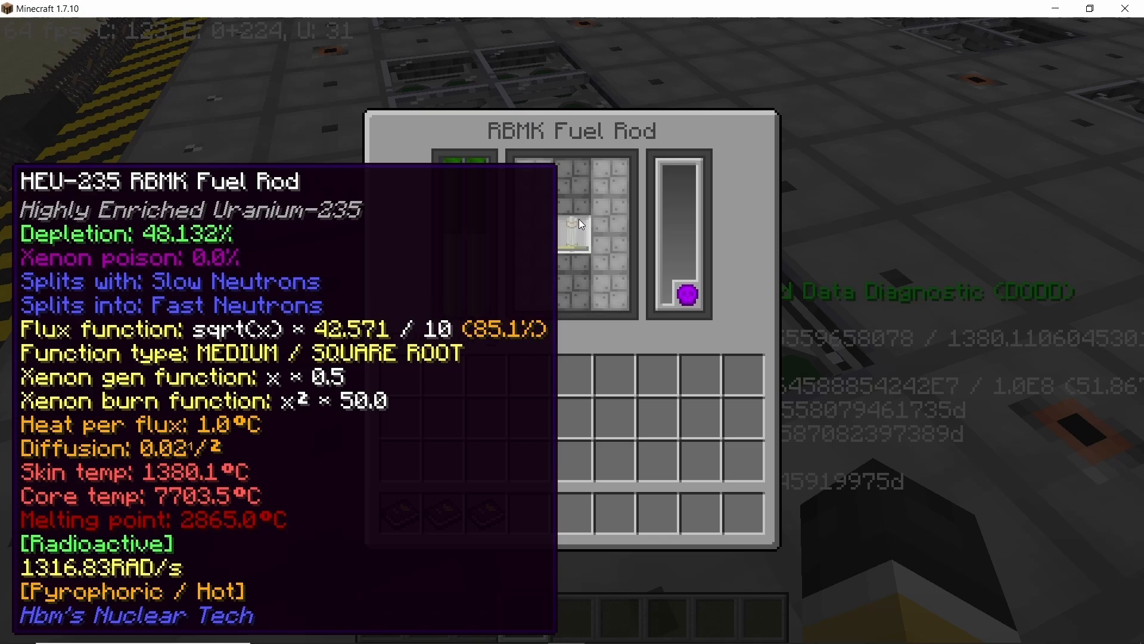
key(Escape)
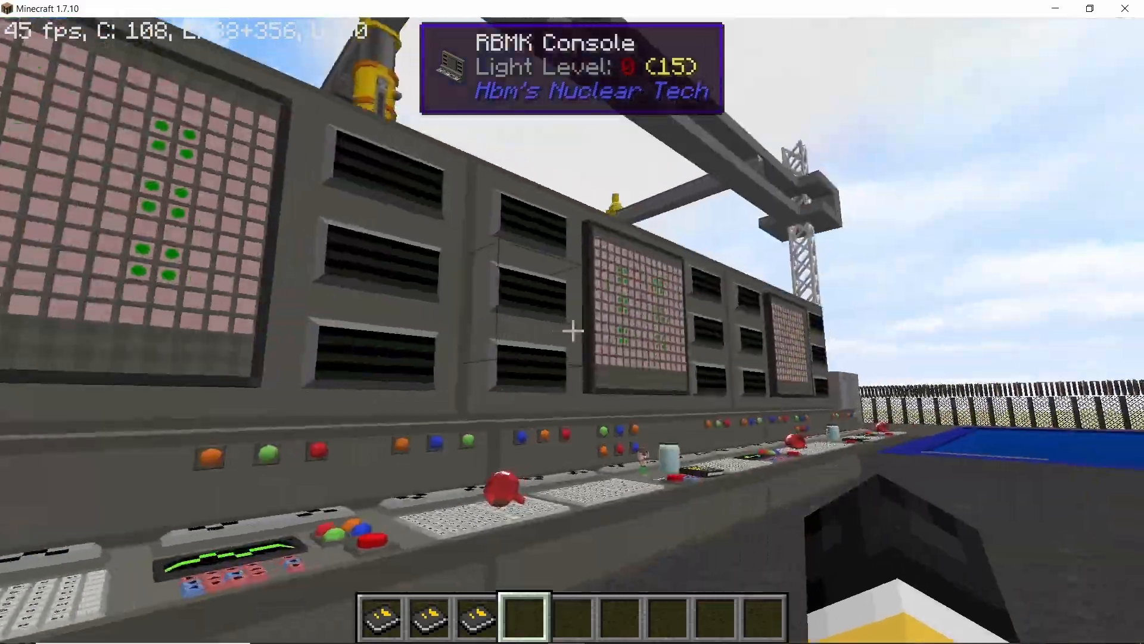
mouse_move(572, 322)
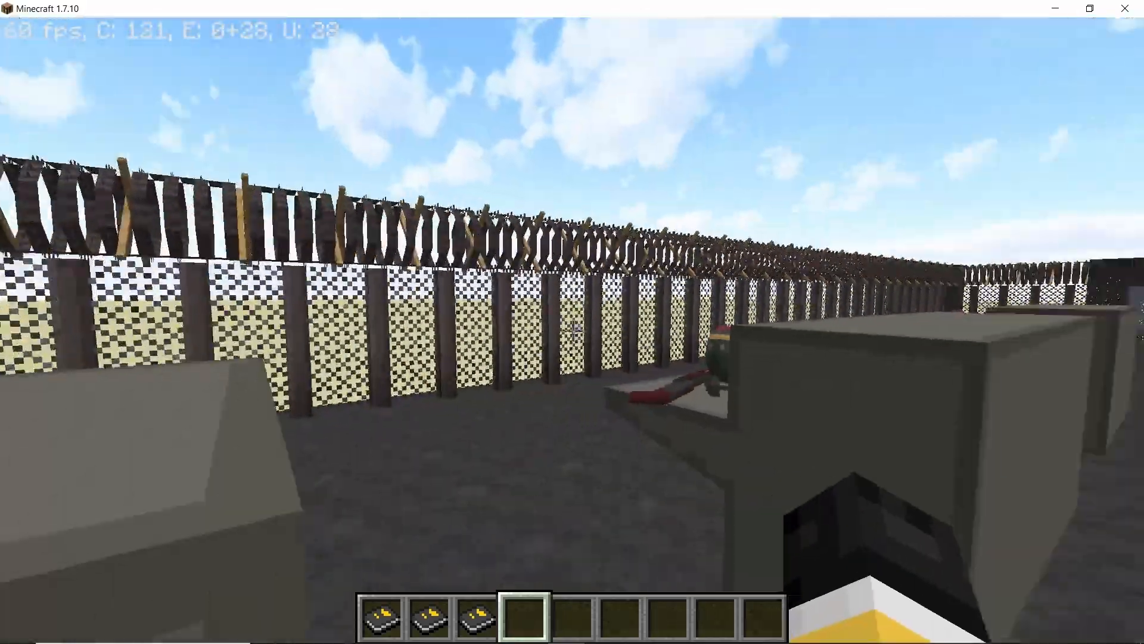
mouse_move(572, 329)
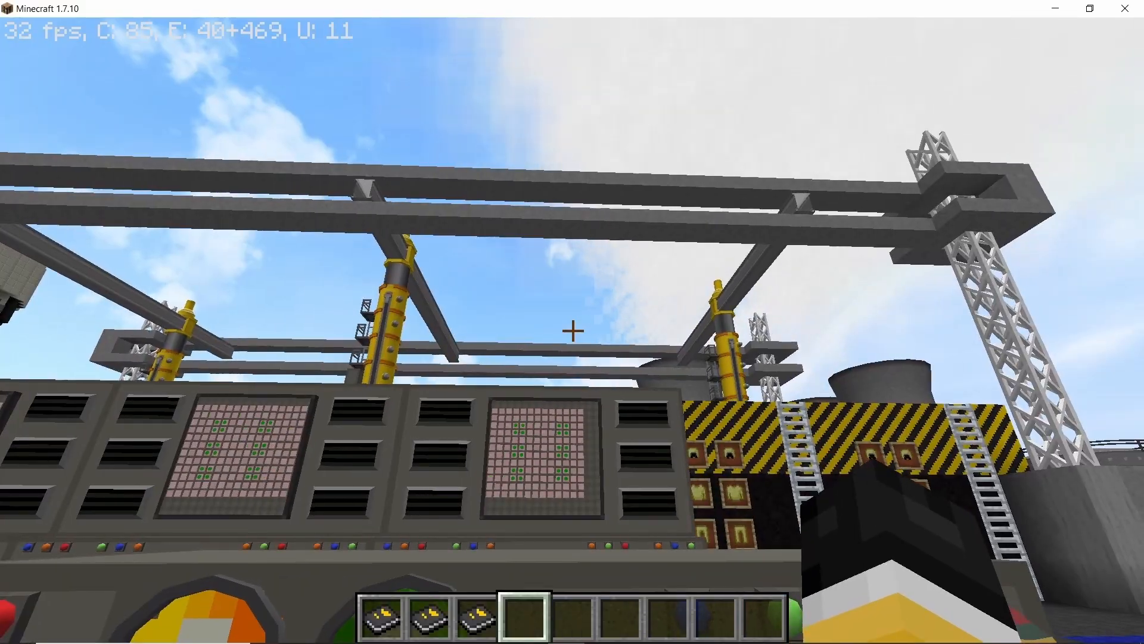
mouse_move(572, 329)
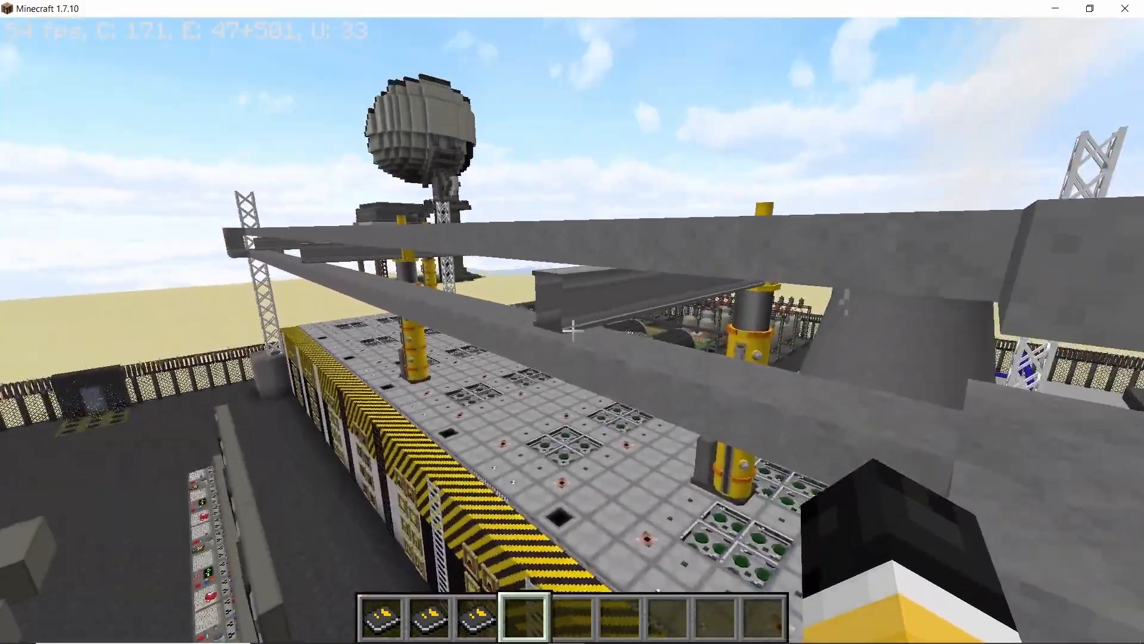
mouse_move(572, 329)
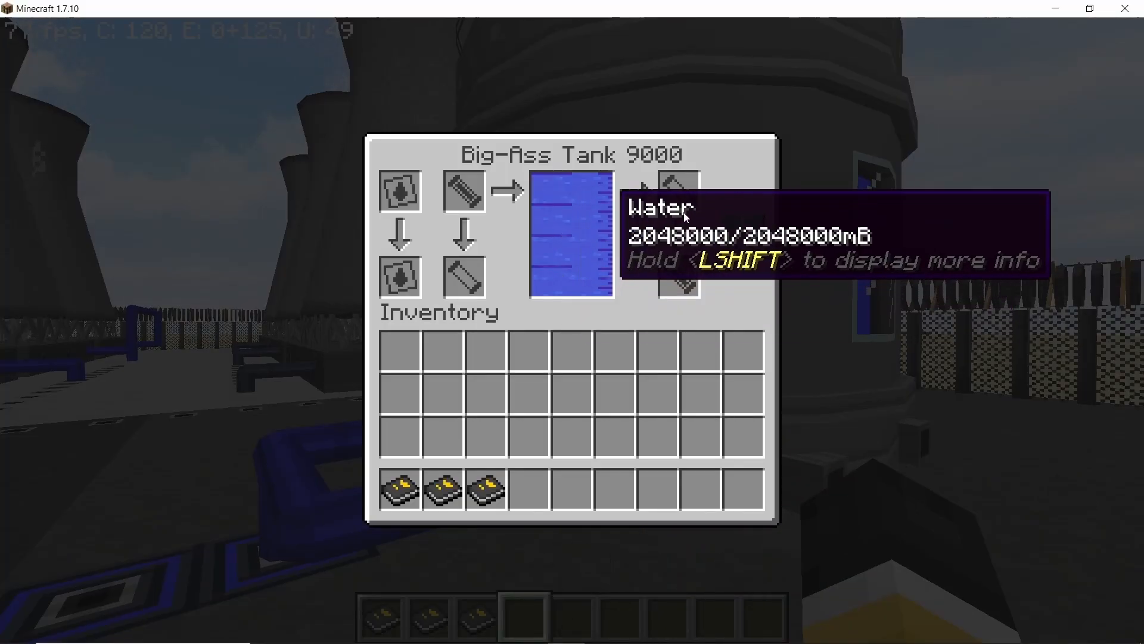
key(Escape)
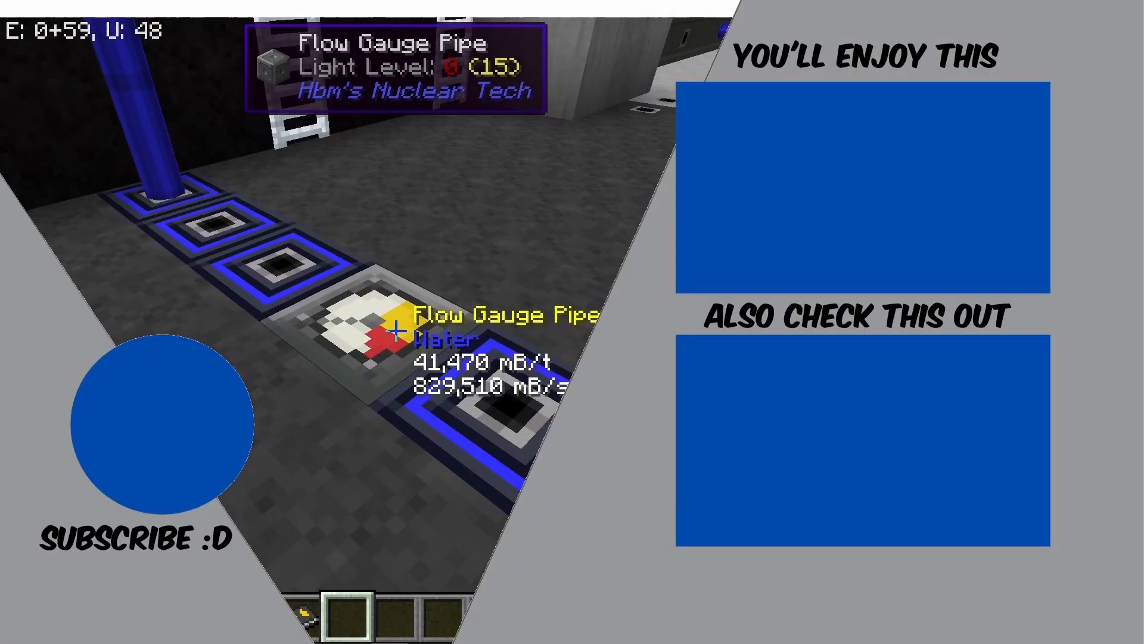
mouse_move(397, 330)
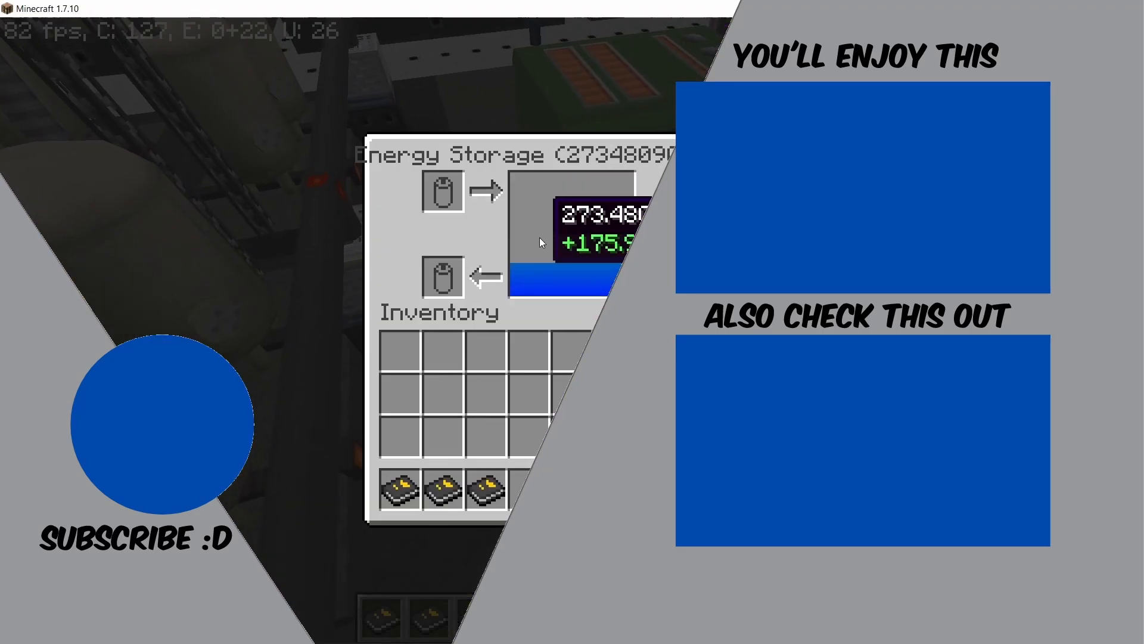
key(Escape)
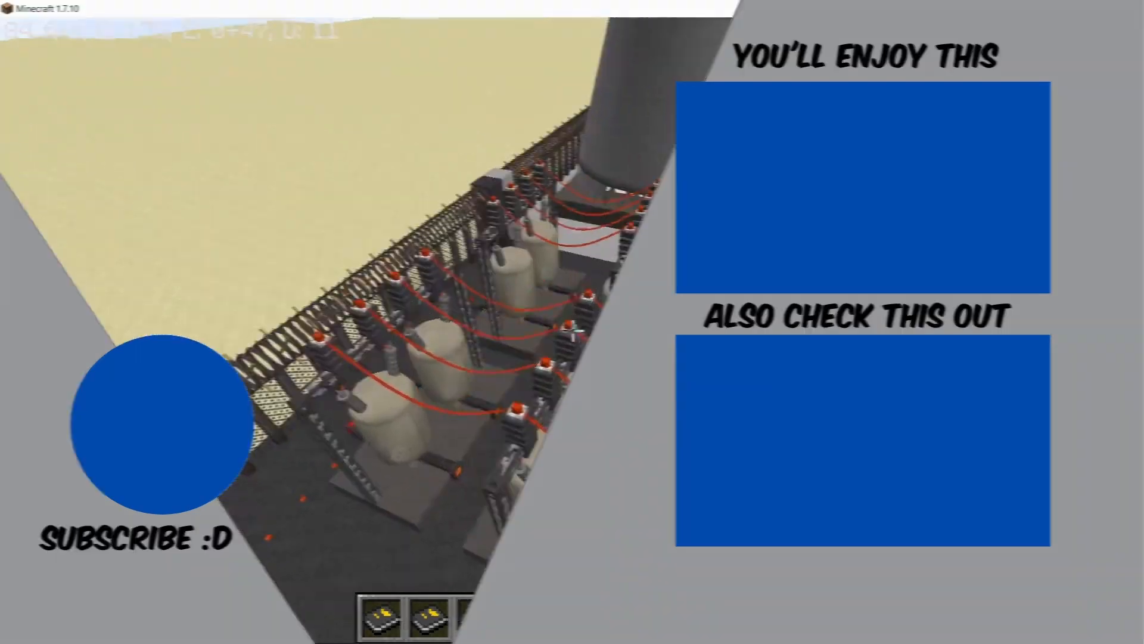